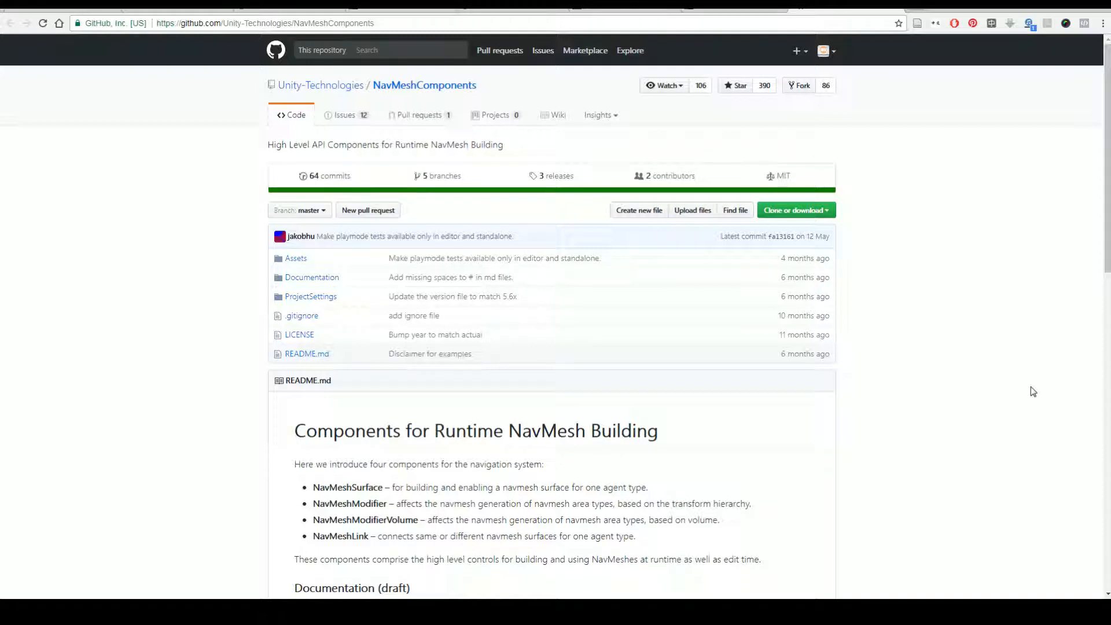
mouse_move(787, 241)
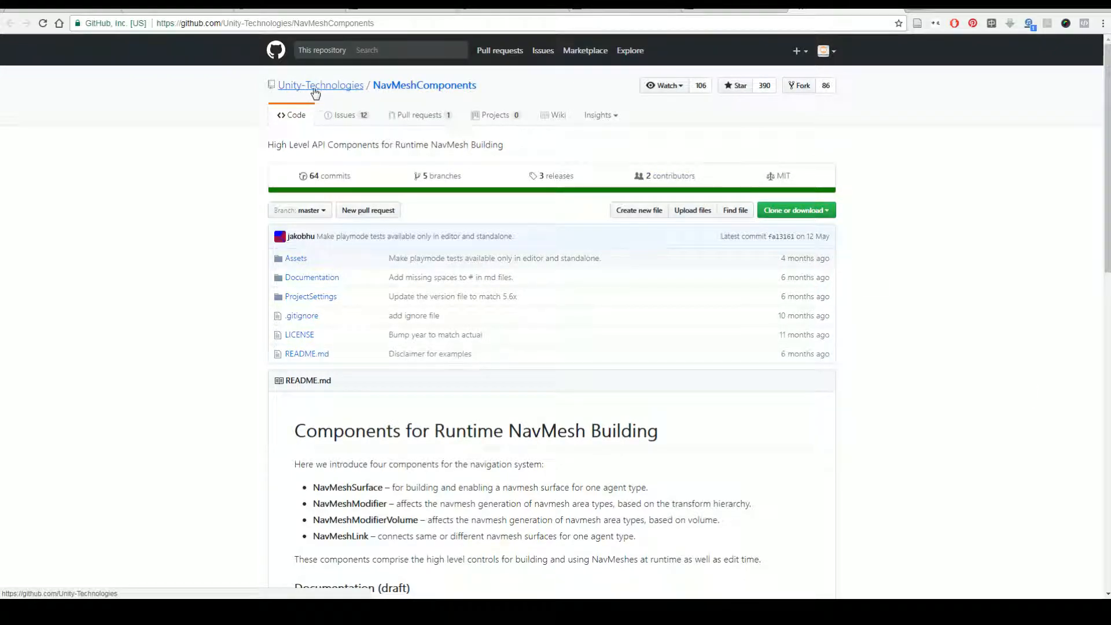
mouse_move(424, 85)
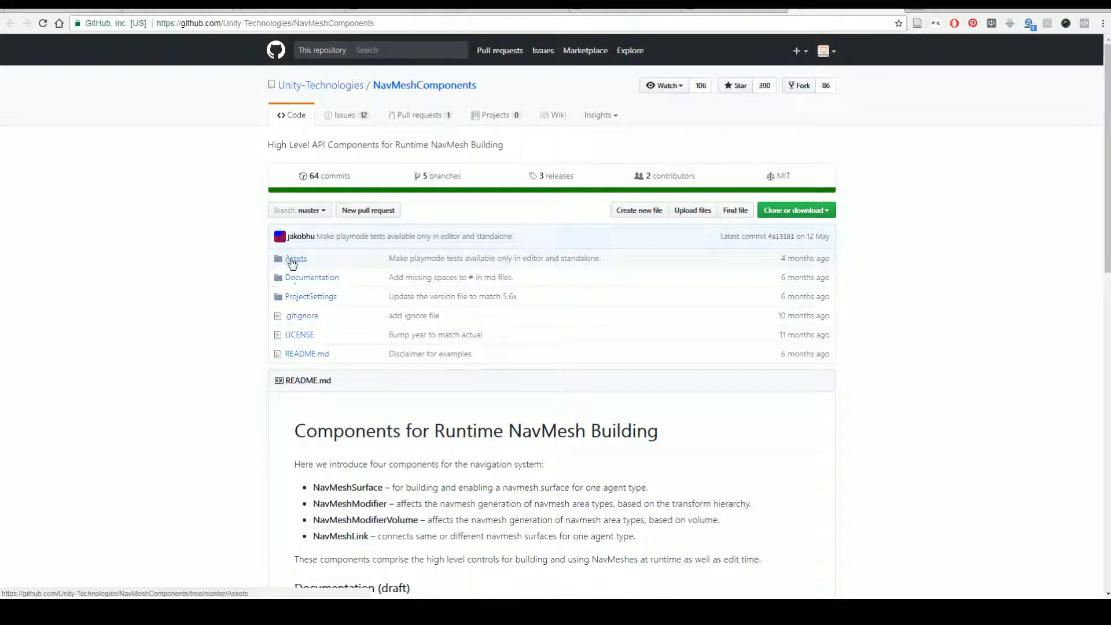
Step: Browse the repository's Assets > Examples > Scripts folder, then view the download options from its front page
click(295, 258)
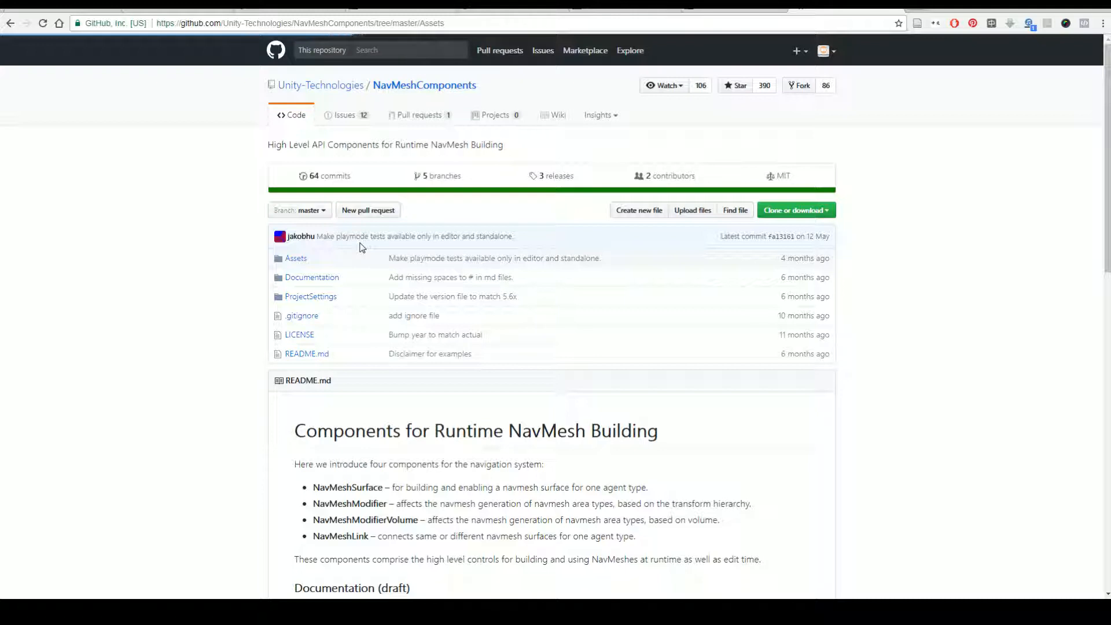
click(295, 258)
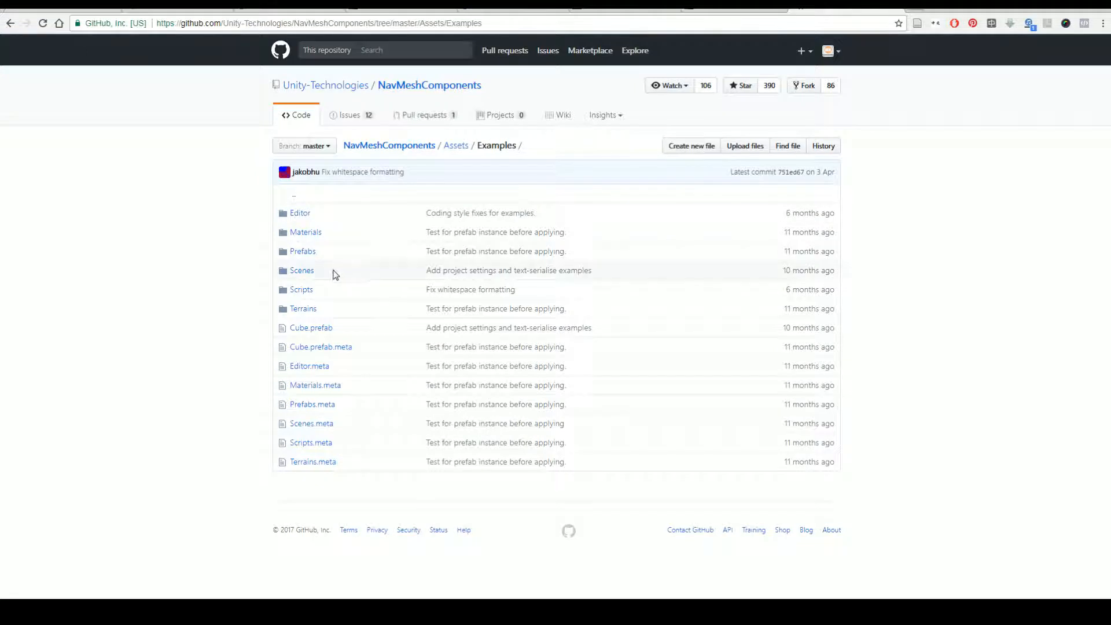
click(301, 290)
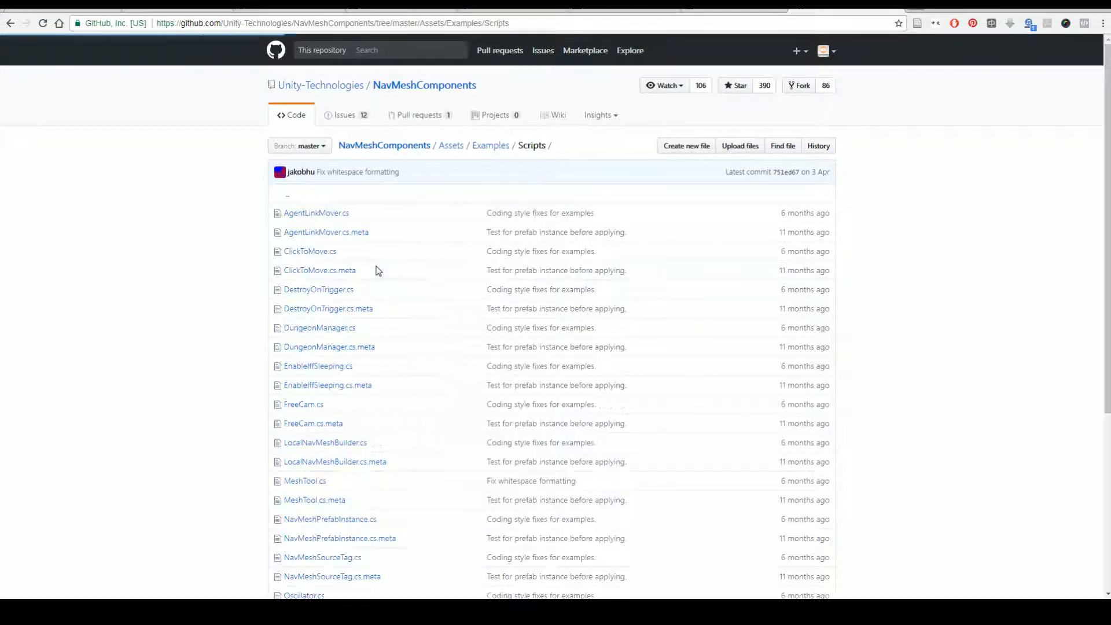
mouse_move(380, 287)
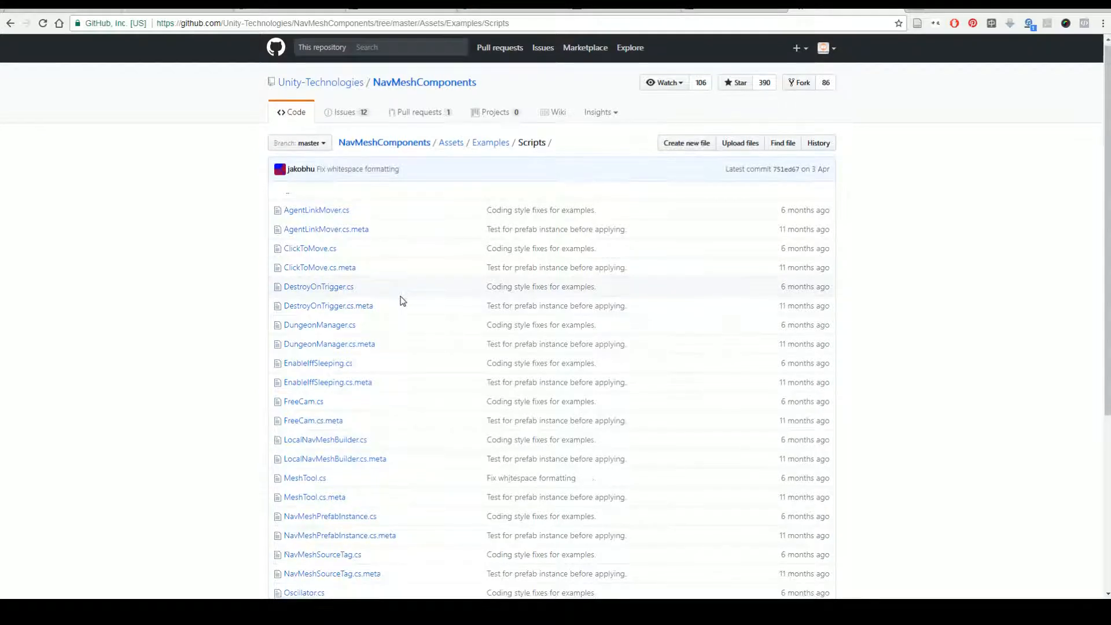
scroll(down, 3)
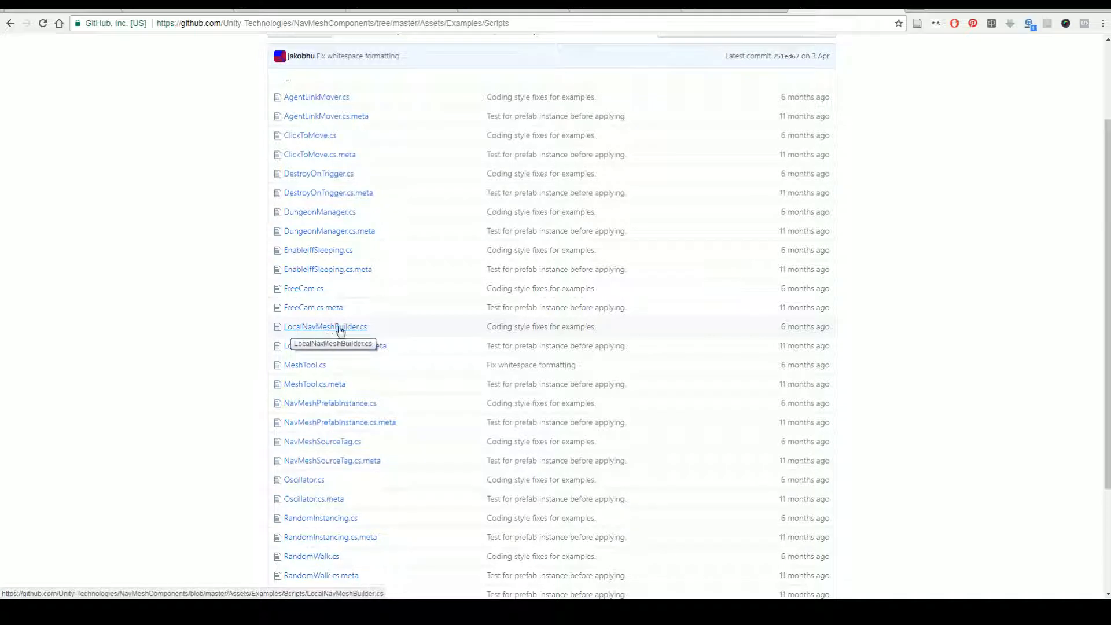
mouse_move(400, 305)
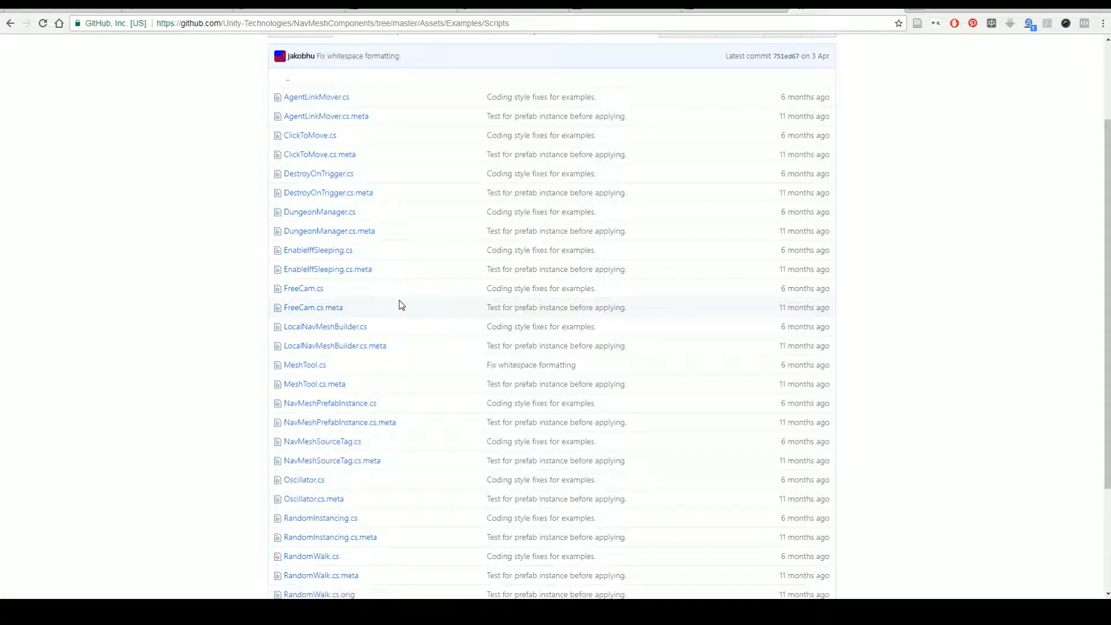
scroll(down, 3)
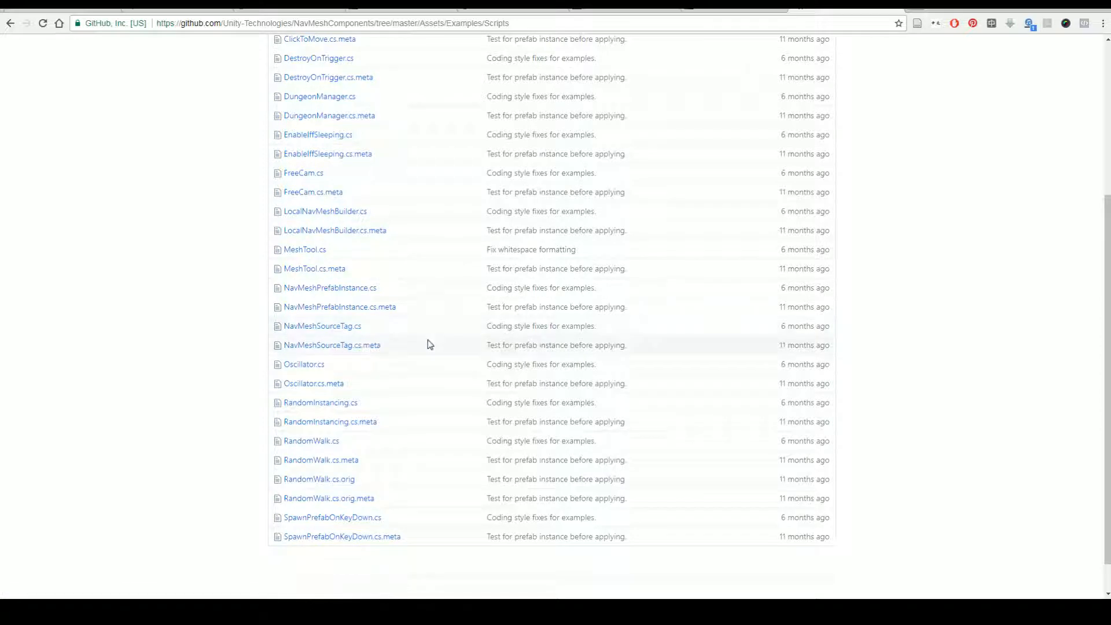
mouse_move(446, 354)
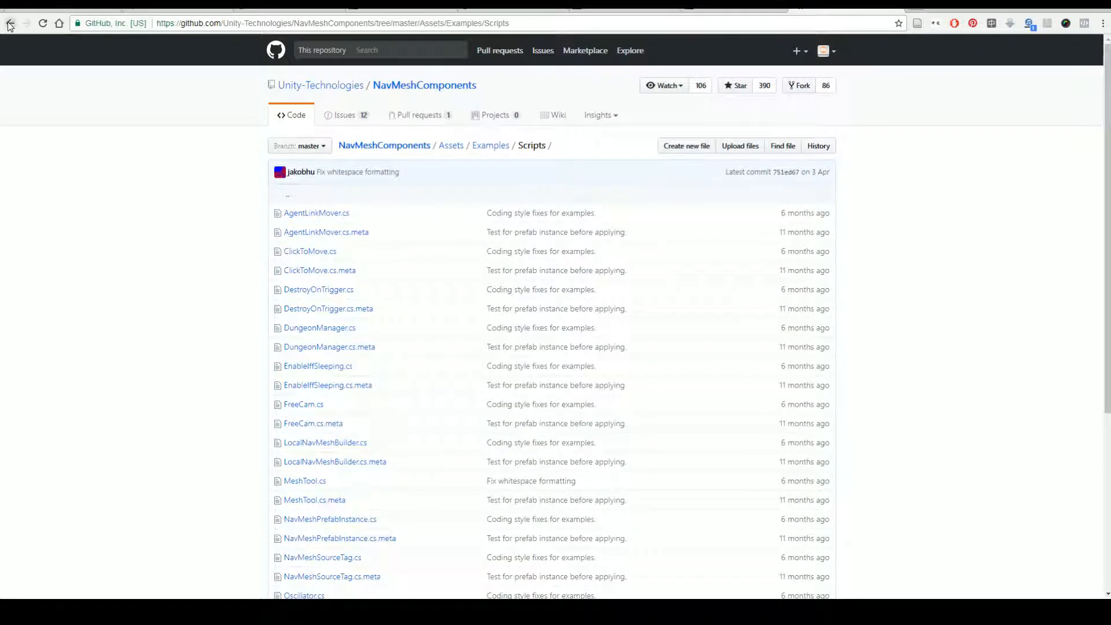
click(11, 23)
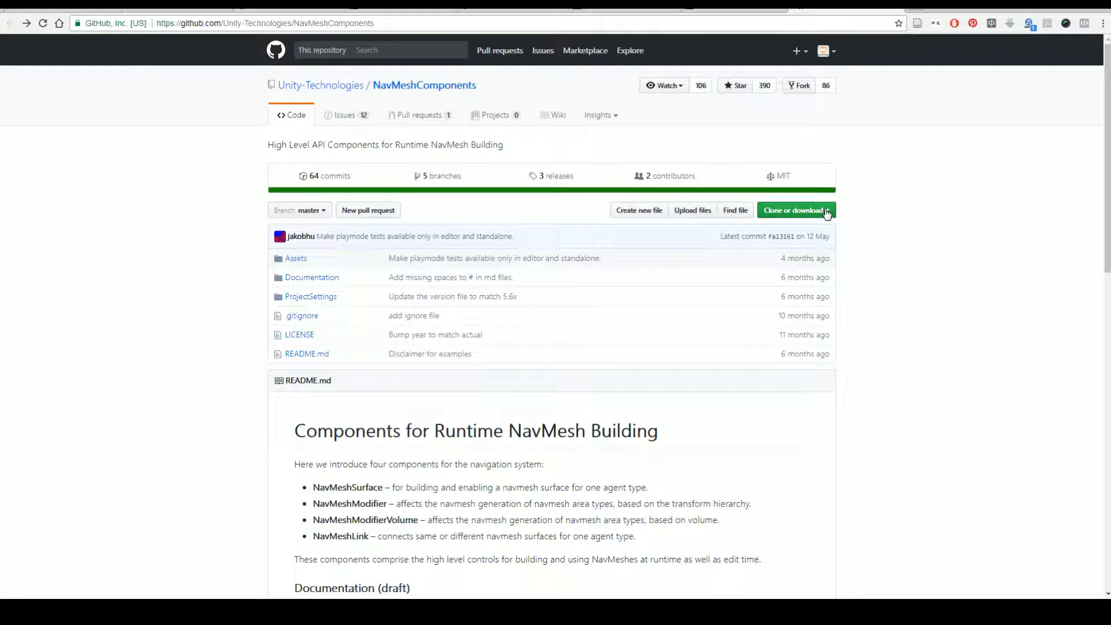
click(794, 210)
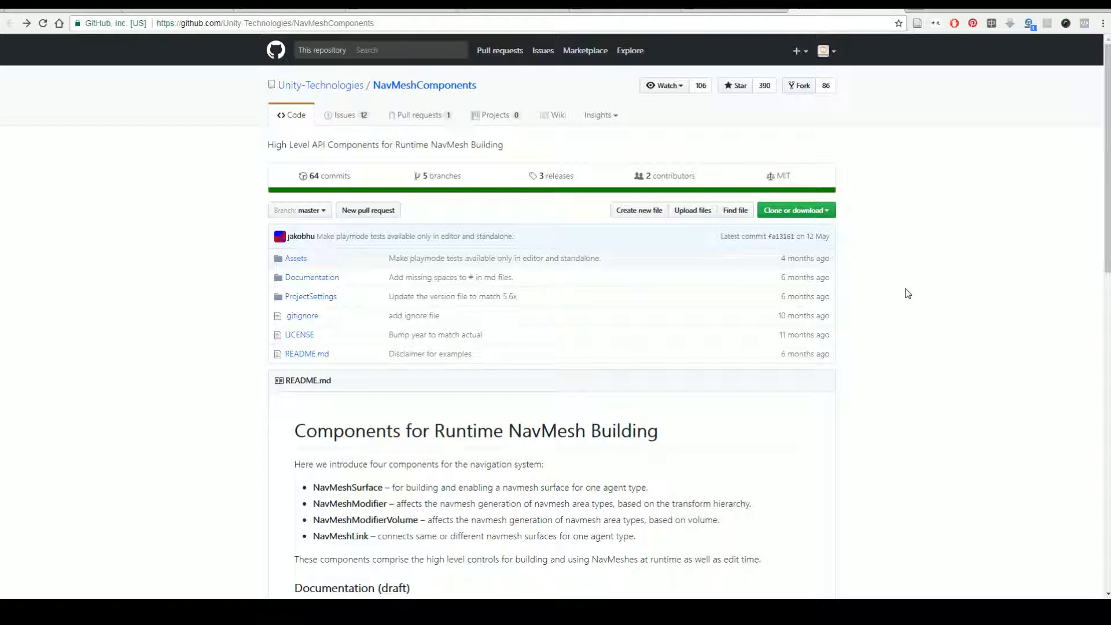
mouse_move(338, 593)
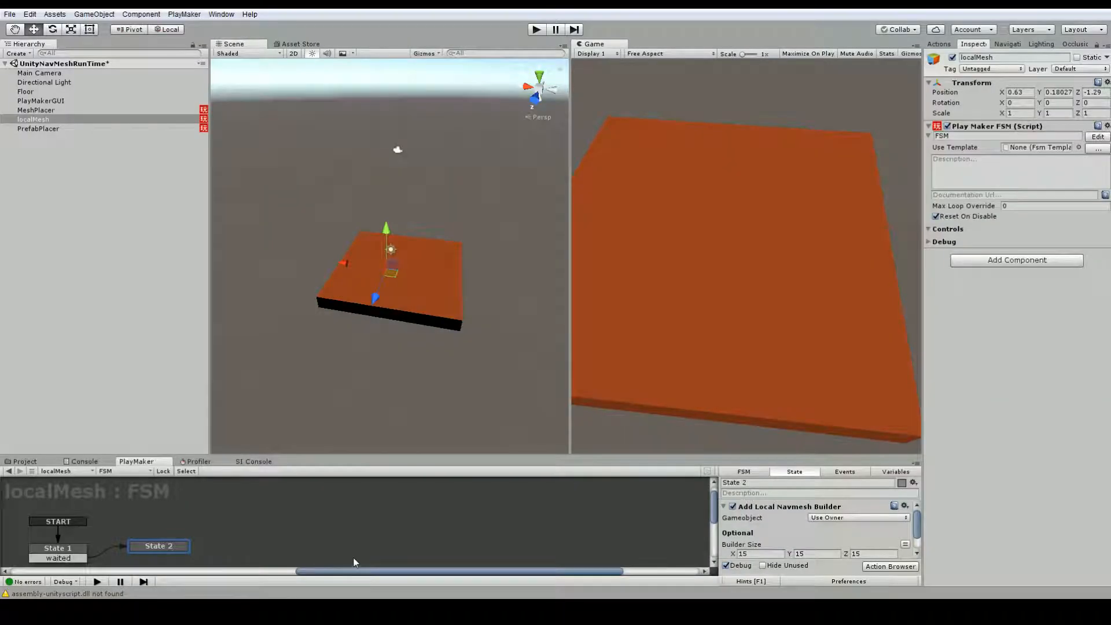
mouse_move(352, 563)
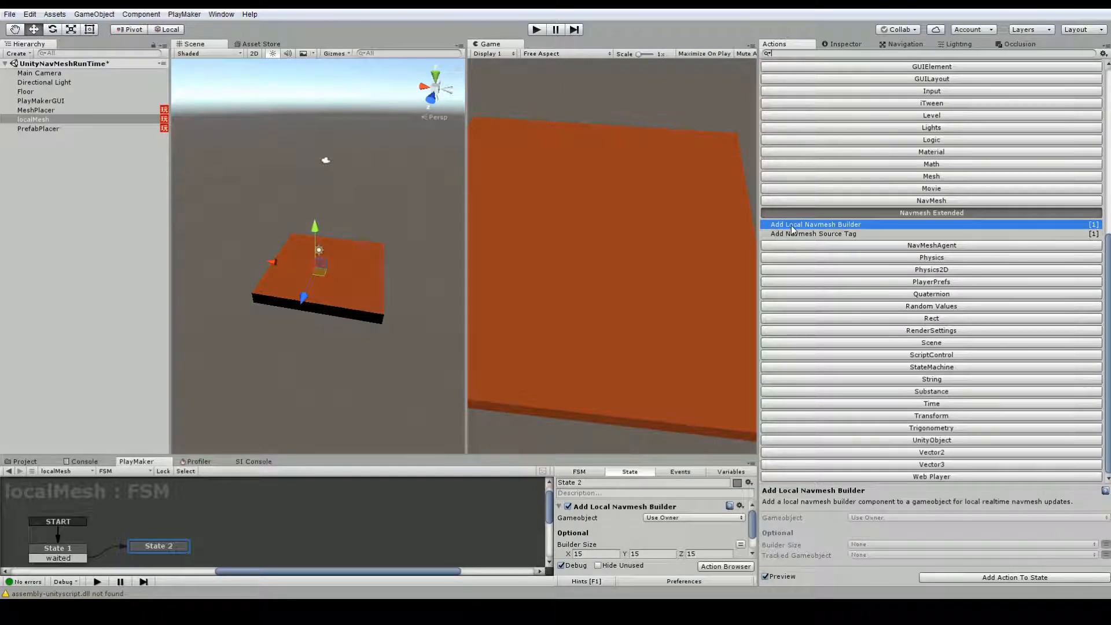
mouse_move(815, 239)
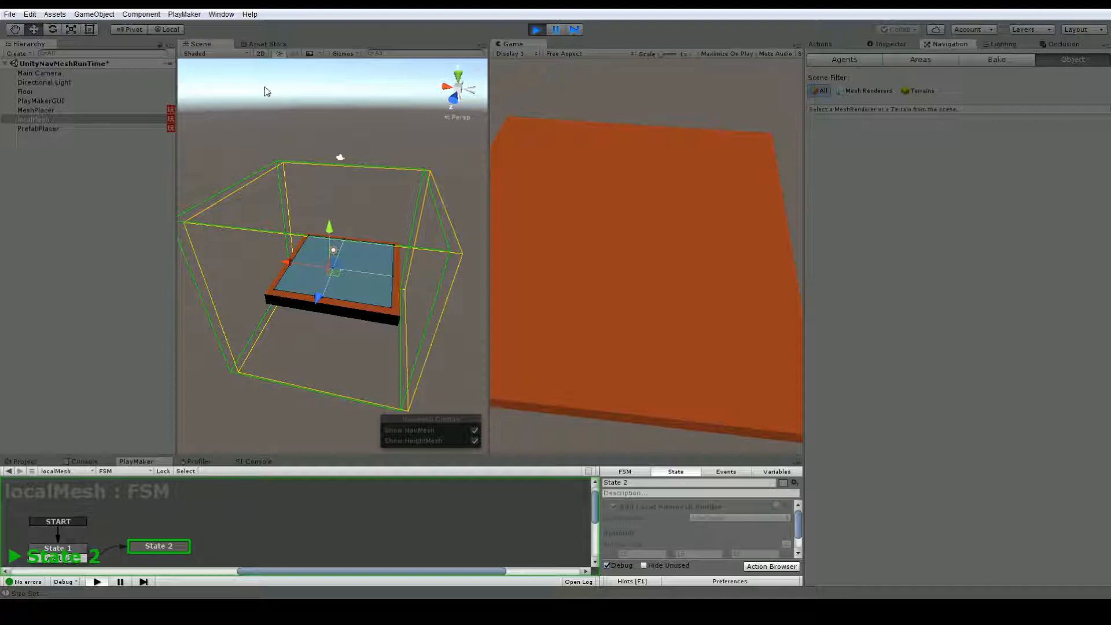
mouse_move(365, 279)
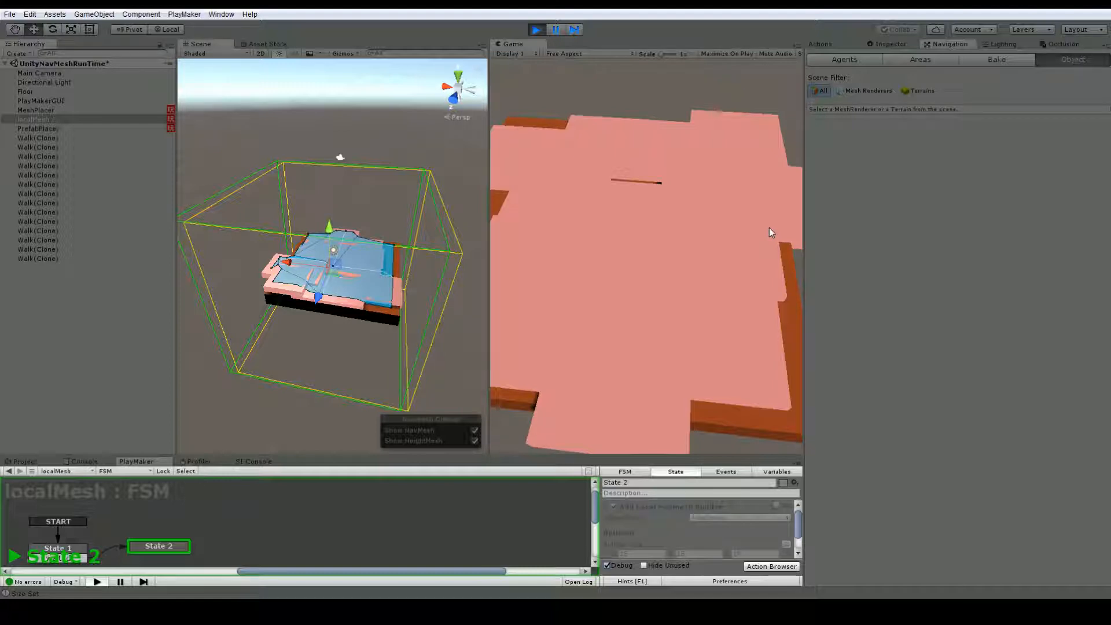
mouse_move(588, 97)
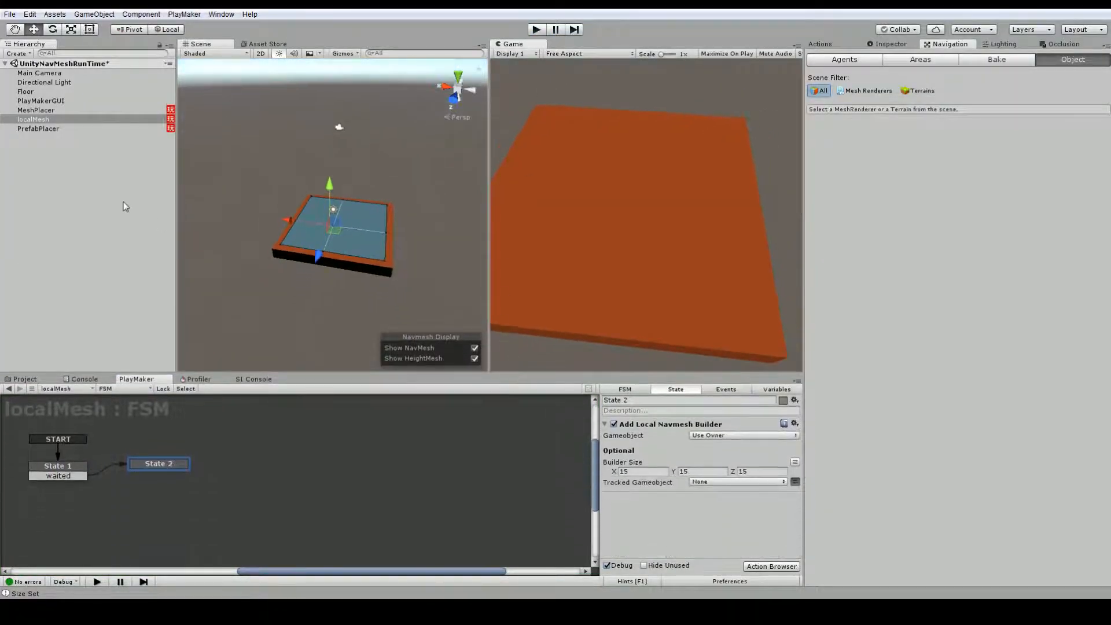
Step: After checking MeshPlacer's FSM, delete Floor, MeshPlacer, localMesh and PrefabPlacer from the Hierarchy
click(36, 110)
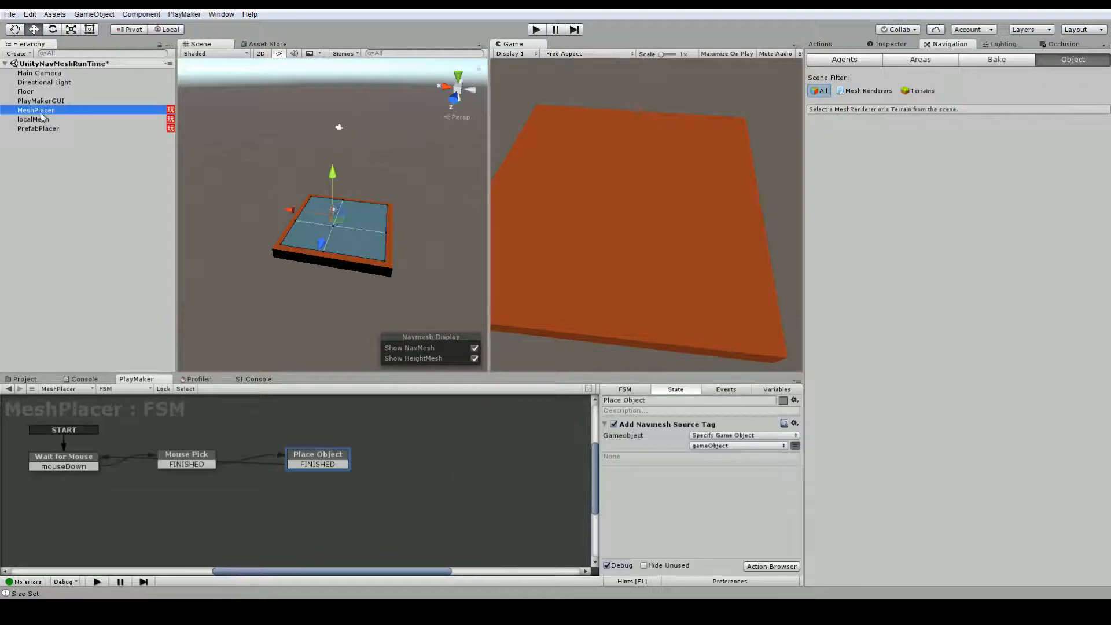
click(38, 129)
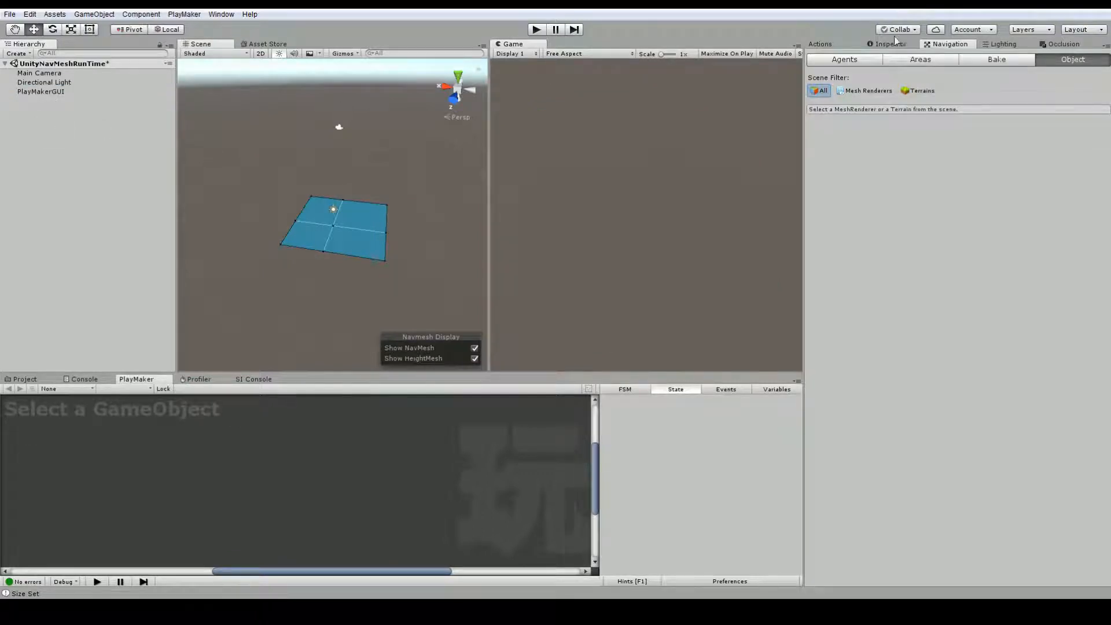
click(997, 59)
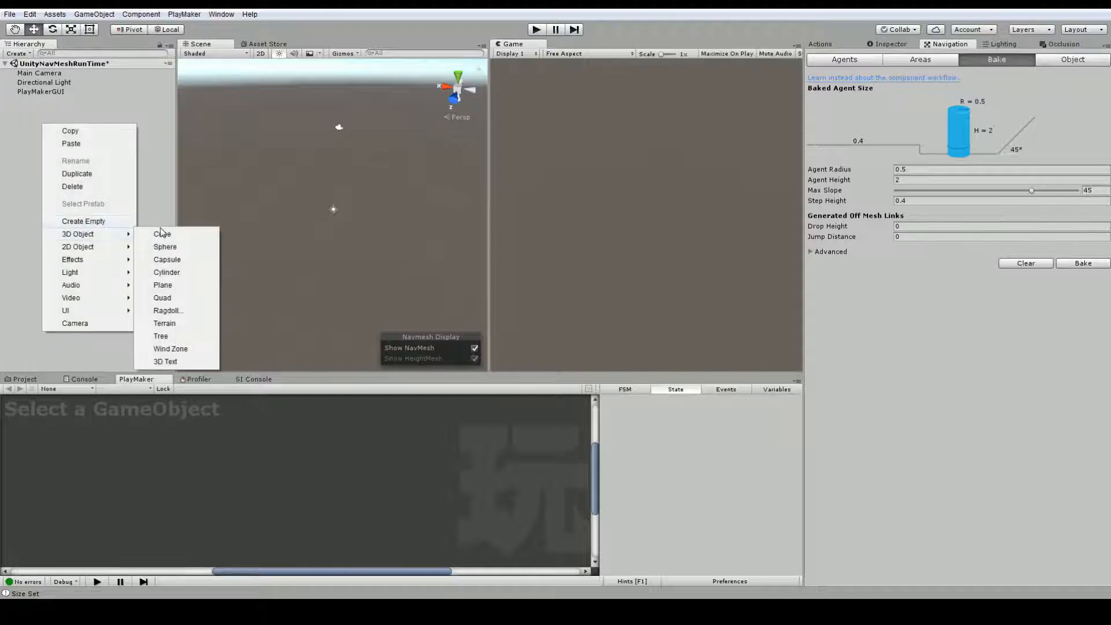
Step: Add a cube named Floor scaled to 20 by 0.1 by 20
click(162, 234)
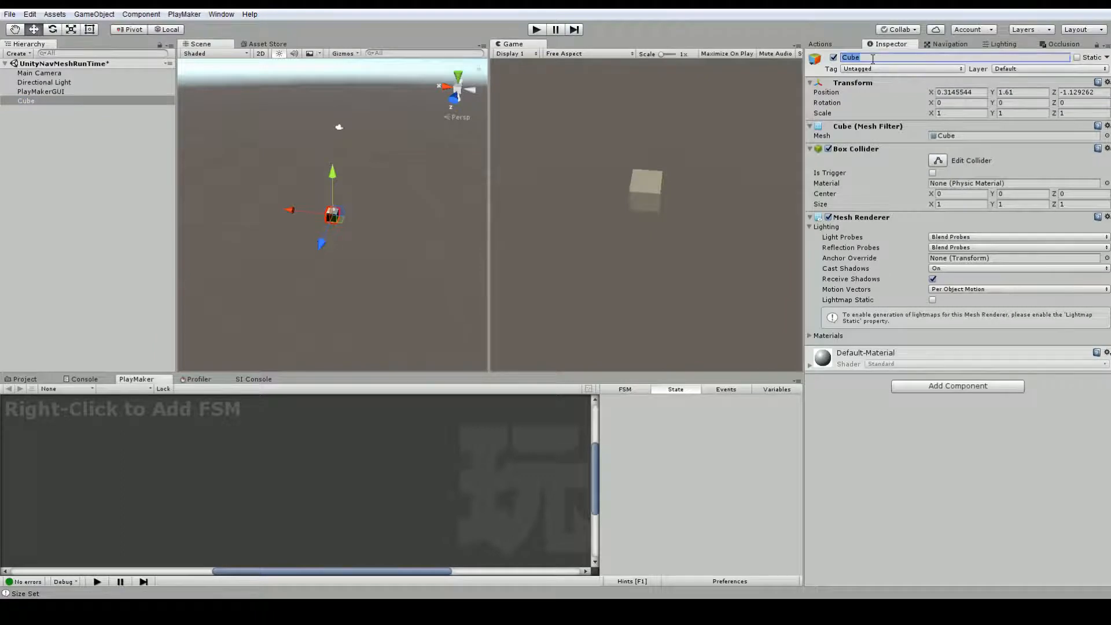
text(Floor)
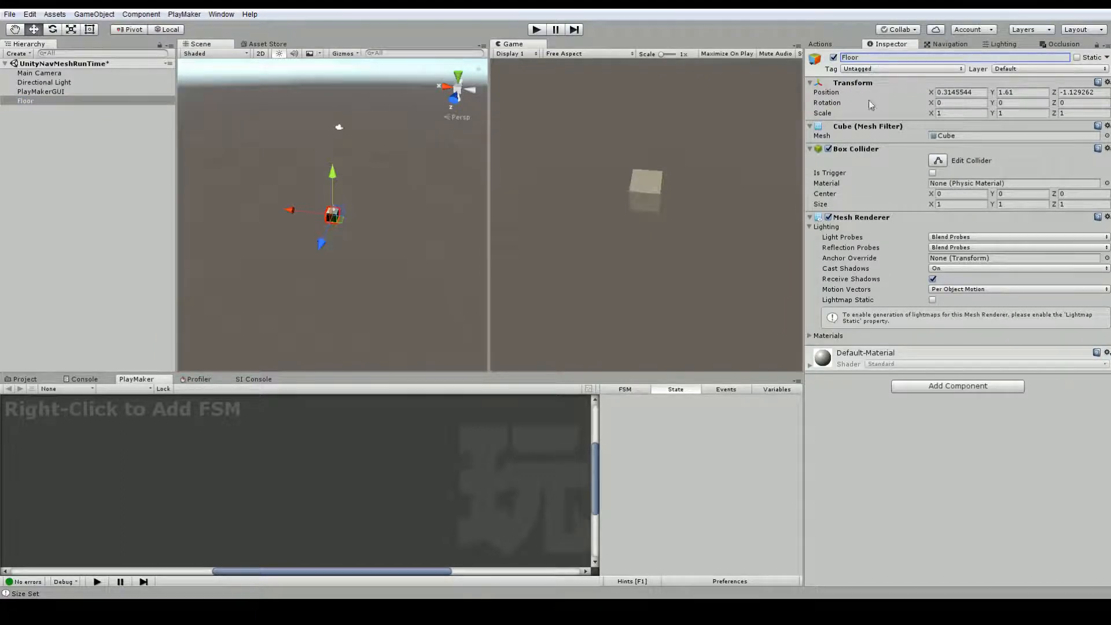
text(20)
click(1024, 114)
text(0.1)
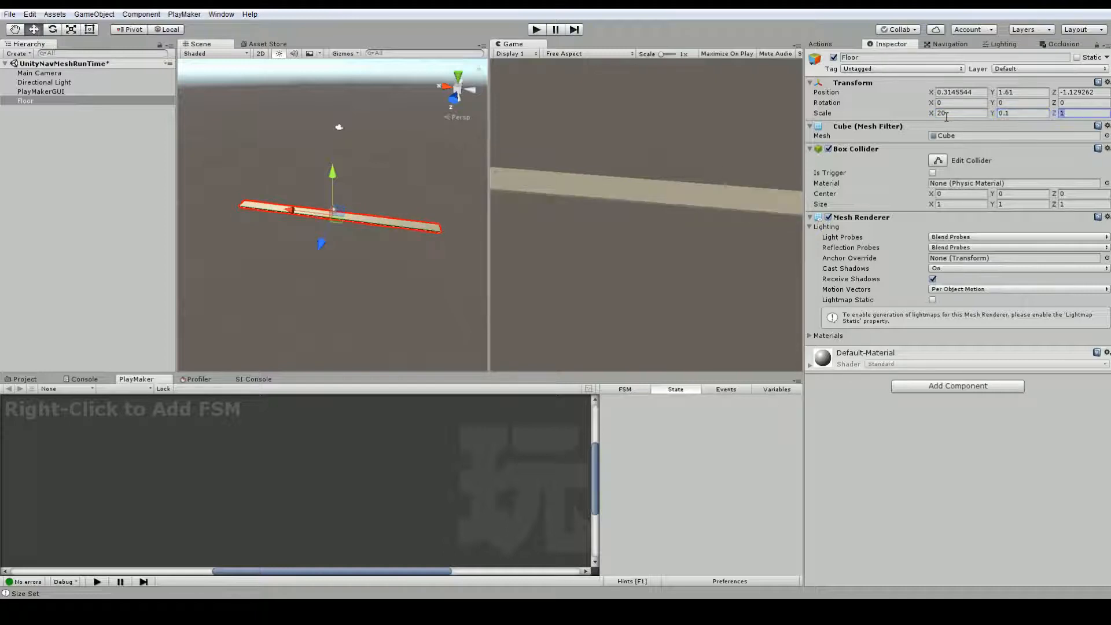
text(20)
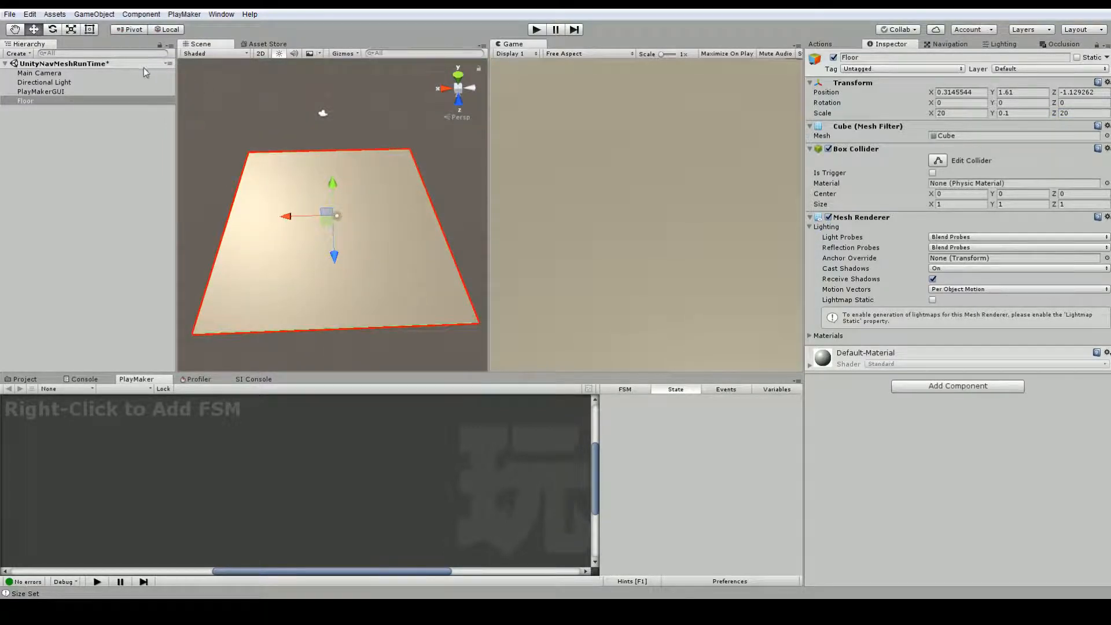
Step: Align the Main Camera with the scene view via GameObject > Align With View, then deselect
click(54, 14)
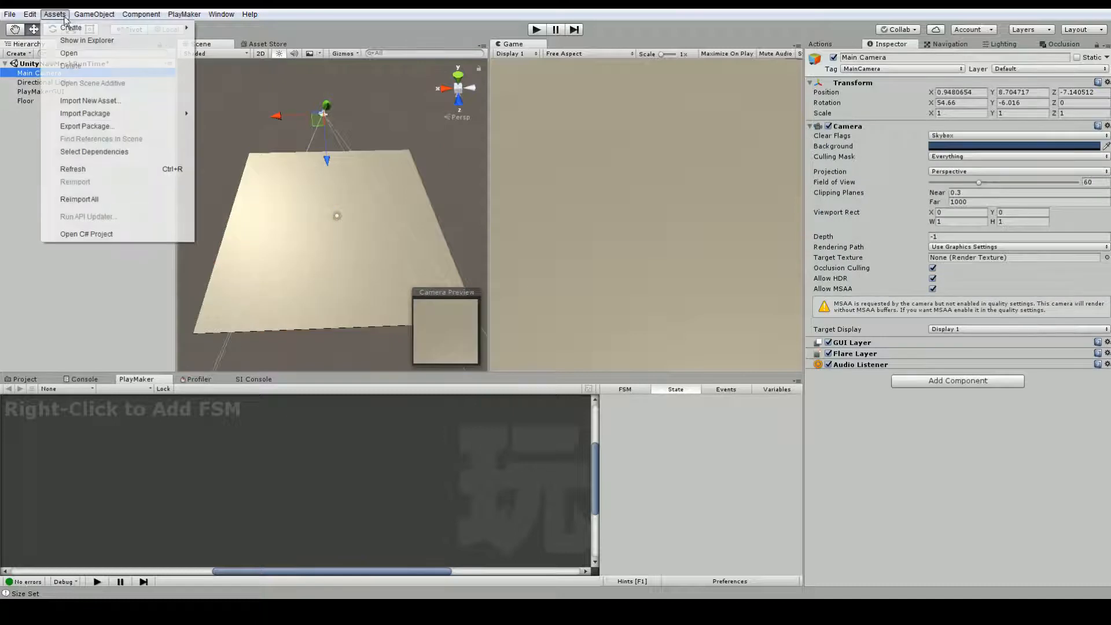
click(94, 14)
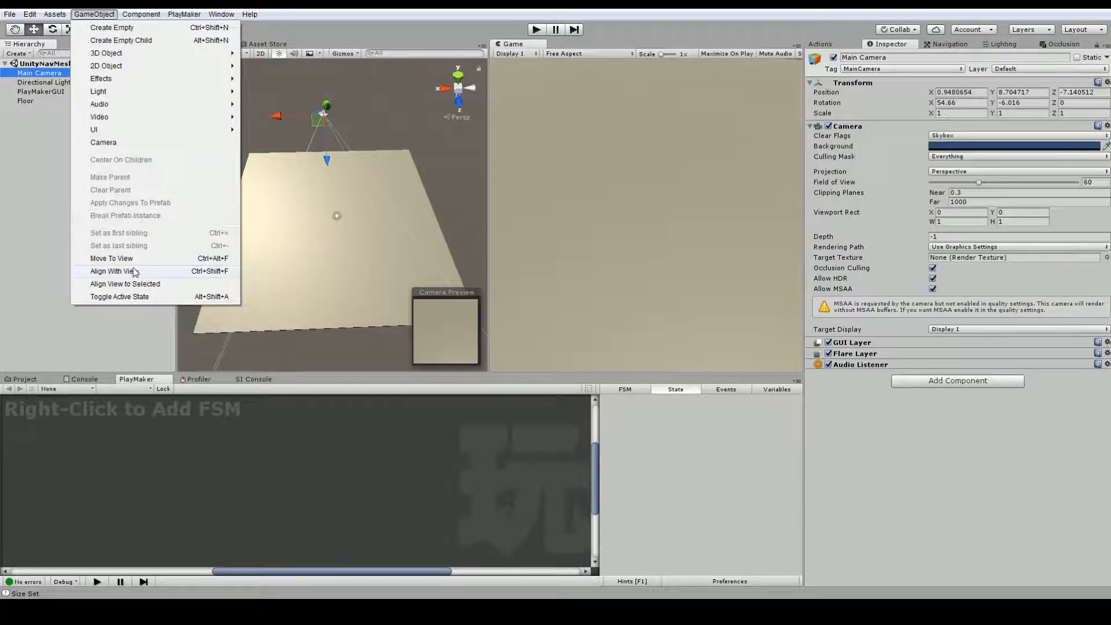
click(113, 270)
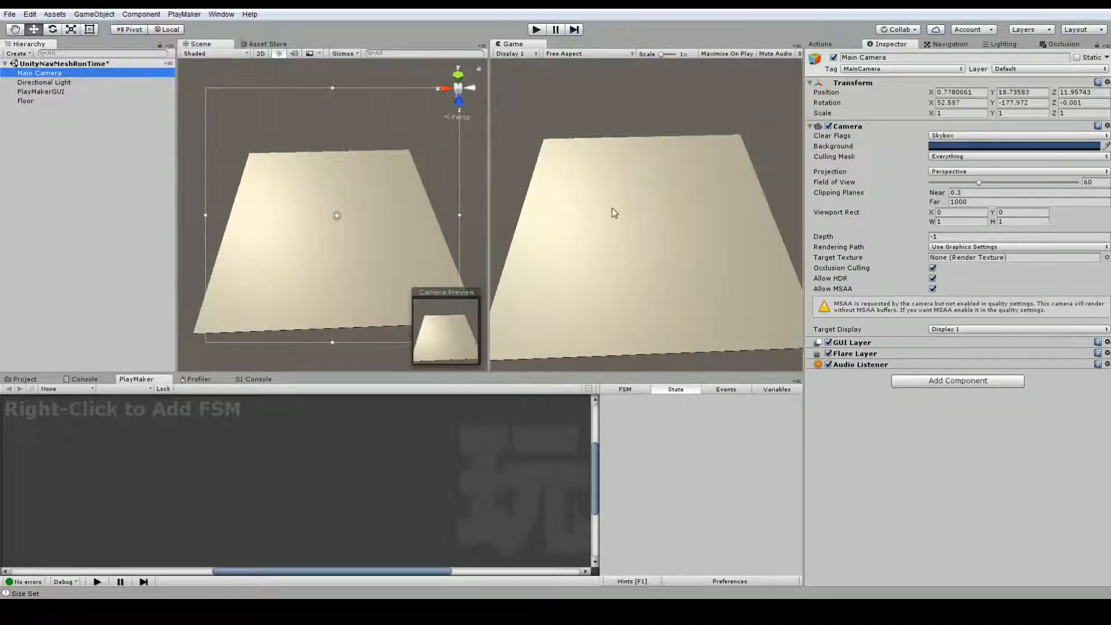
click(81, 142)
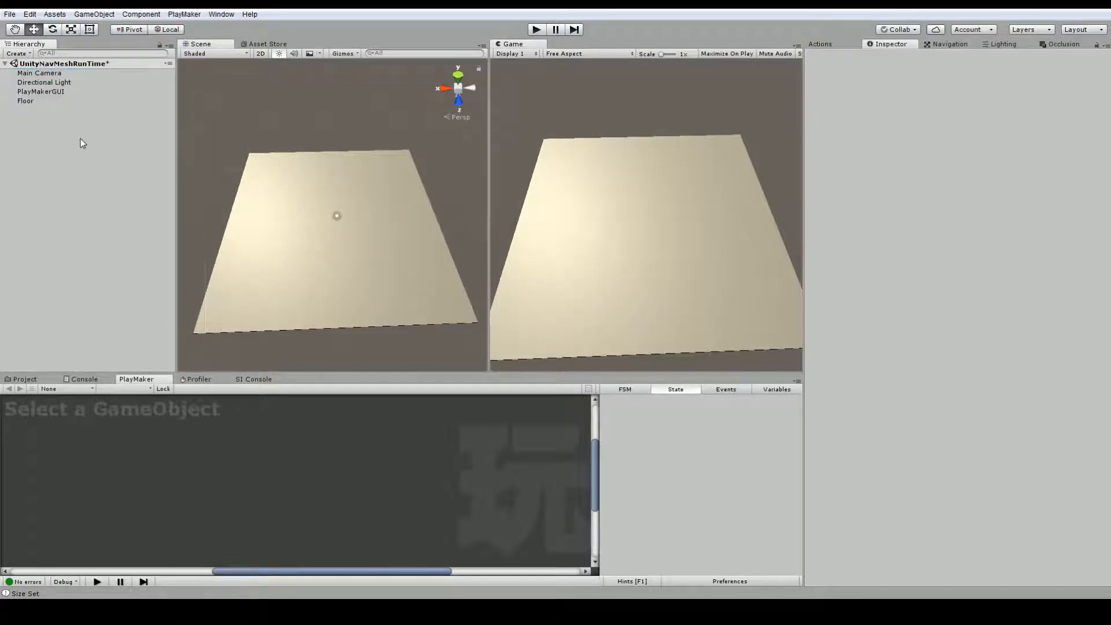
mouse_move(89, 147)
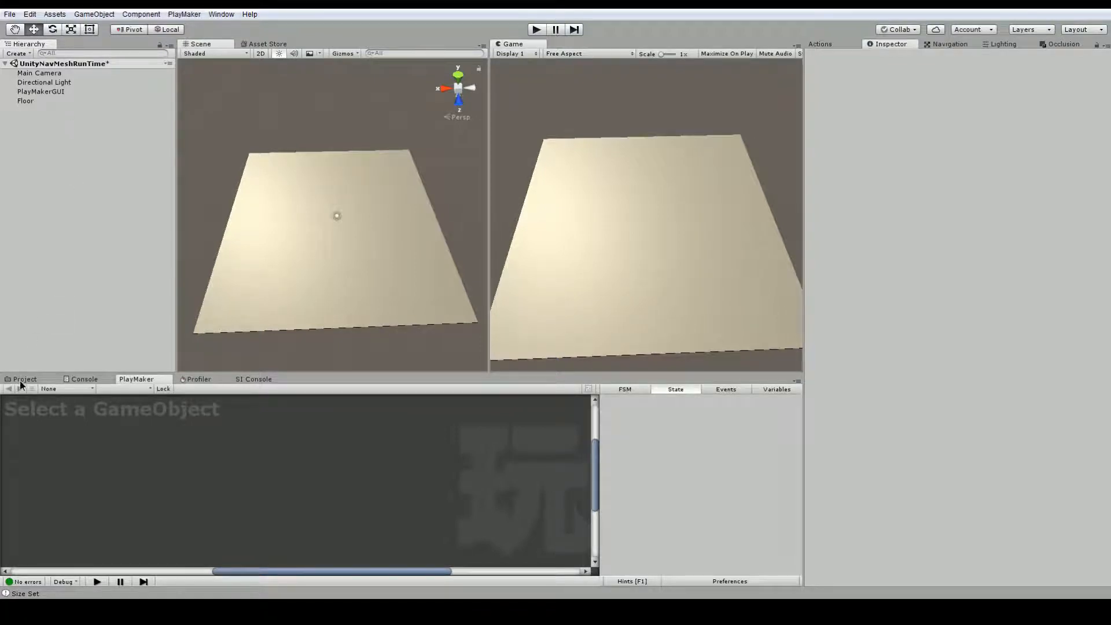
Step: Inspect the Walk prefab in Assets > Prefabs and give Floor the blue material
click(24, 380)
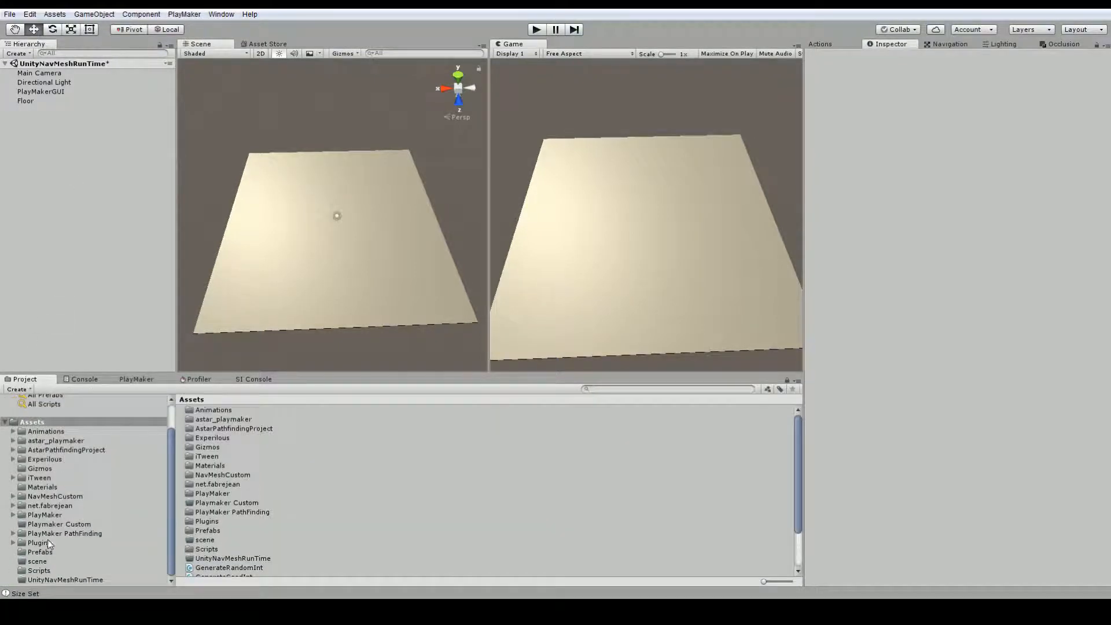
click(40, 552)
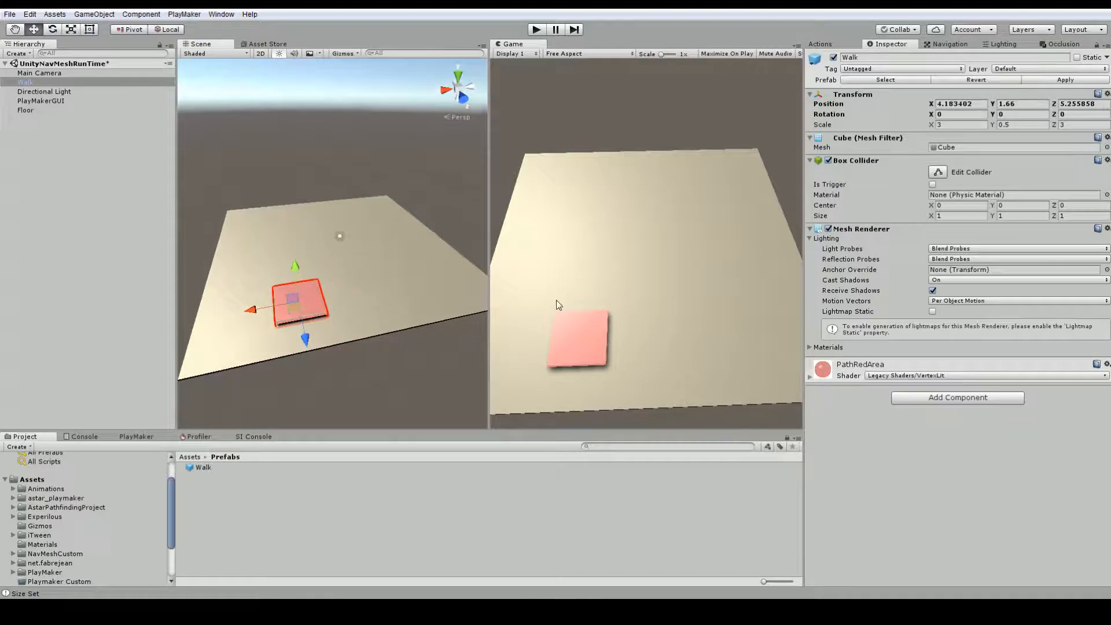
click(25, 110)
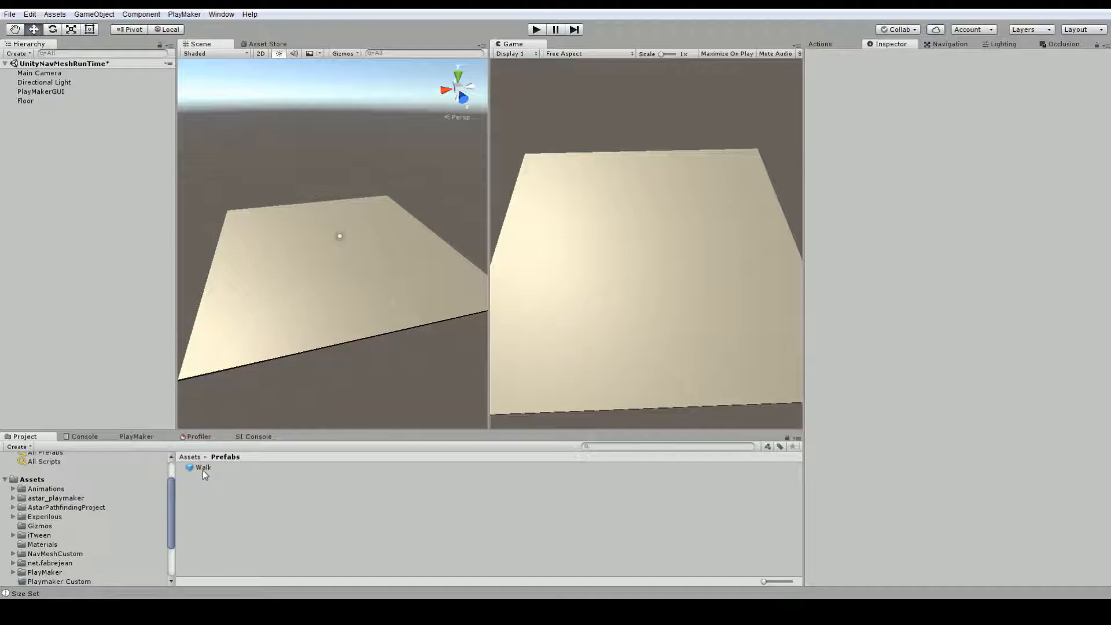
click(48, 466)
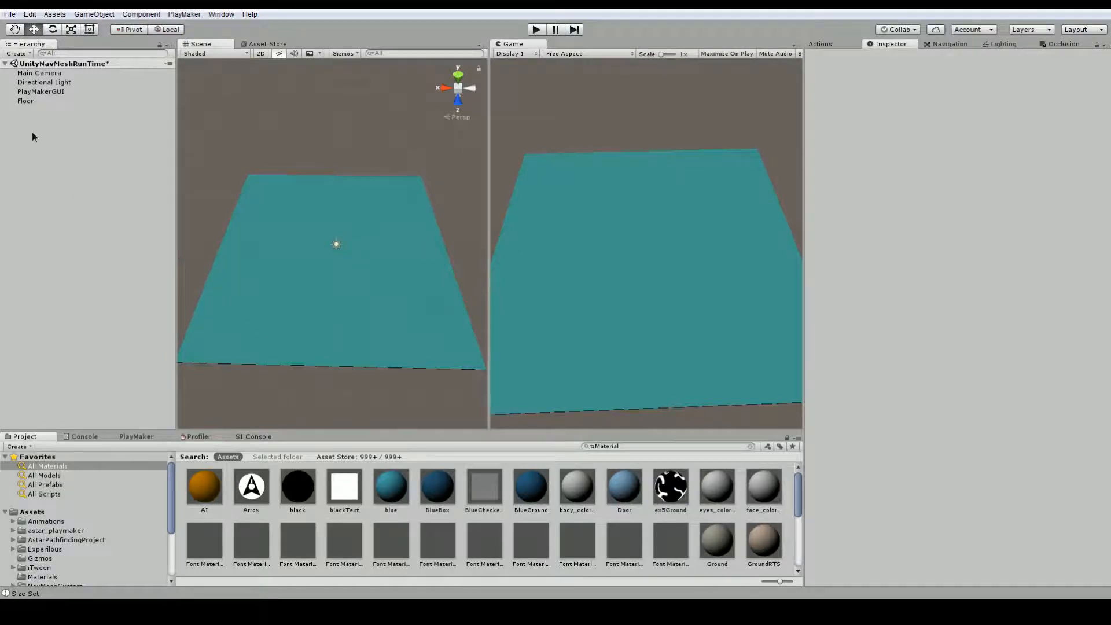
Step: Create an empty GameObject in the Hierarchy and name it _PlacePrefab
right_click(33, 137)
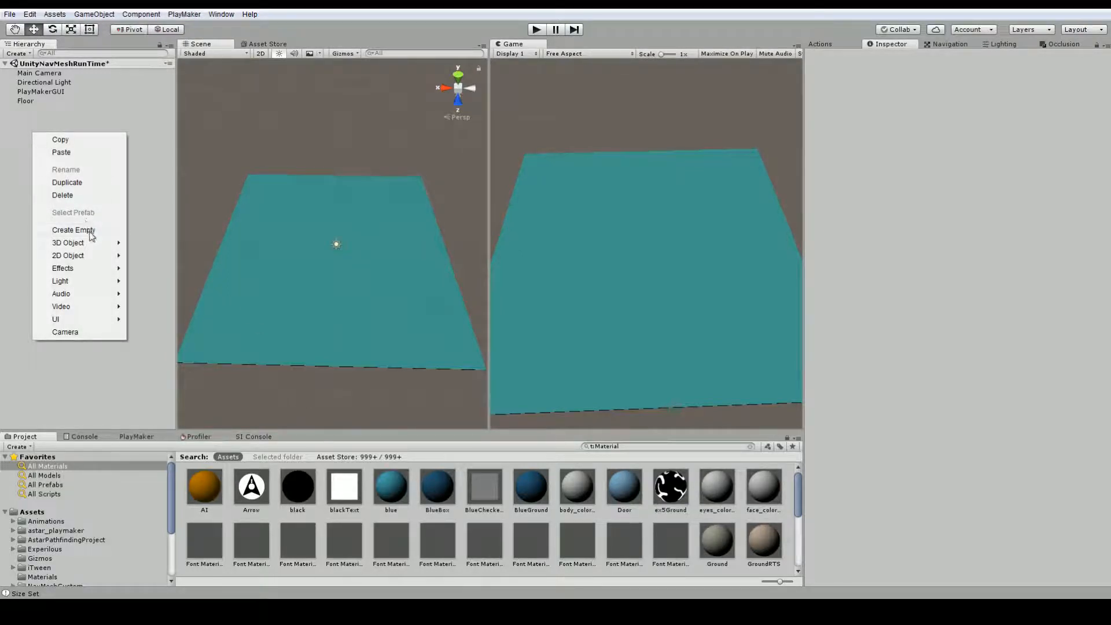
click(73, 230)
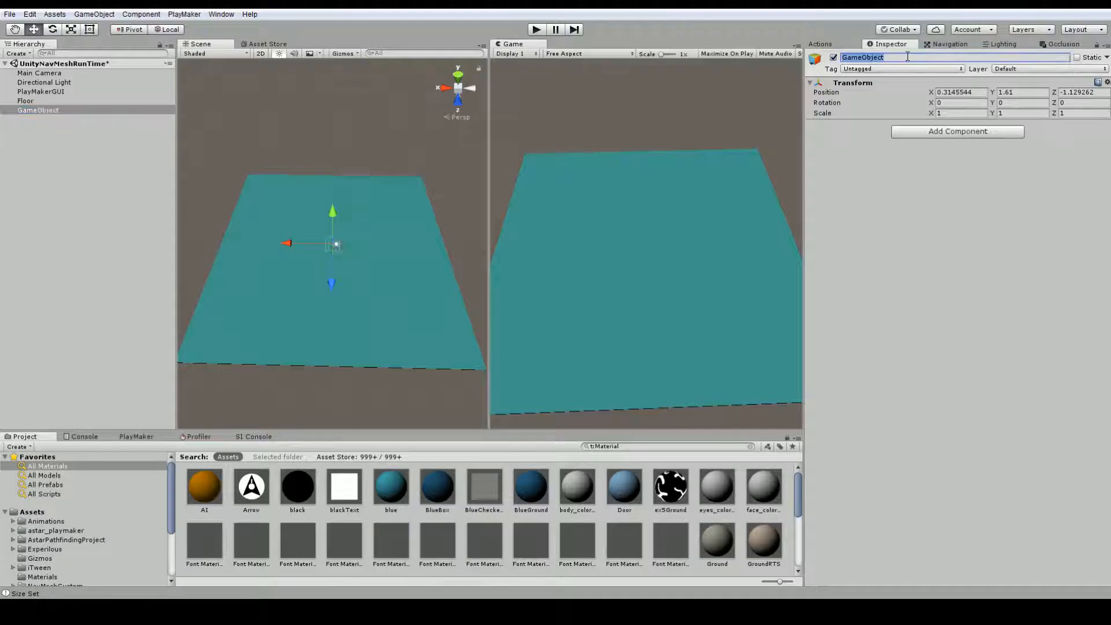
text(PlacePrefab)
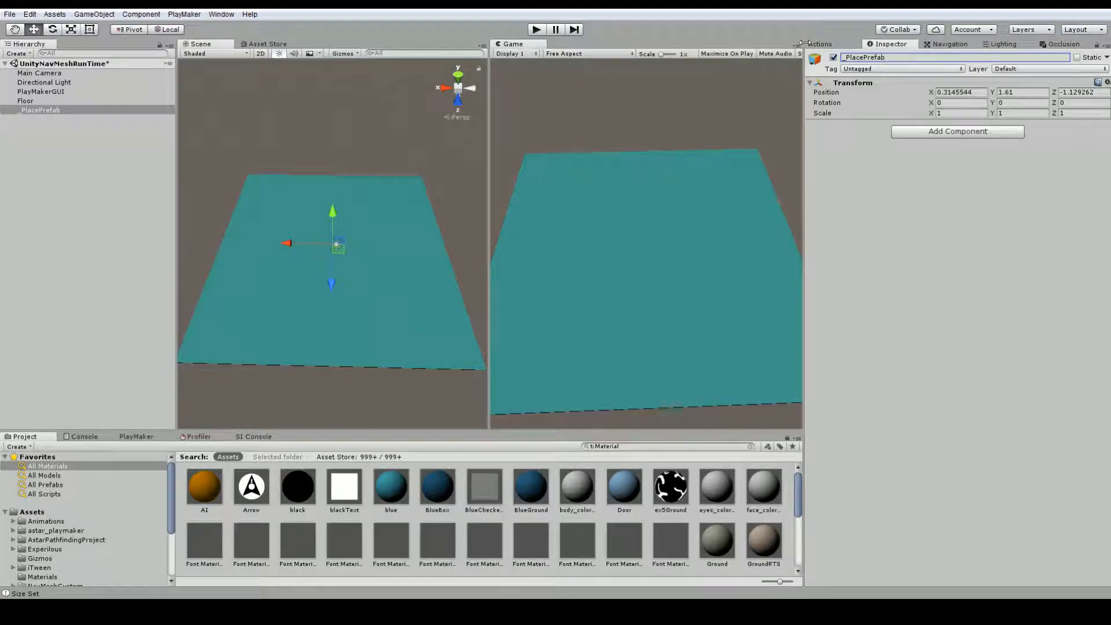
click(136, 437)
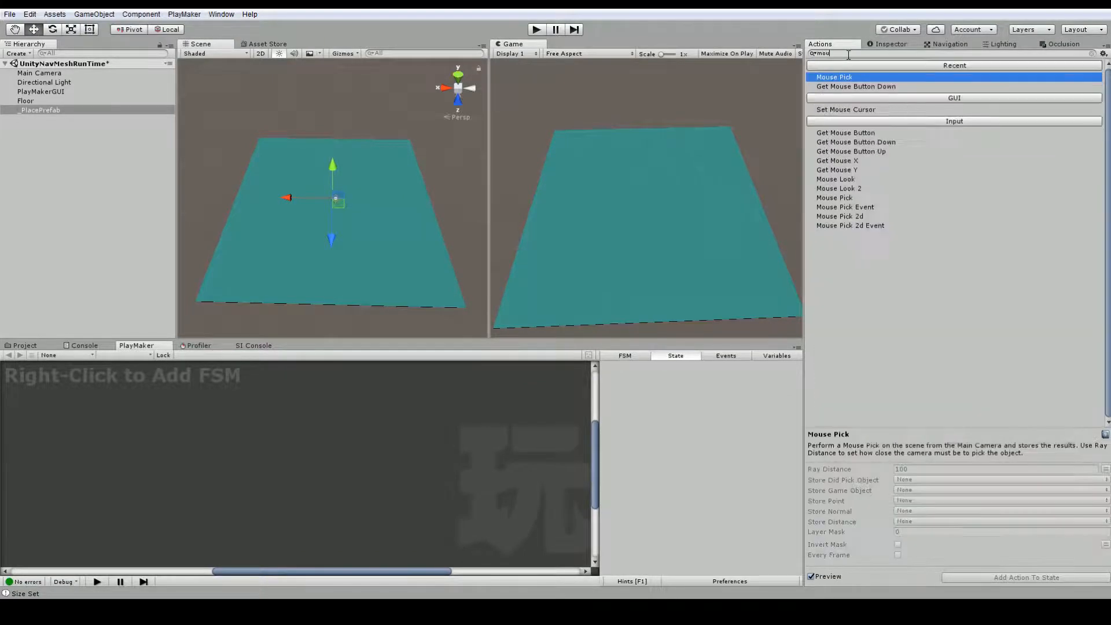
Step: Add a Get Mouse Button Down action sending a new 'mouse' event with its own transition
text(mouse do)
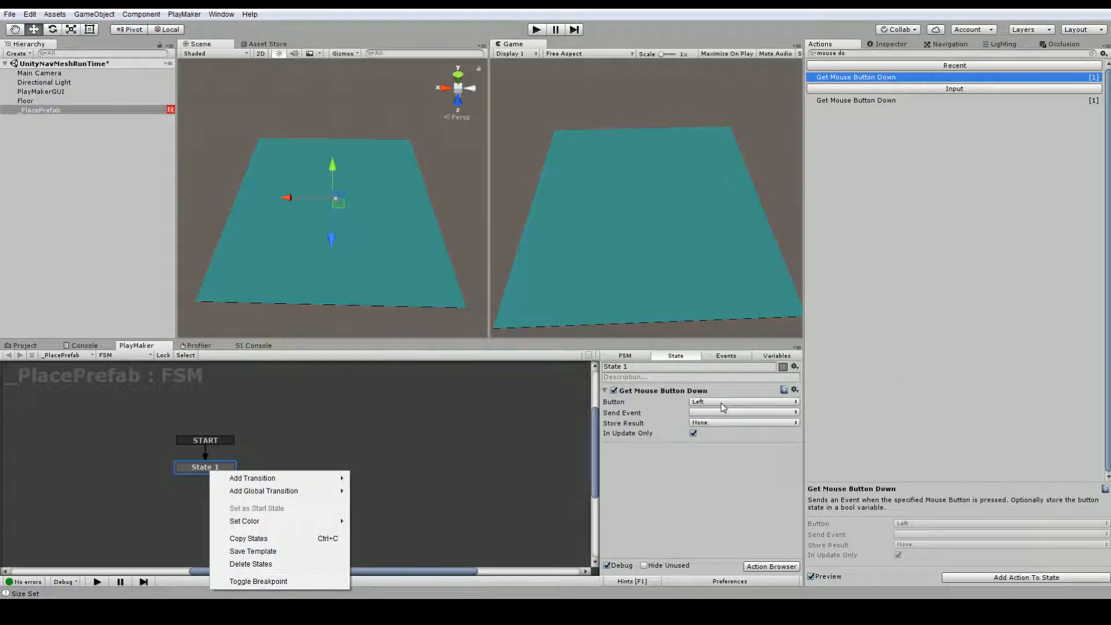
click(743, 412)
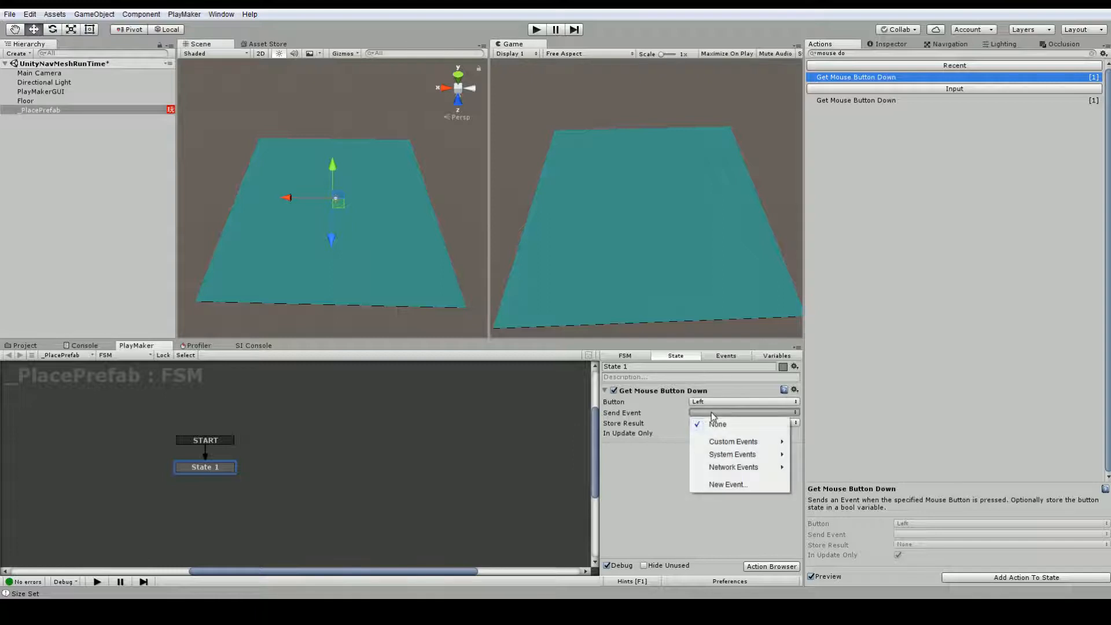
click(727, 483)
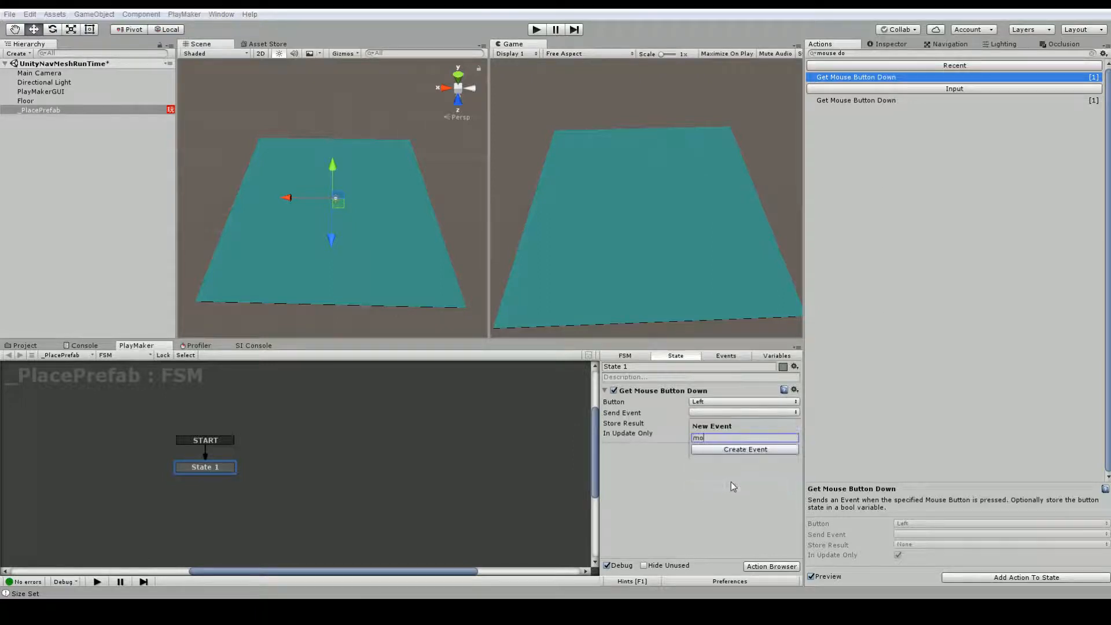
click(745, 449)
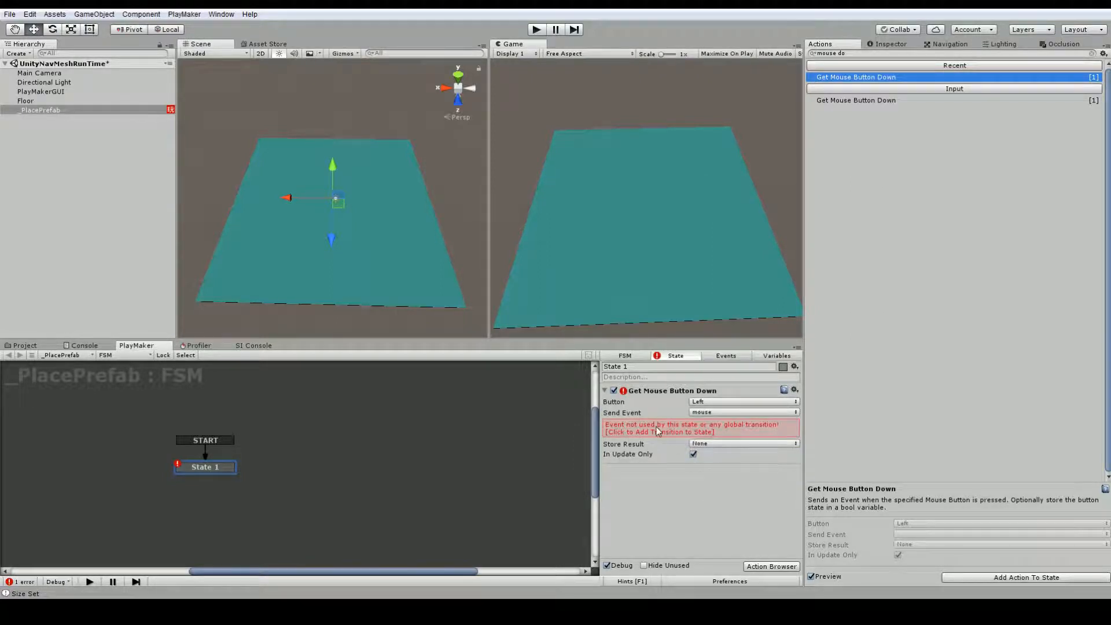
click(659, 428)
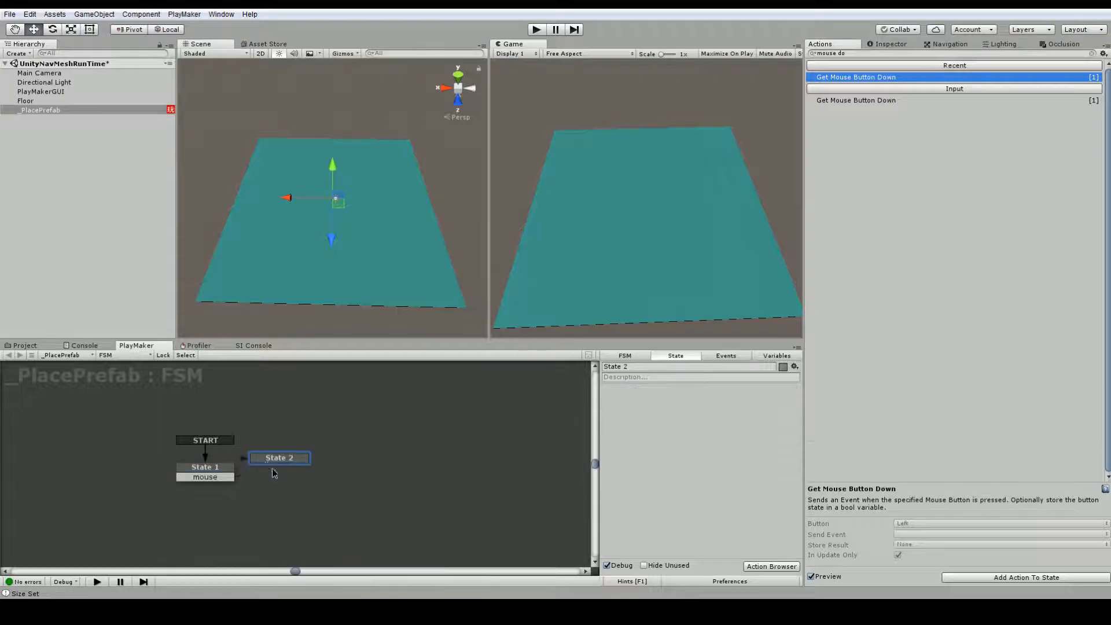
Step: Place State 2 beside the first state, rename the first state Mouse Down, and select State 2
drag(279, 457, 298, 467)
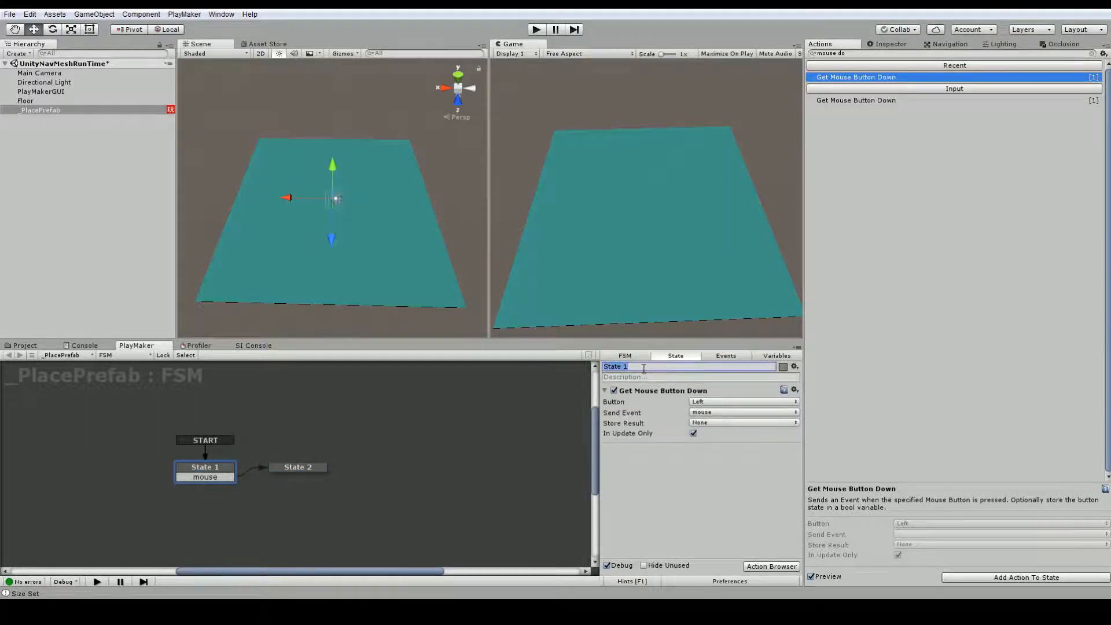
text(Mouse Down)
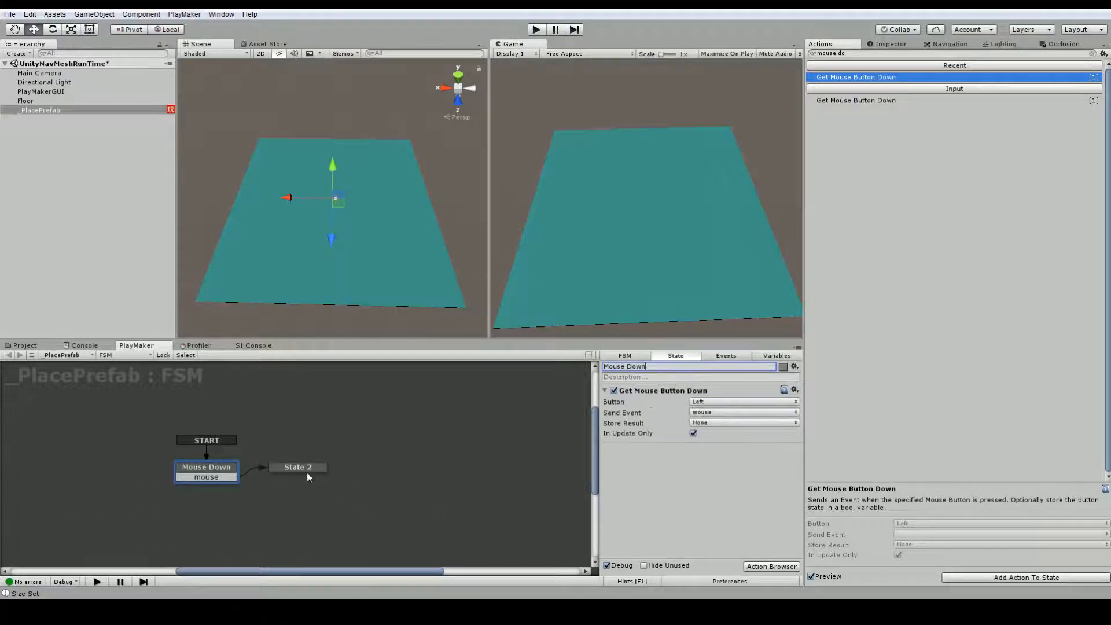
click(297, 466)
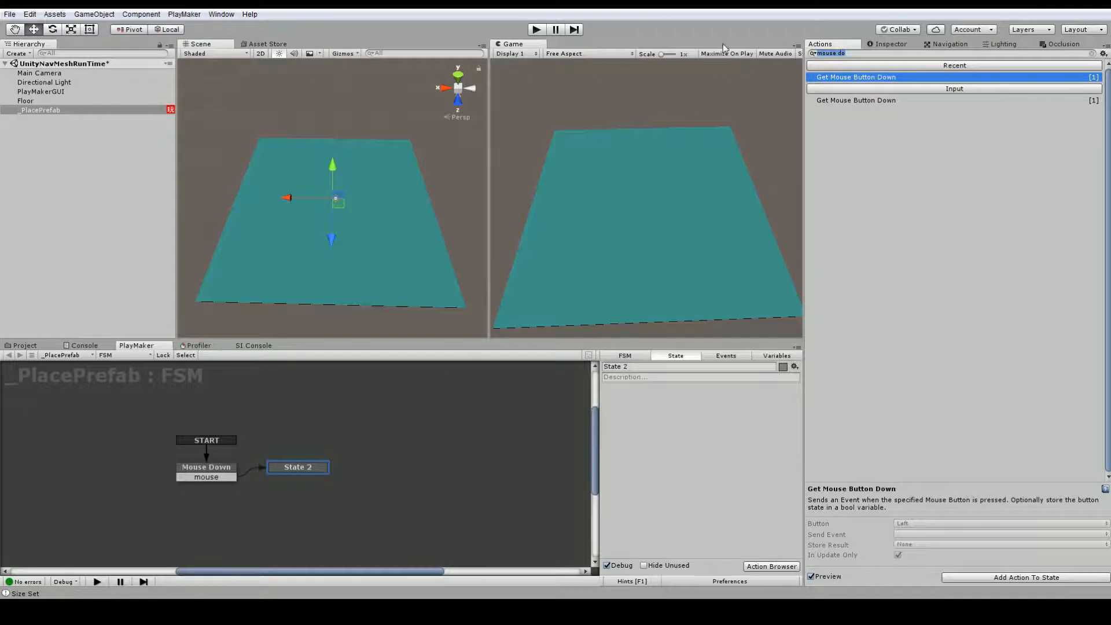
Step: Add a Mouse Pick action storing its hit in a new 'point' variable, finishing into a state with Create Object
text(mouse pick)
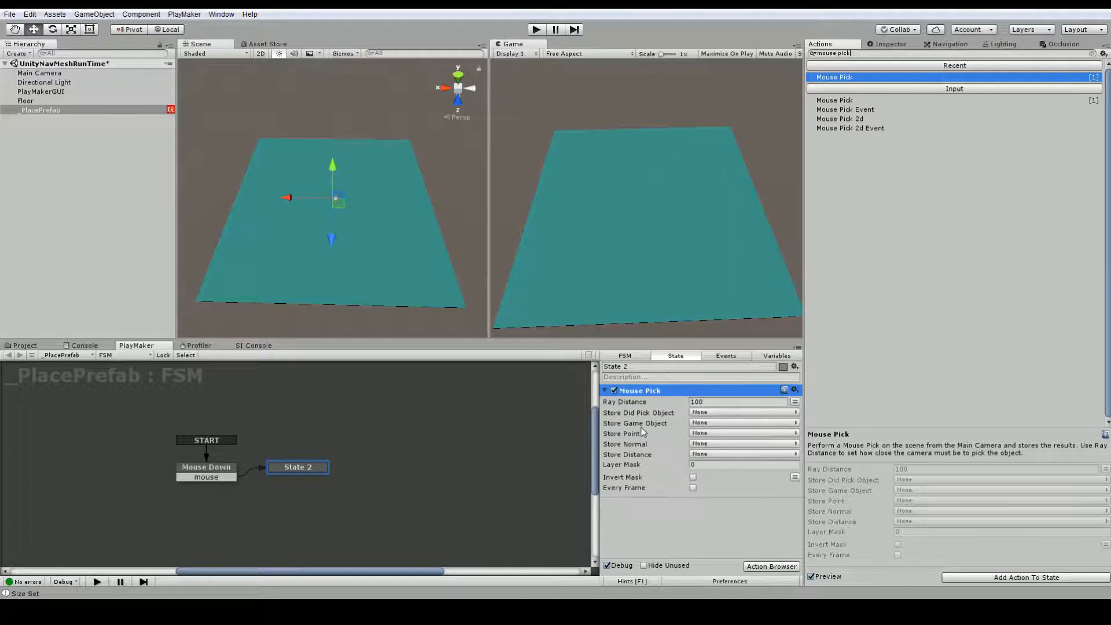
click(743, 433)
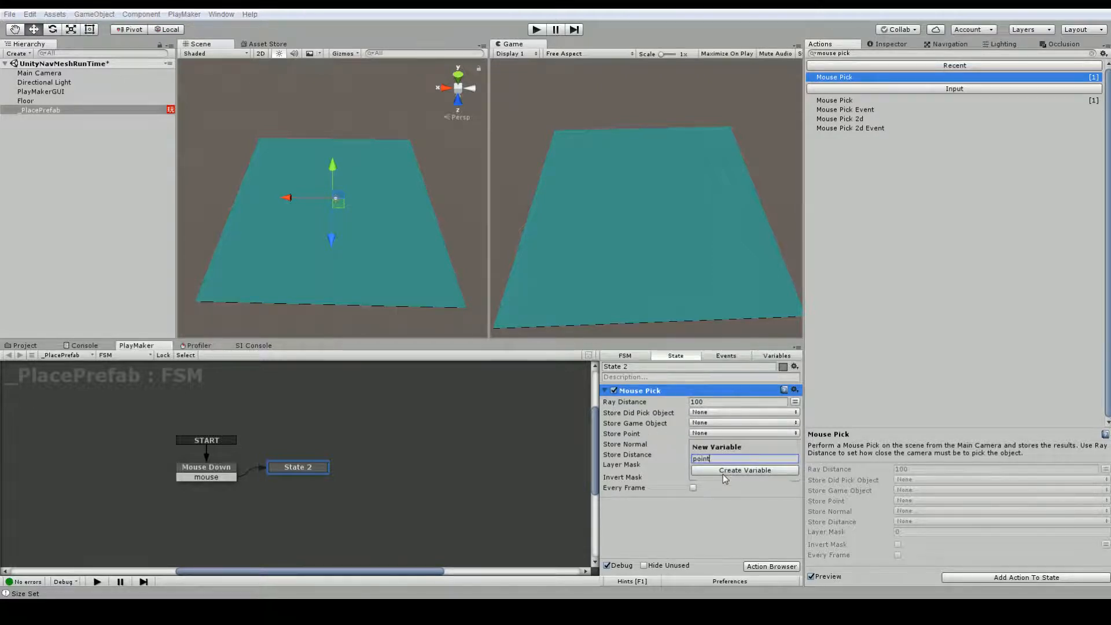
right_click(298, 466)
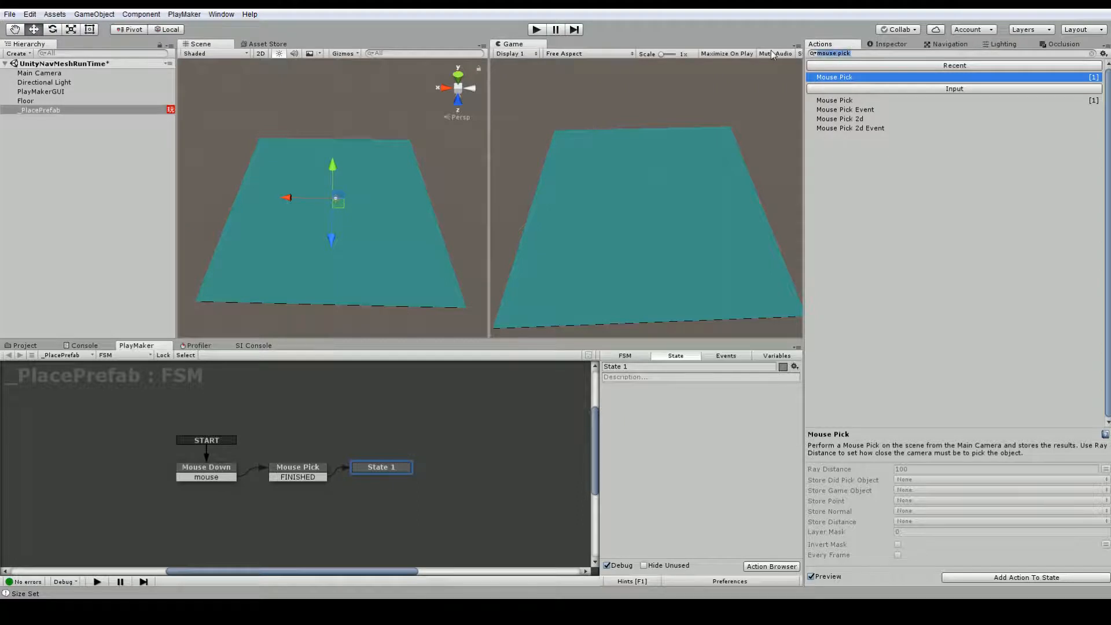
text(create)
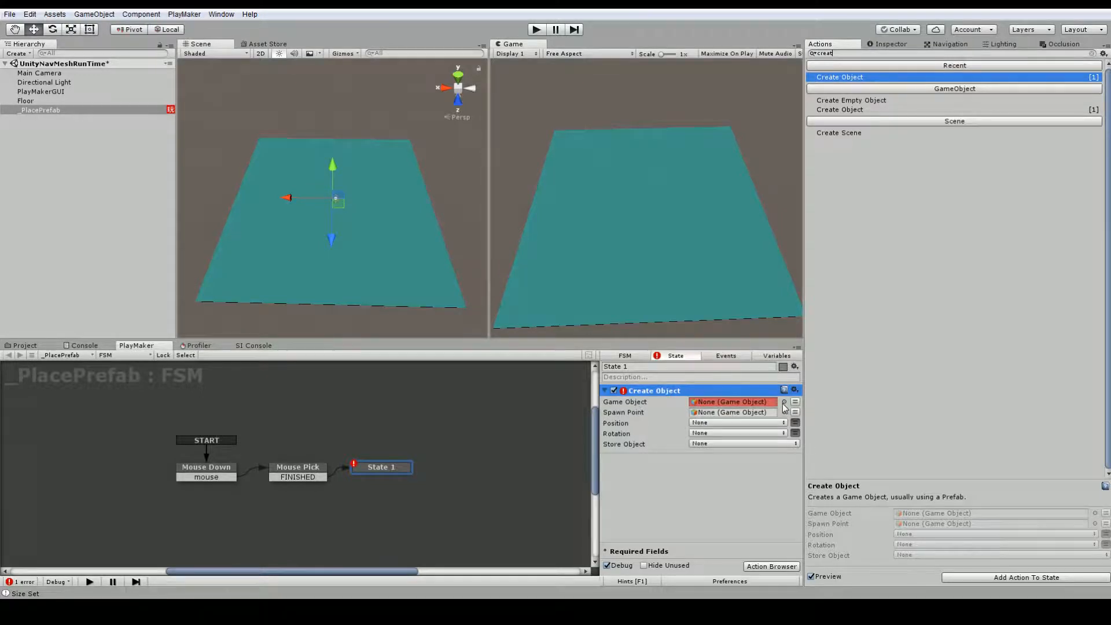
Step: Set Create Object to spawn Walk at 'point', name the state Place Prefab, and loop FINISHED back to Mouse Down
click(786, 402)
text(Place Prefab)
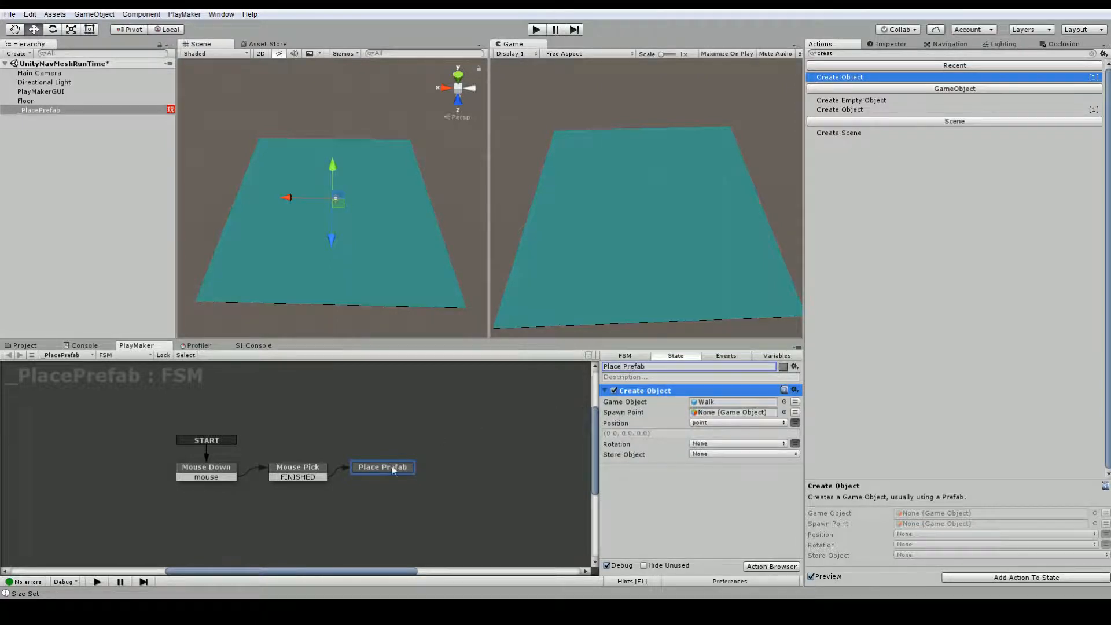
right_click(383, 466)
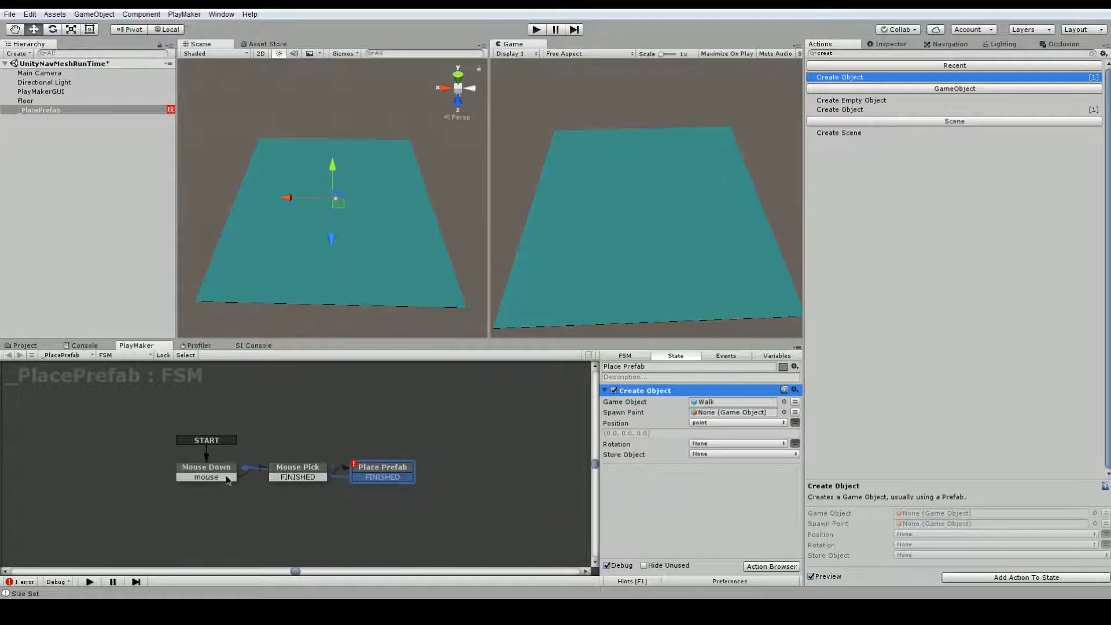
click(10, 13)
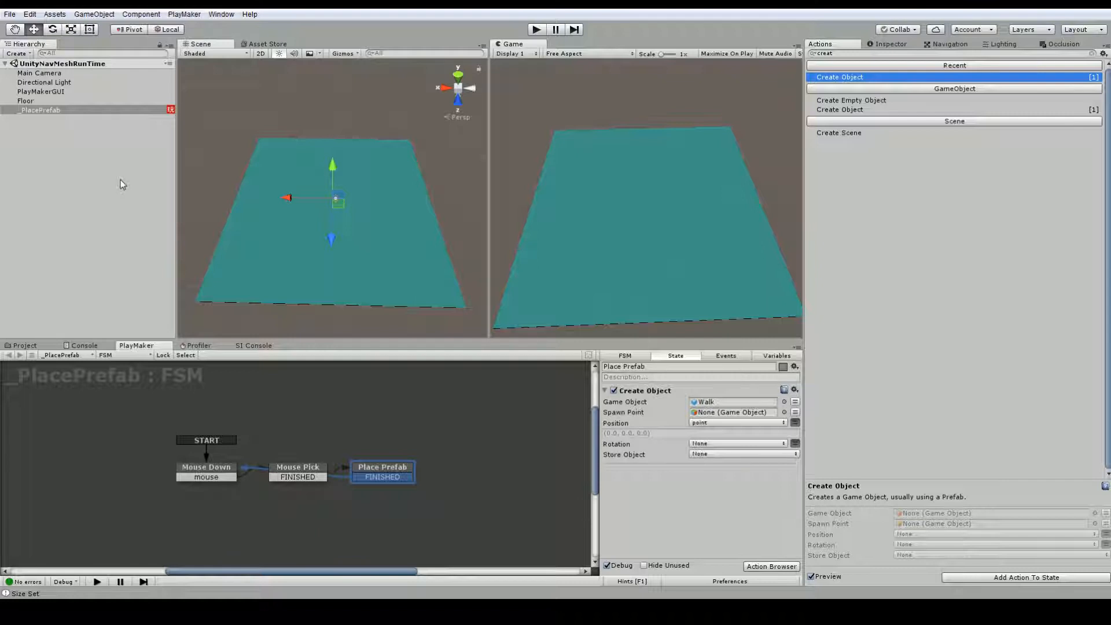
mouse_move(241, 234)
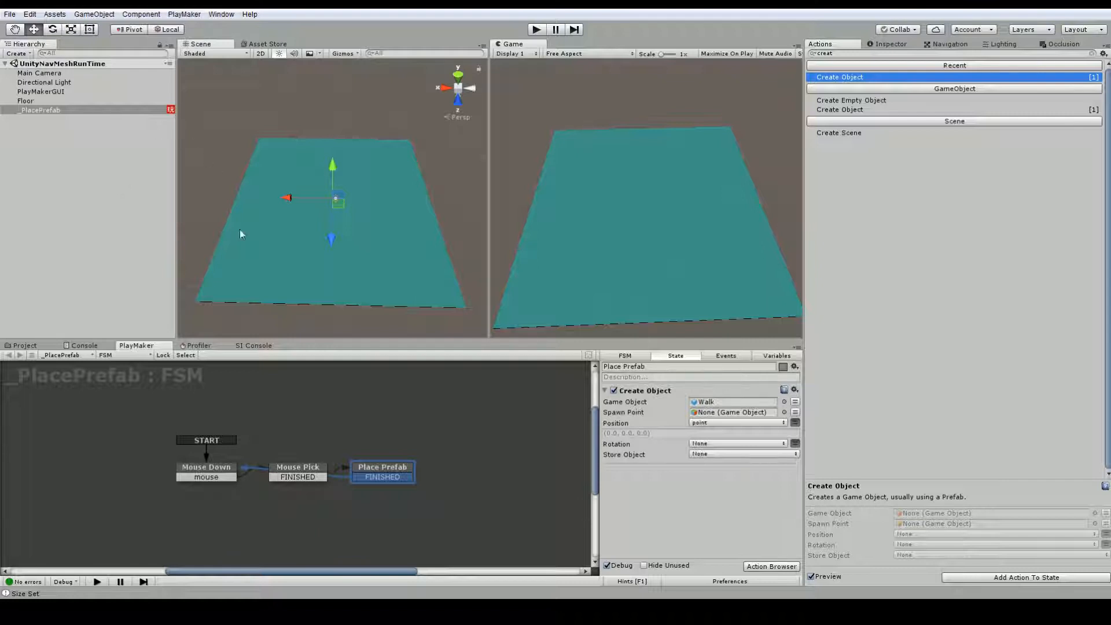
mouse_move(32, 100)
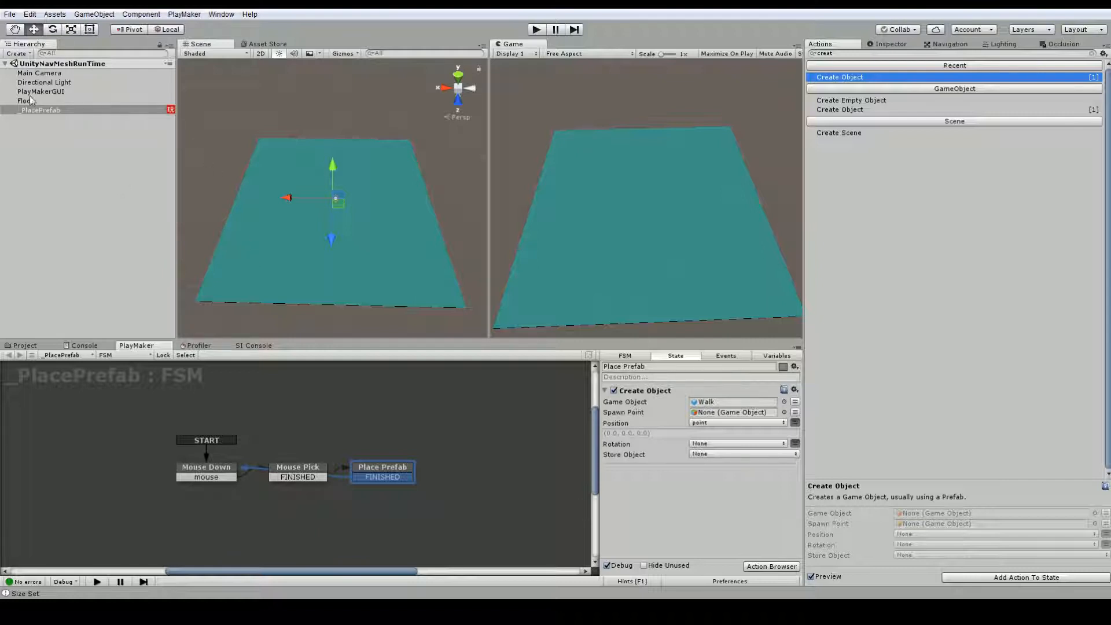
Step: Mark Floor as Static in the Inspector and bring up the Navigation bake settings
click(26, 101)
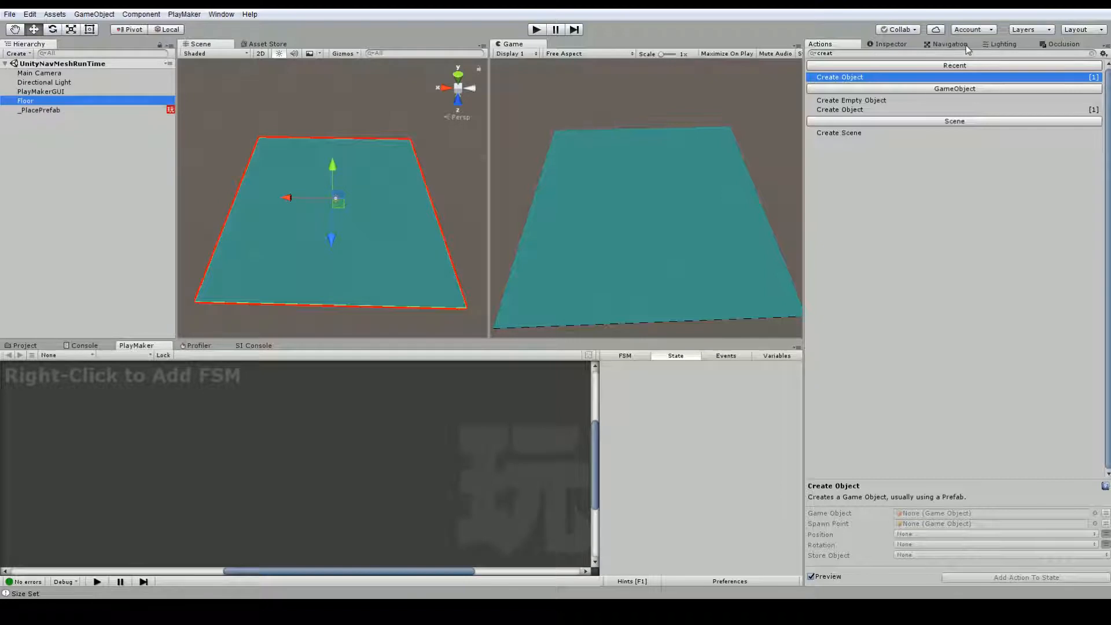
click(889, 44)
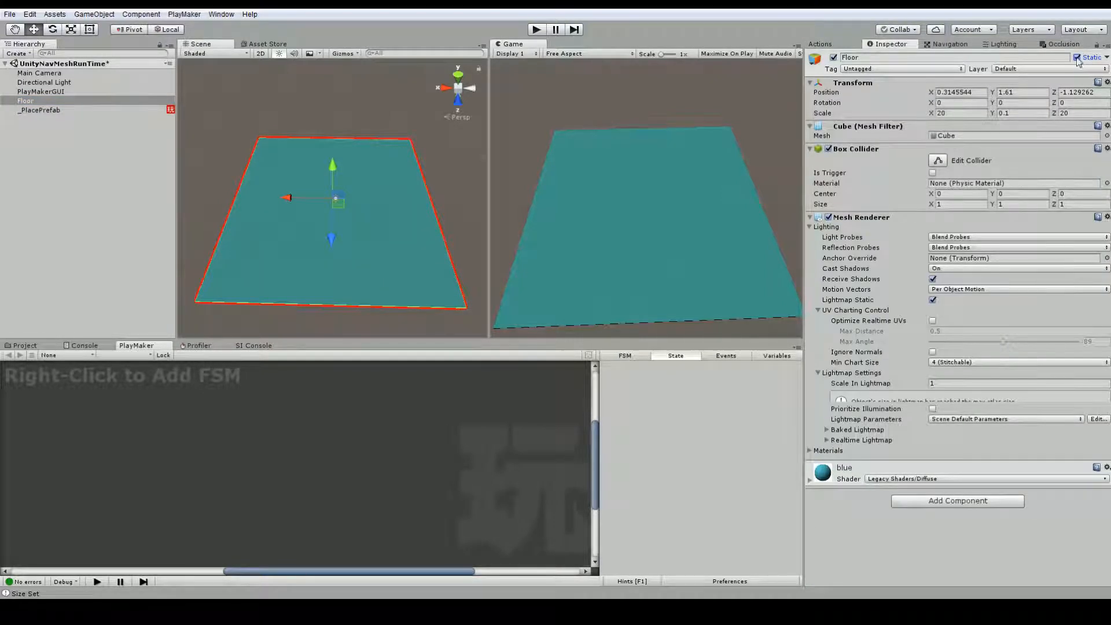
click(949, 44)
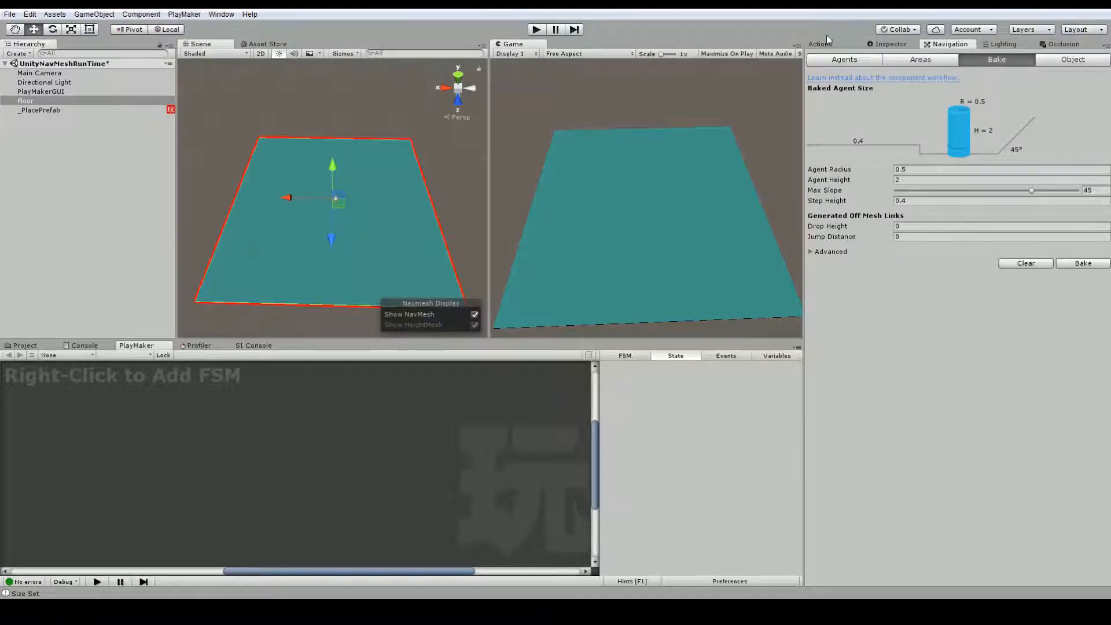
click(221, 14)
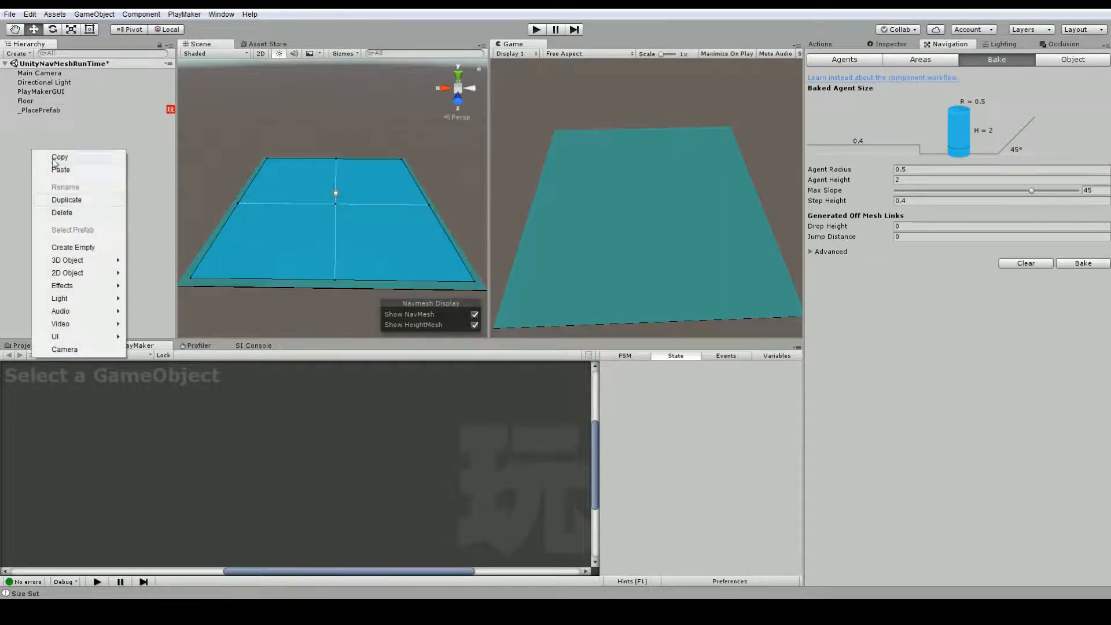
Step: Create an empty object named NavmeshArea and add a Local Nav Mesh Builder component to it
click(71, 246)
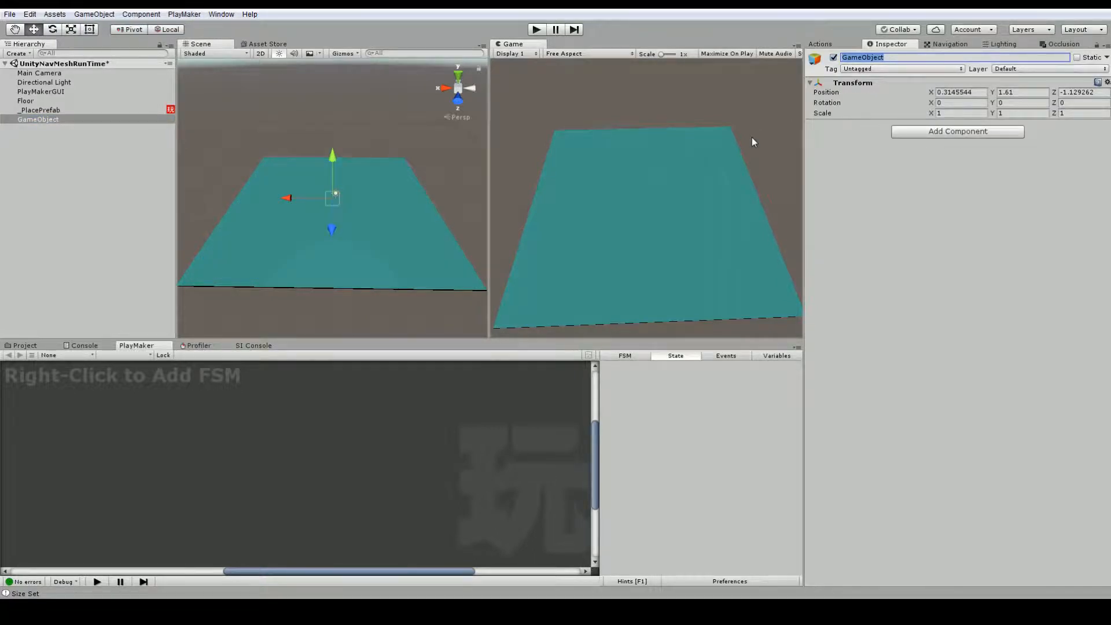
text(NavmeshArea)
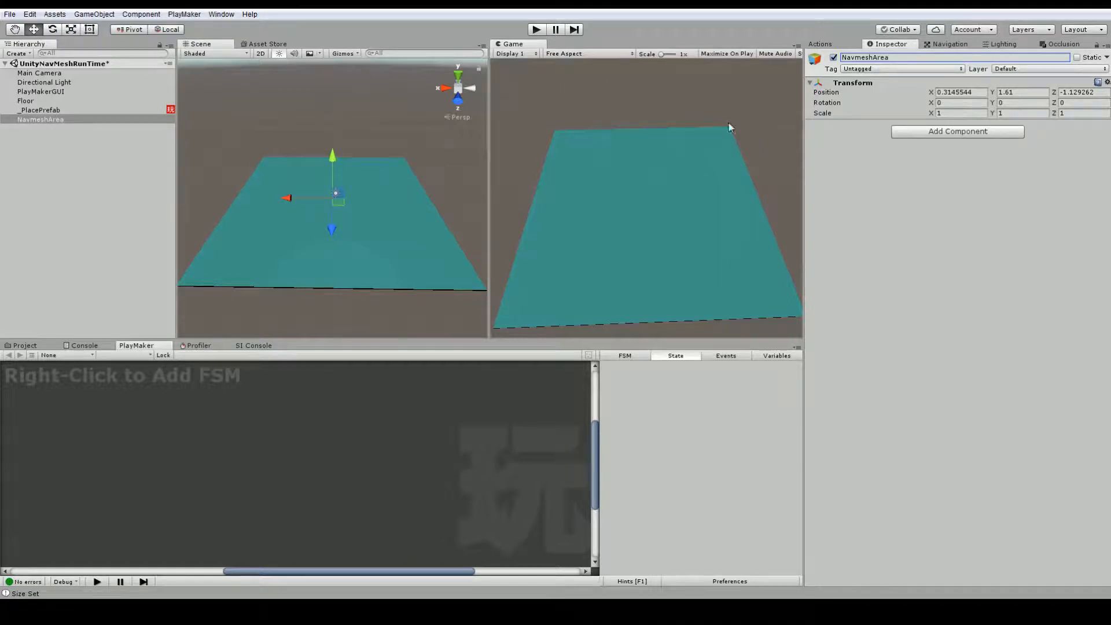
click(957, 131)
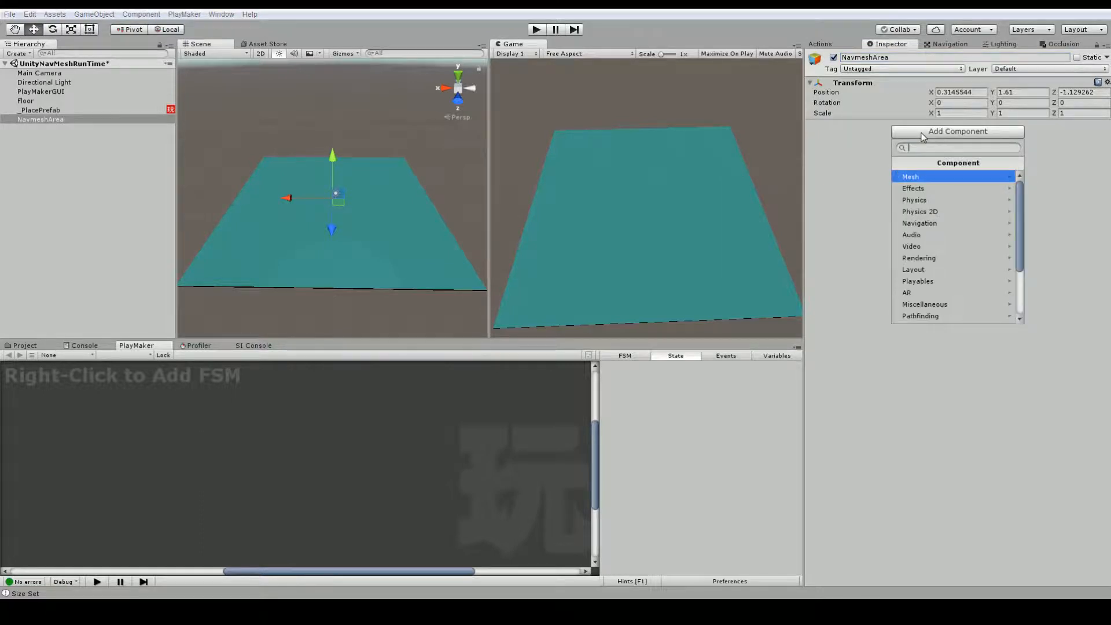
text(local)
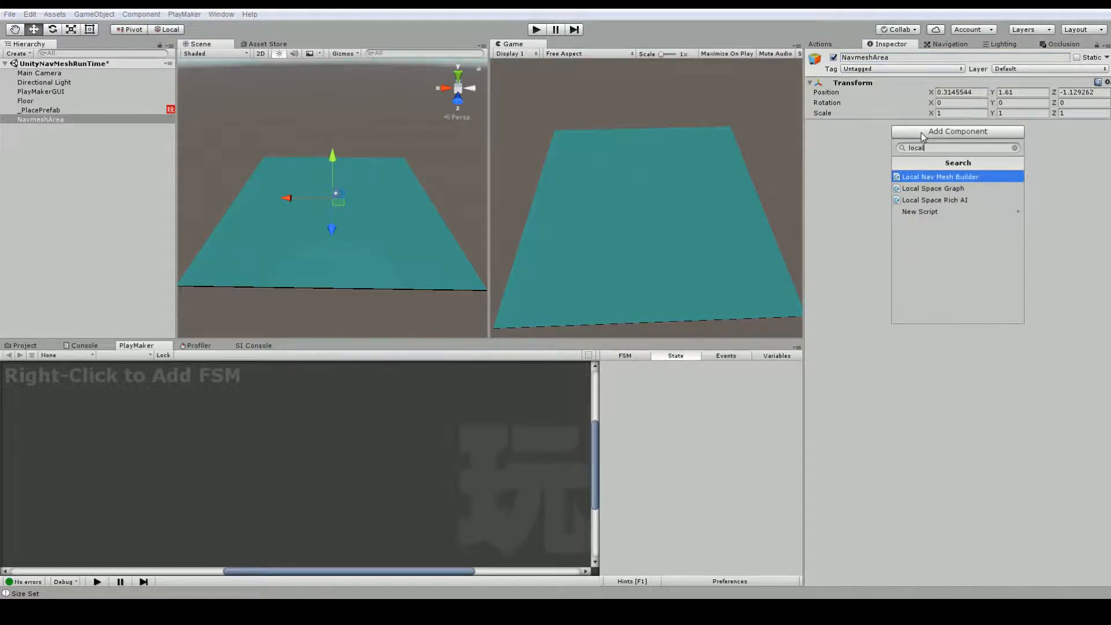
click(940, 176)
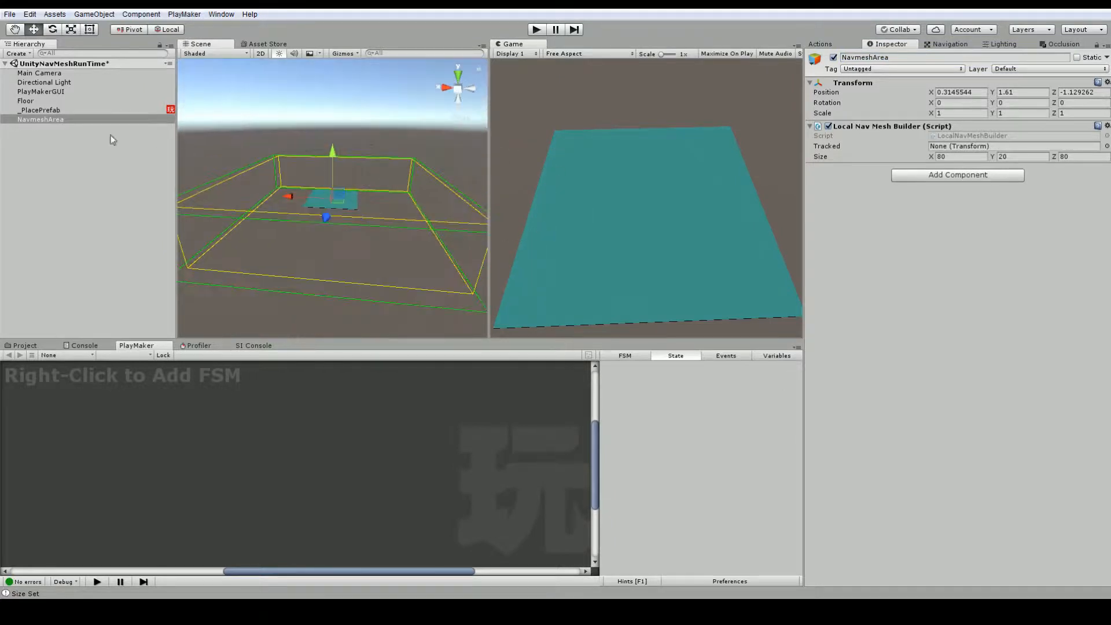
Step: Raise NavmeshArea above the floor and enlarge its Local Nav Mesh Builder size (41.2)
click(40, 120)
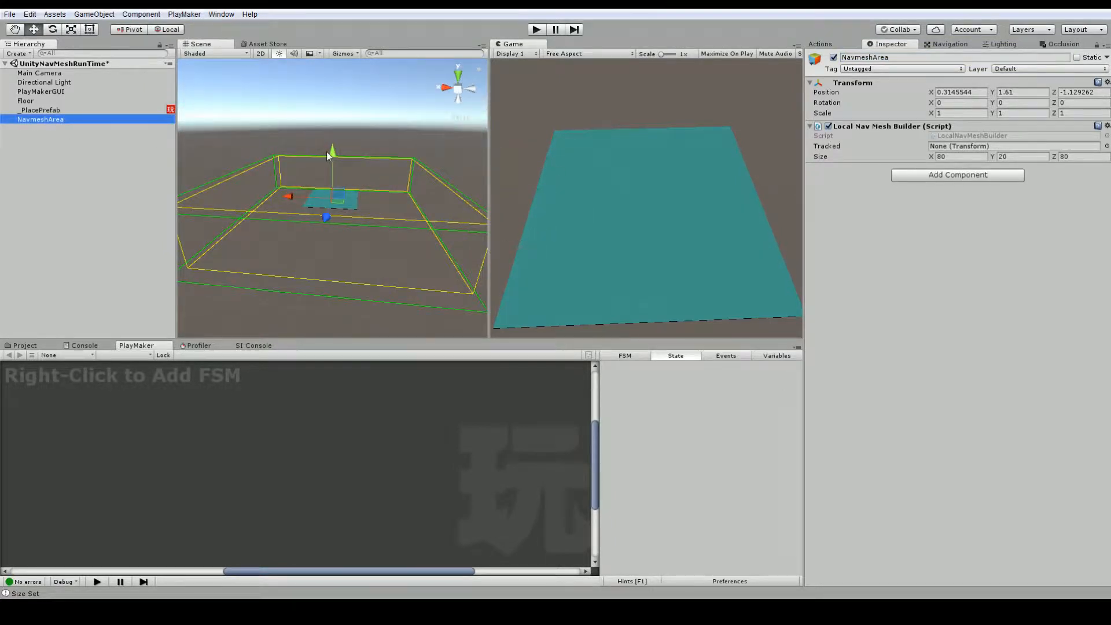
drag(332, 154, 332, 149)
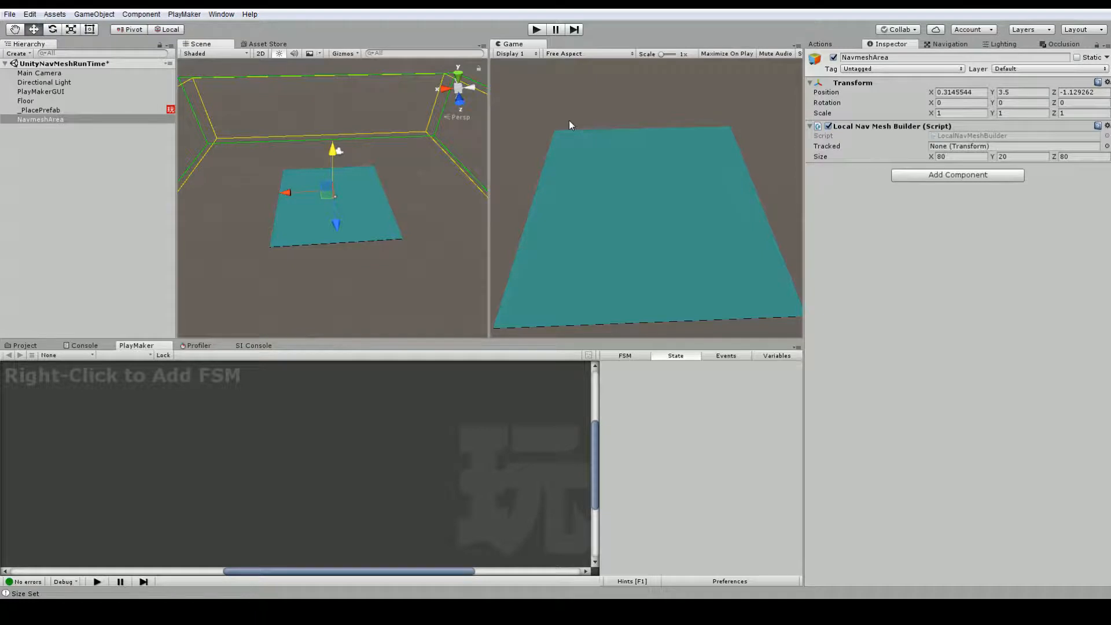
mouse_move(380, 248)
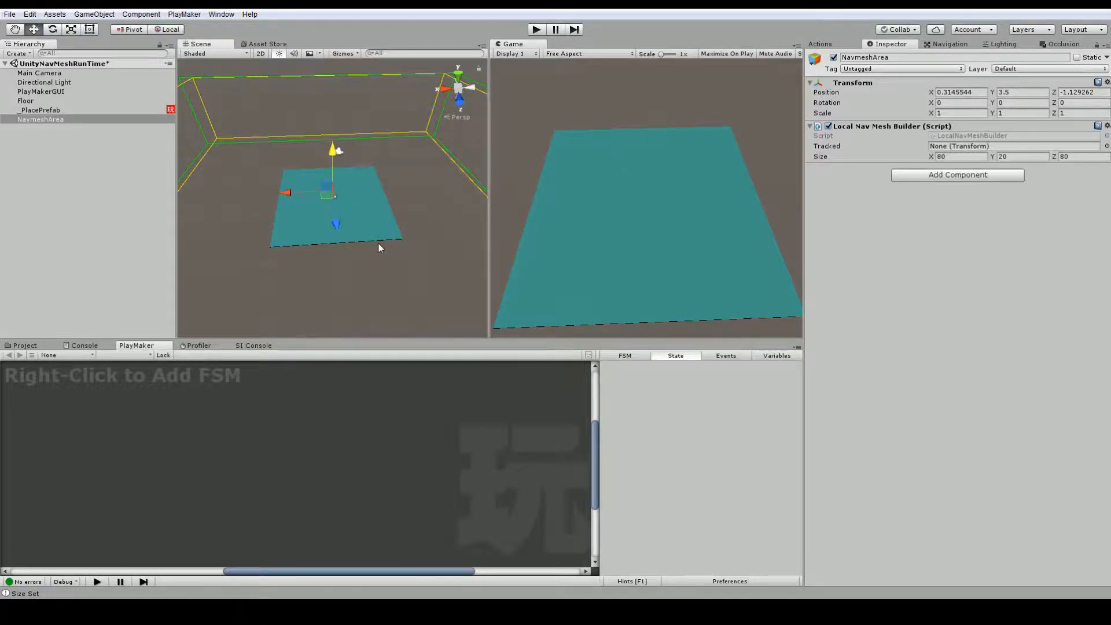
mouse_move(883, 157)
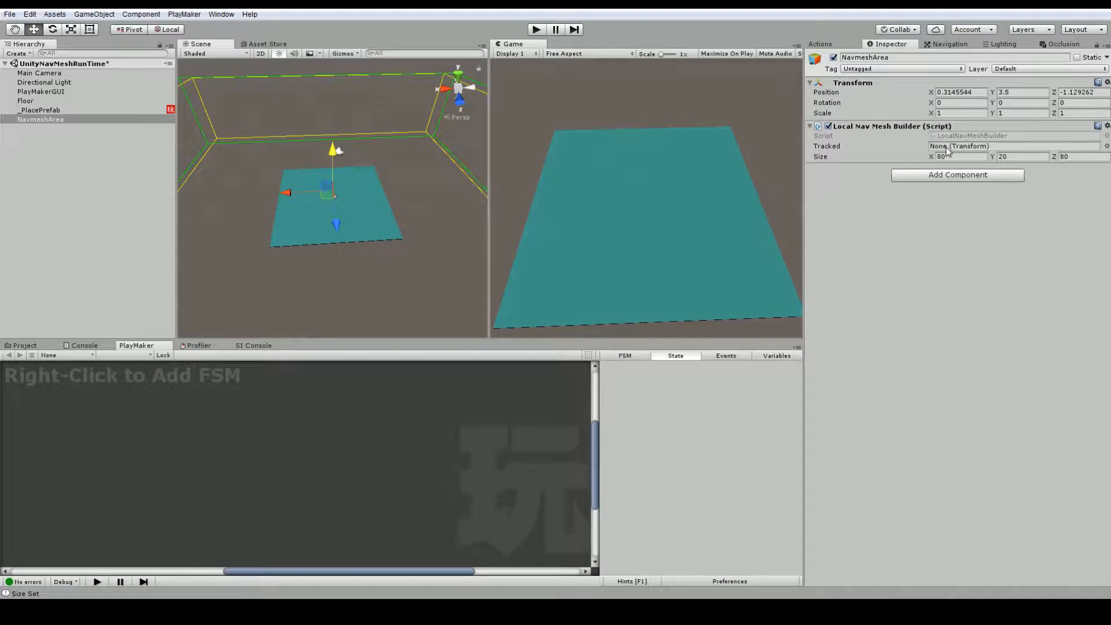
mouse_move(745, 68)
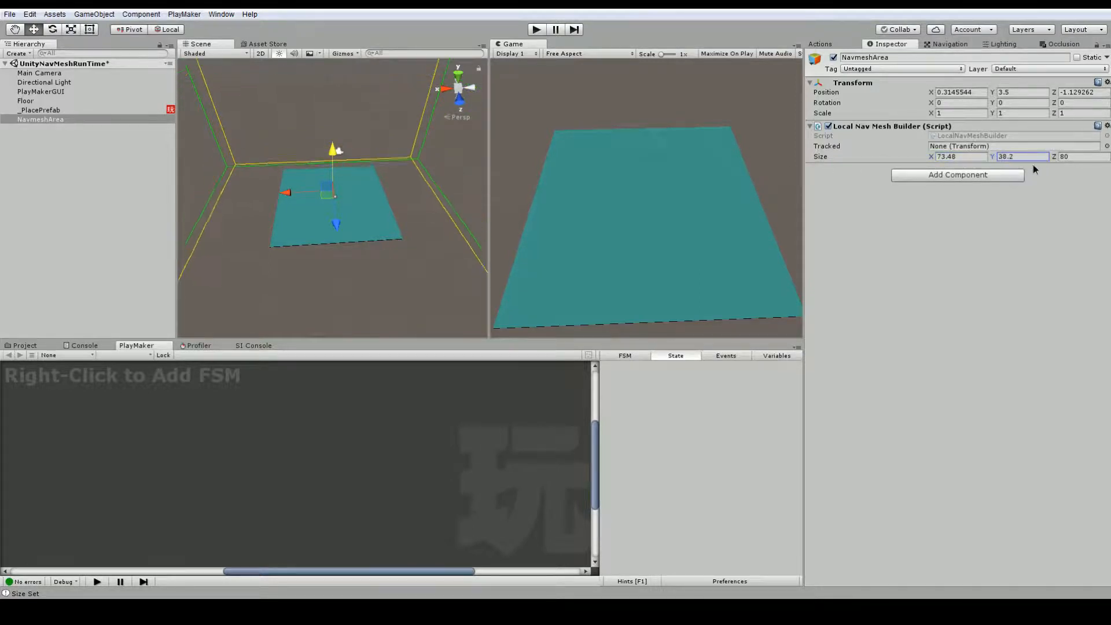
text(41.2)
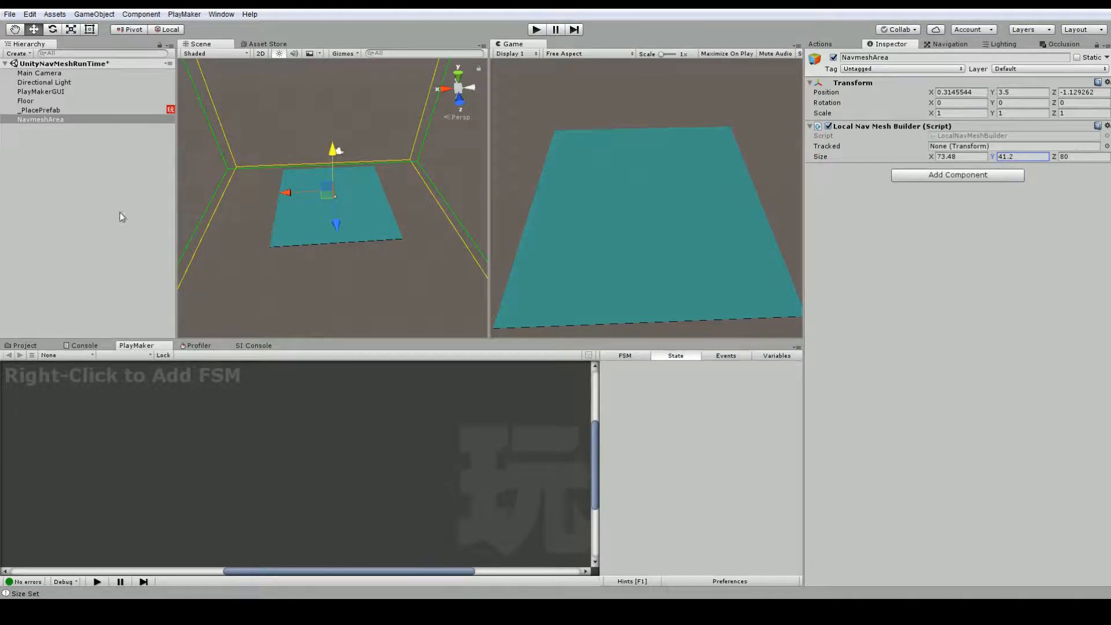
Step: Remove the Local Nav Mesh Builder component from NavmeshArea via its gear menu
click(1105, 126)
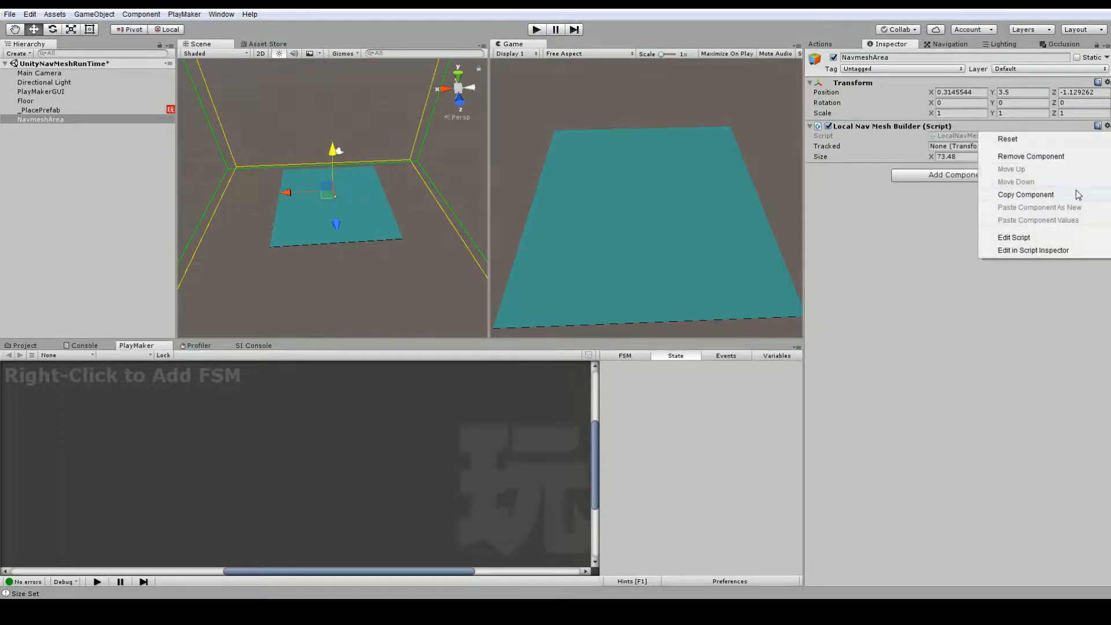
click(1031, 156)
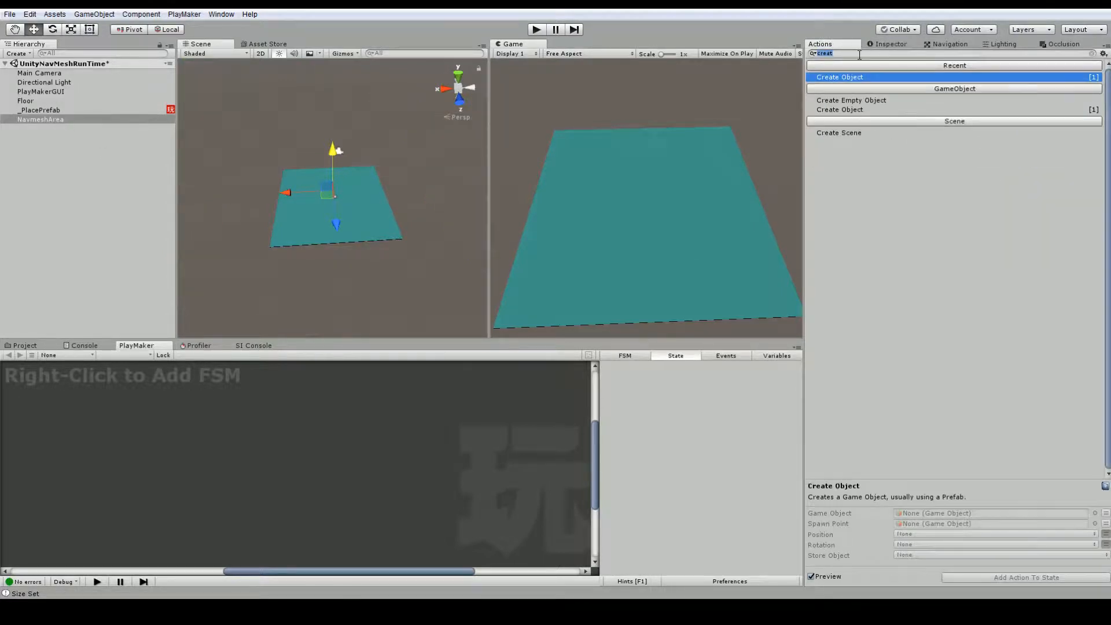
Step: Add the Add Local Navmesh Builder action to State 1 of NavmeshArea's FSM
text(add loc)
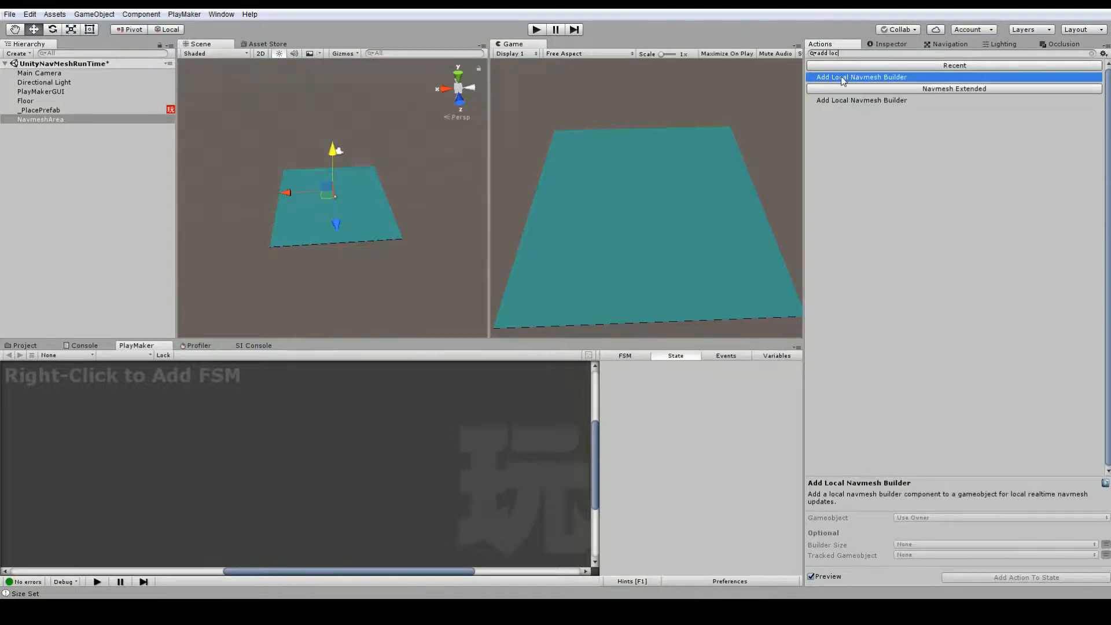
double_click(861, 77)
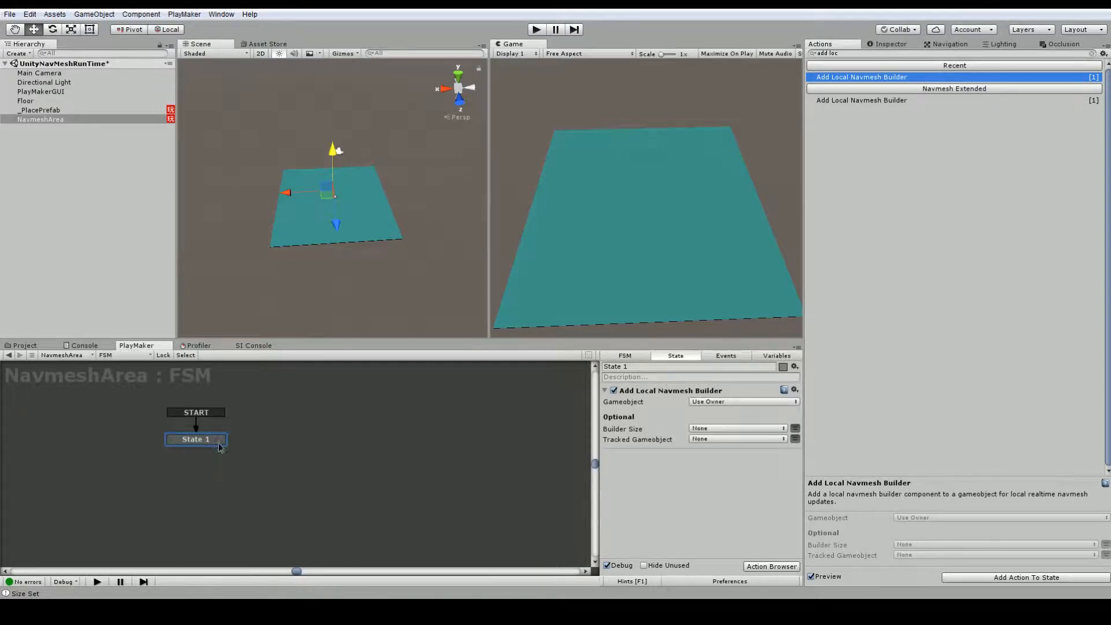
click(10, 14)
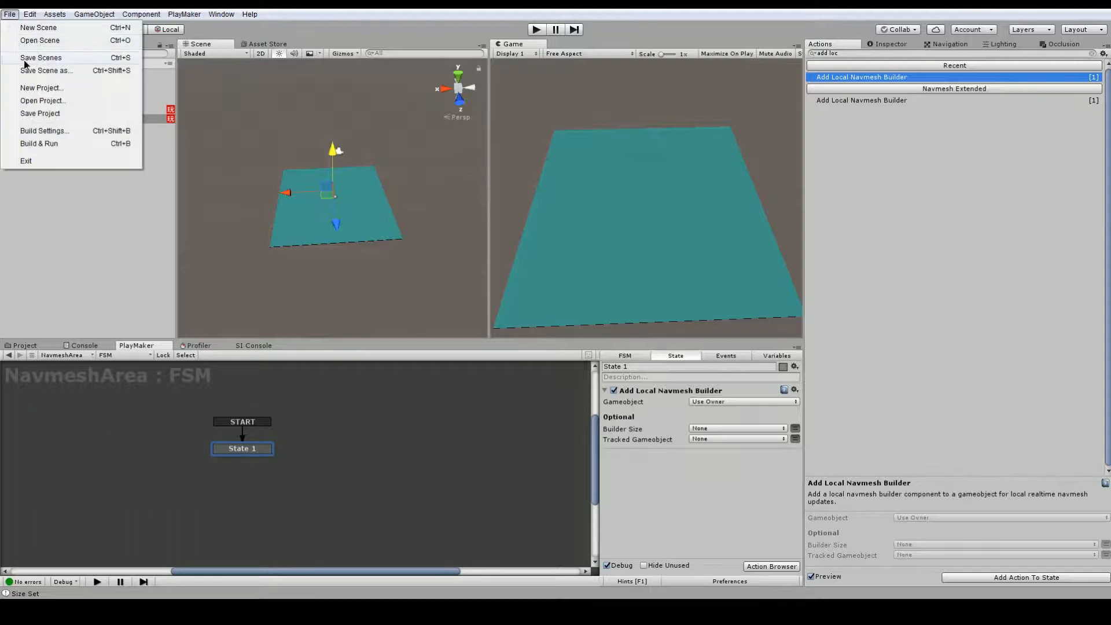
Step: Save the scene, play it to watch the FSM build the navmesh volume, then stop and deselect
click(602, 177)
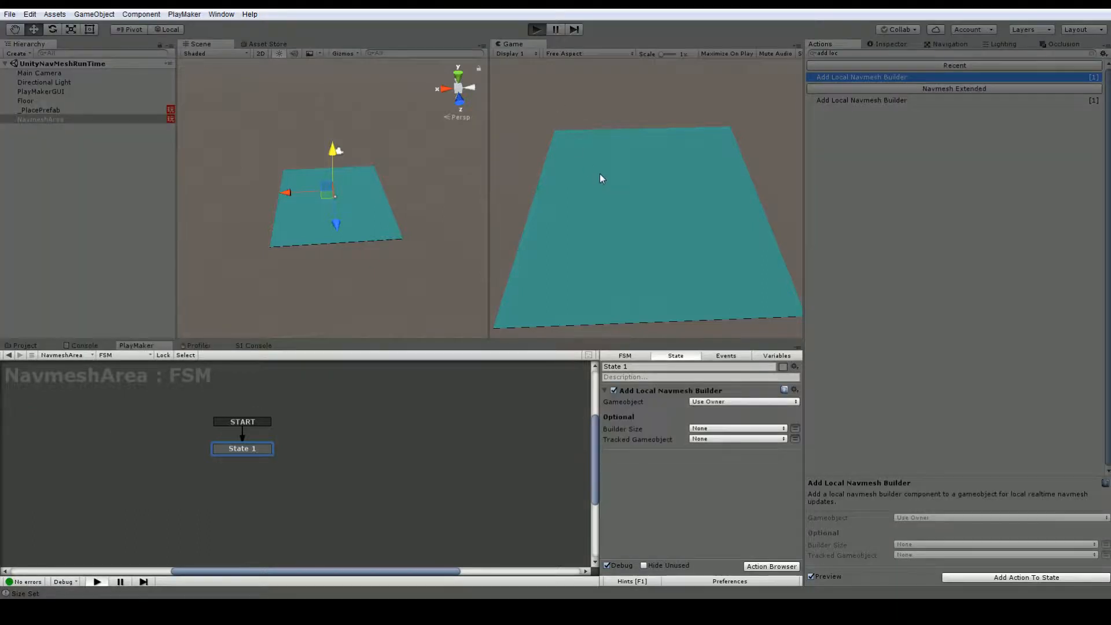
click(536, 29)
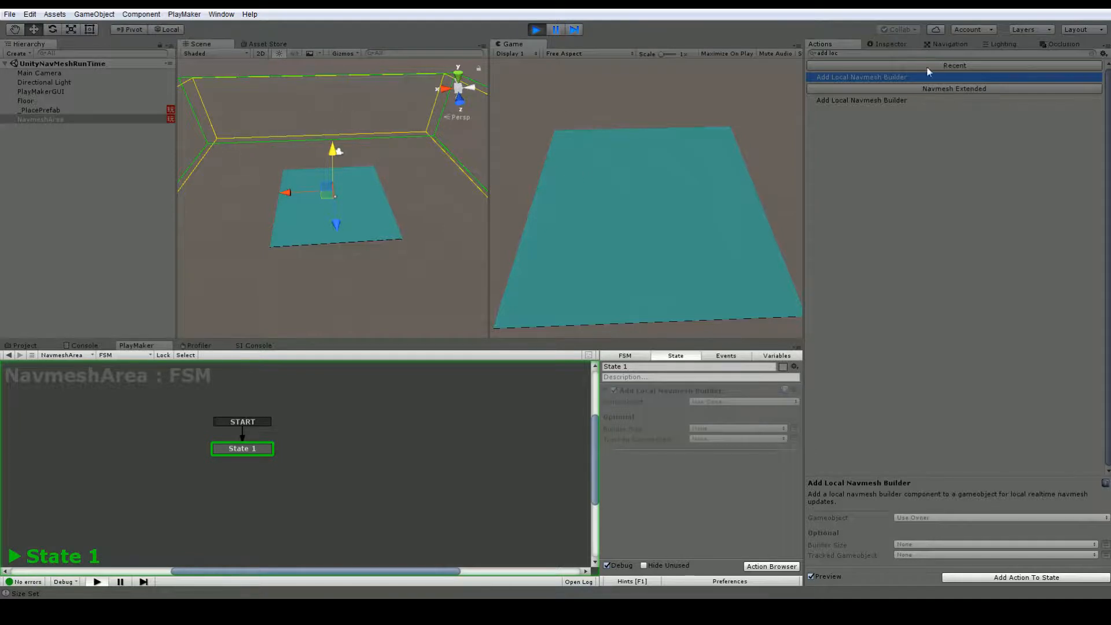
click(890, 43)
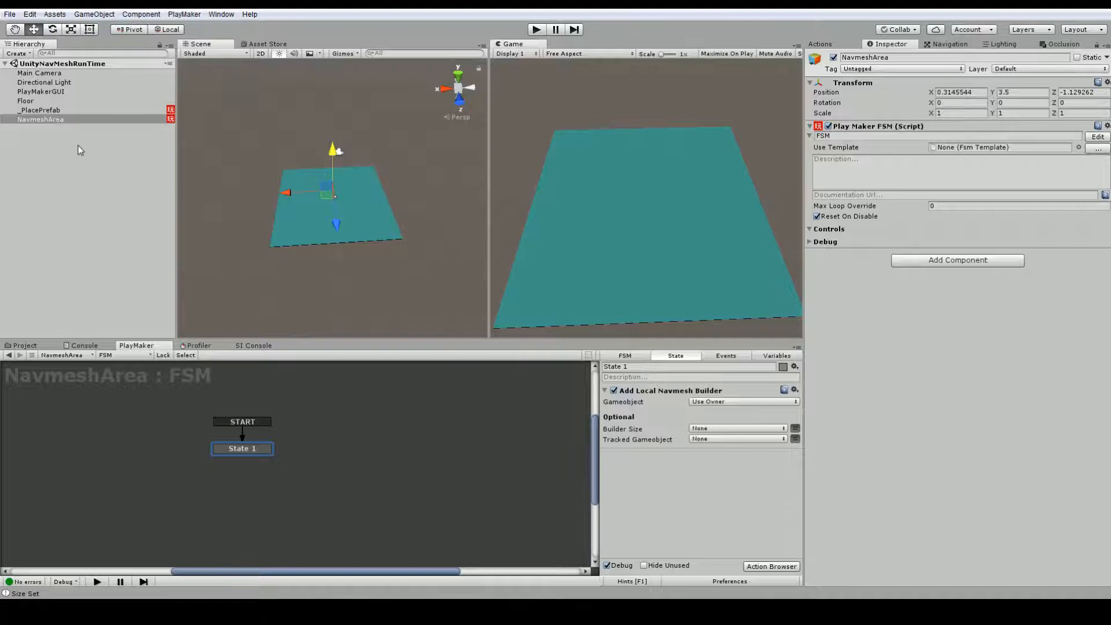
click(81, 149)
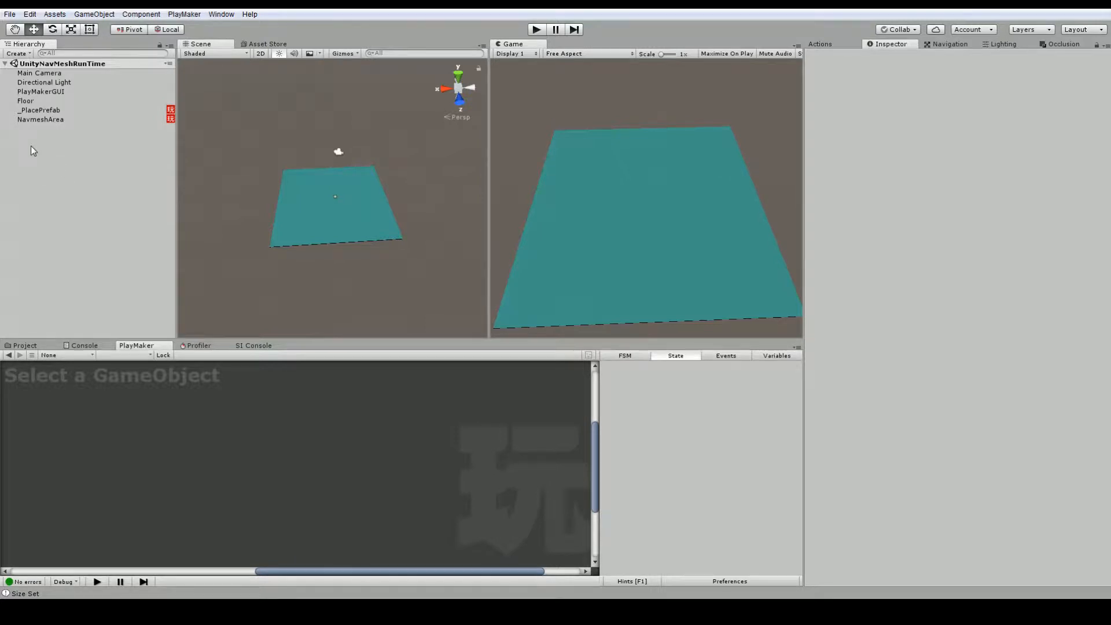
mouse_move(504, 67)
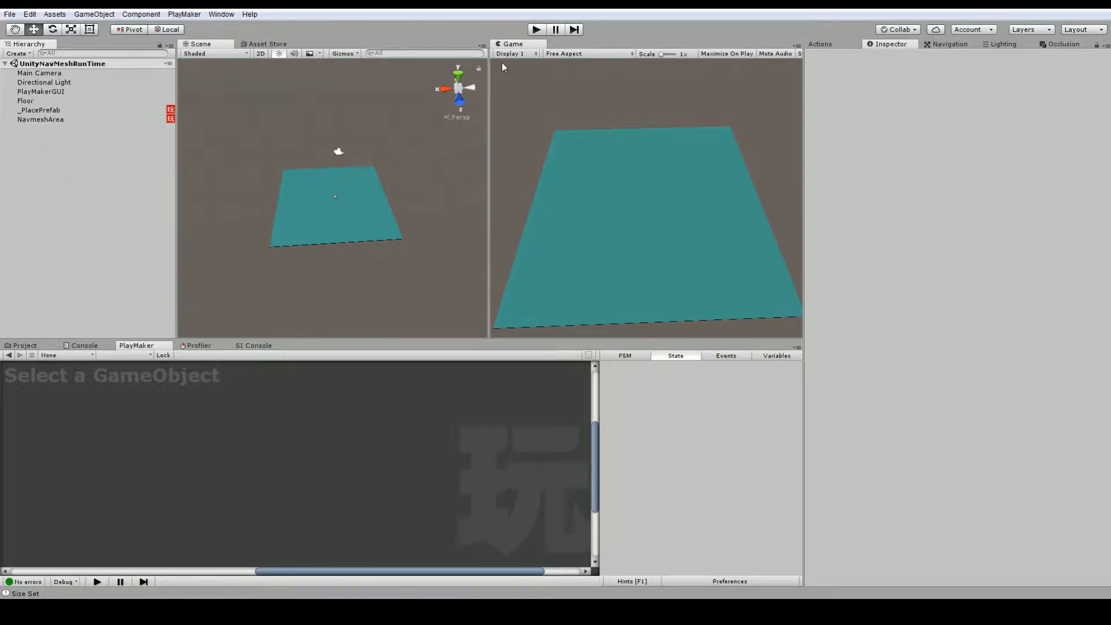
Step: Add a Cube to the scene and set its Scale X to 3
click(536, 29)
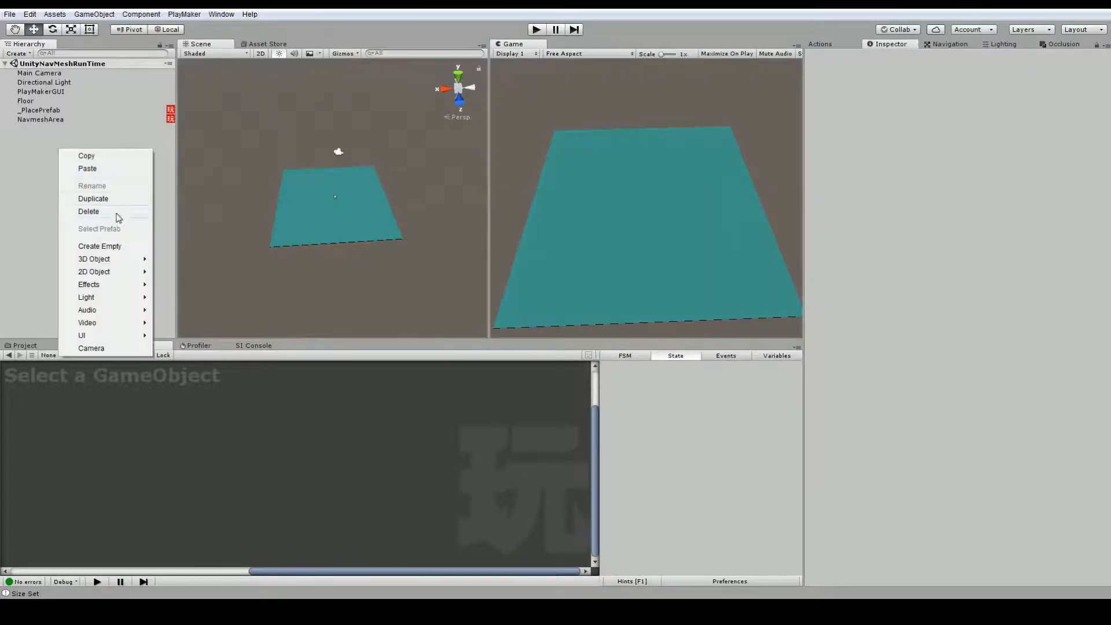
mouse_move(94, 258)
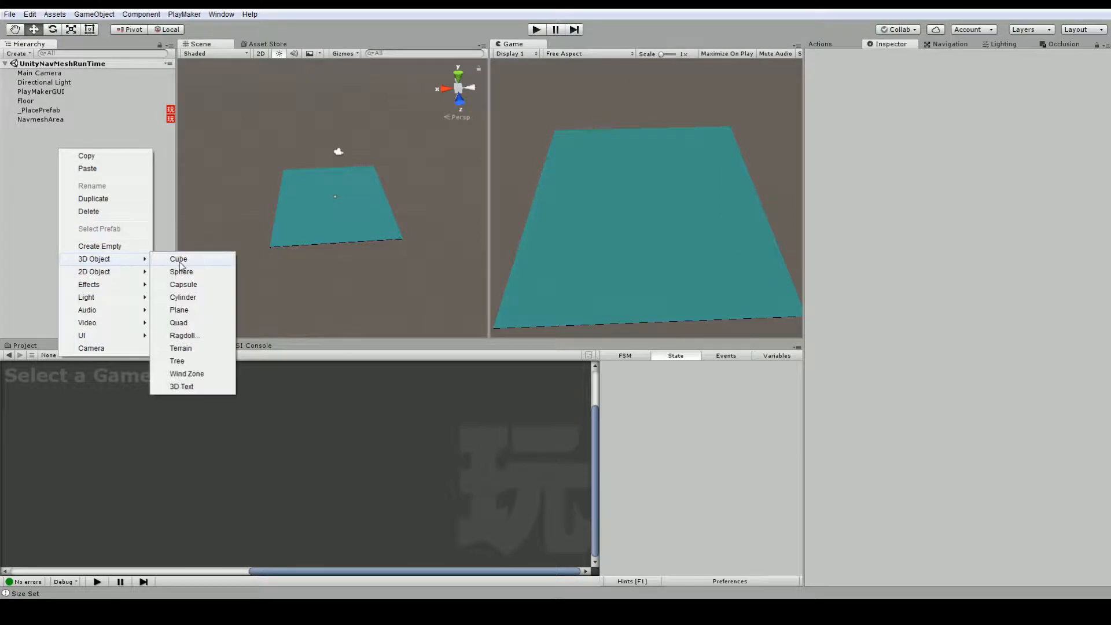
click(179, 258)
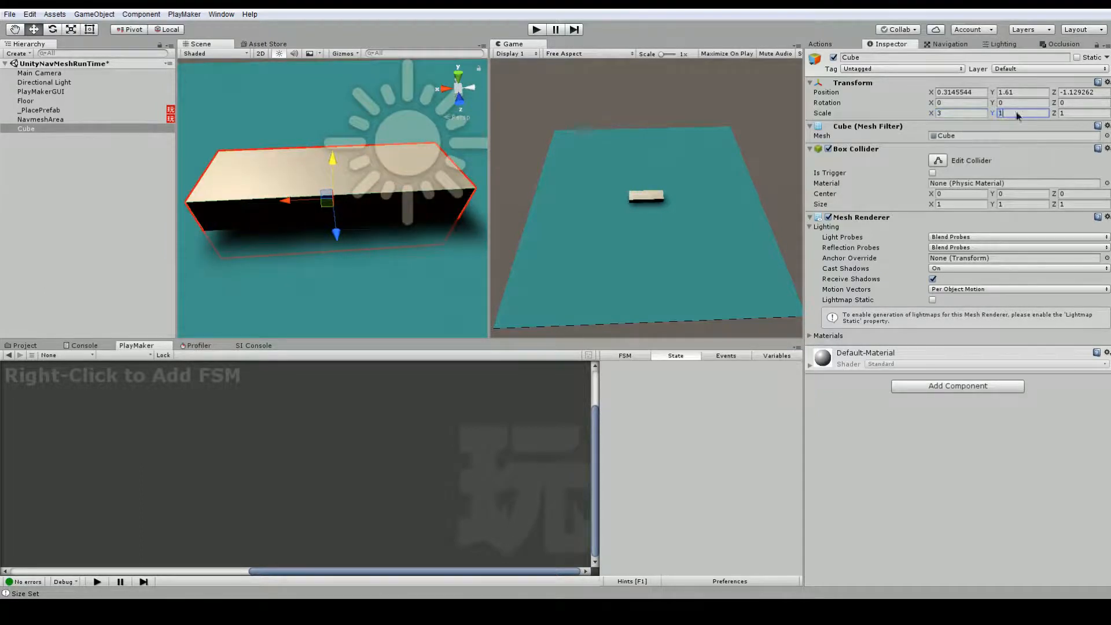
text(3)
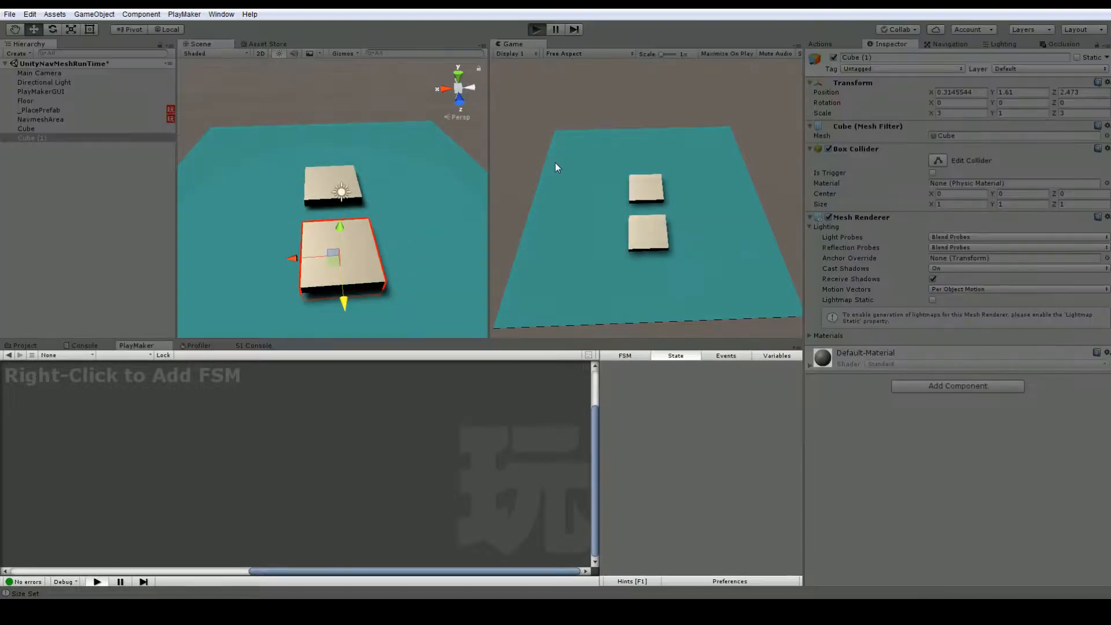
mouse_move(533, 206)
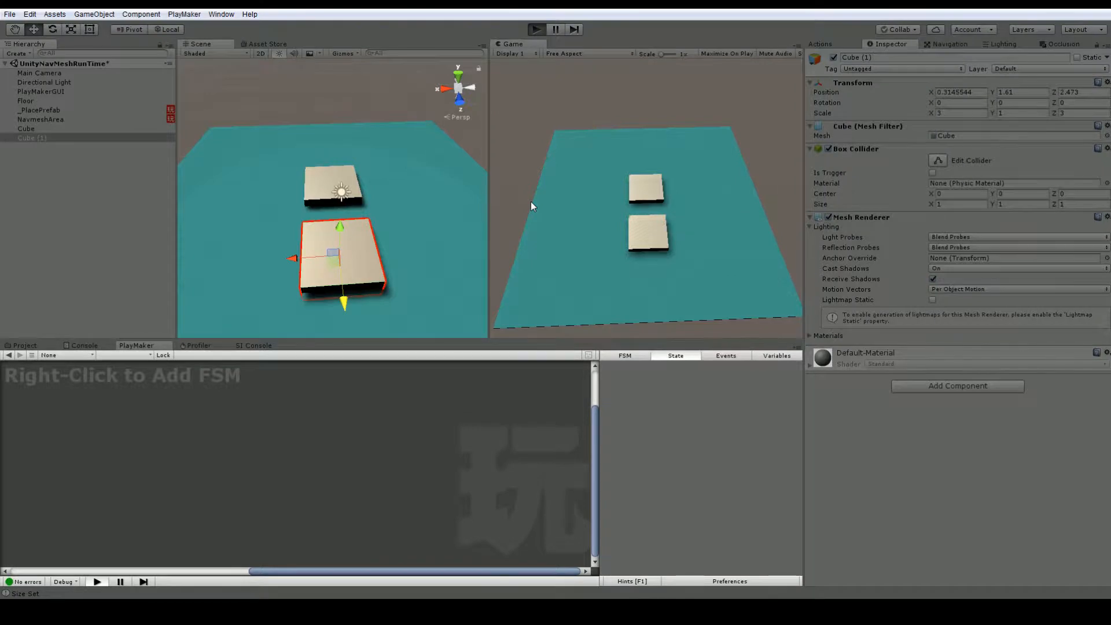
Step: Play the scene to see the navmesh form around both cube obstacles, then stop
click(536, 29)
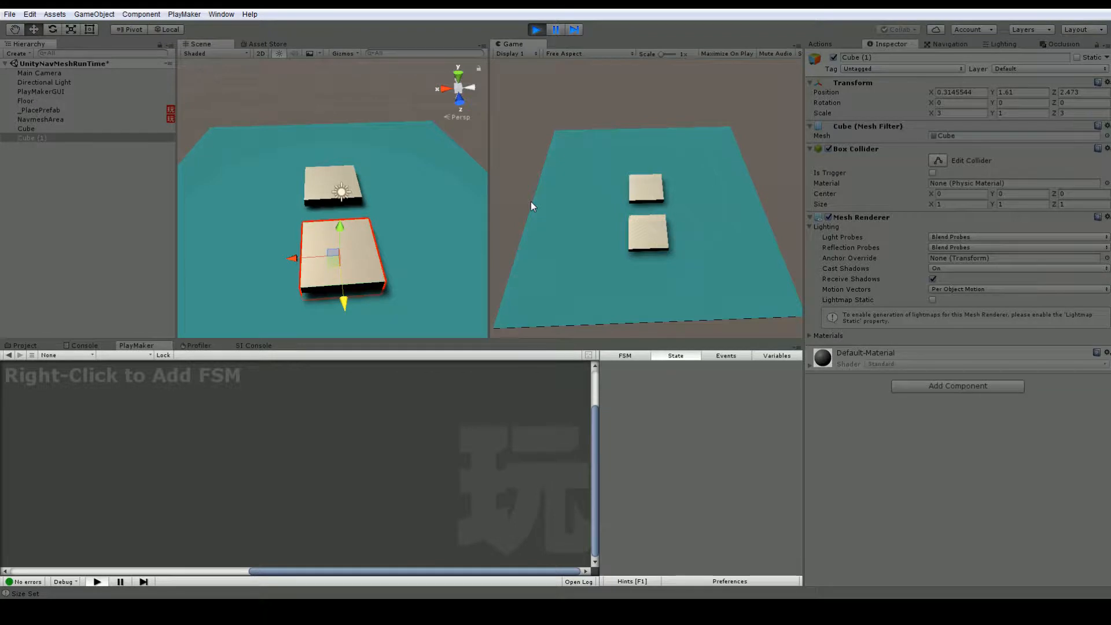
mouse_move(984, 80)
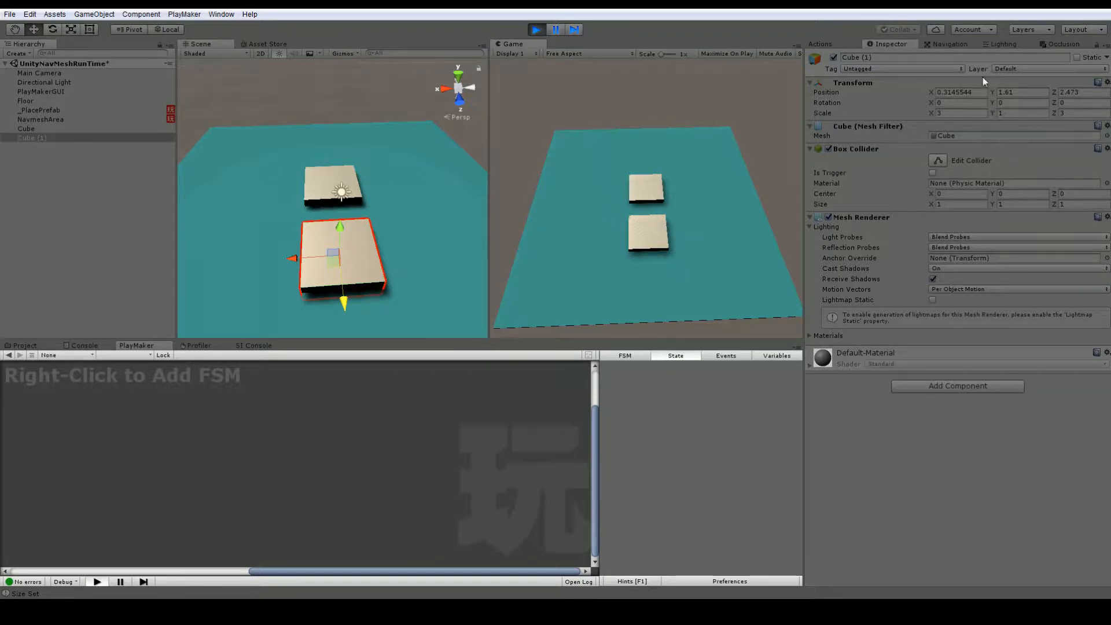
click(949, 44)
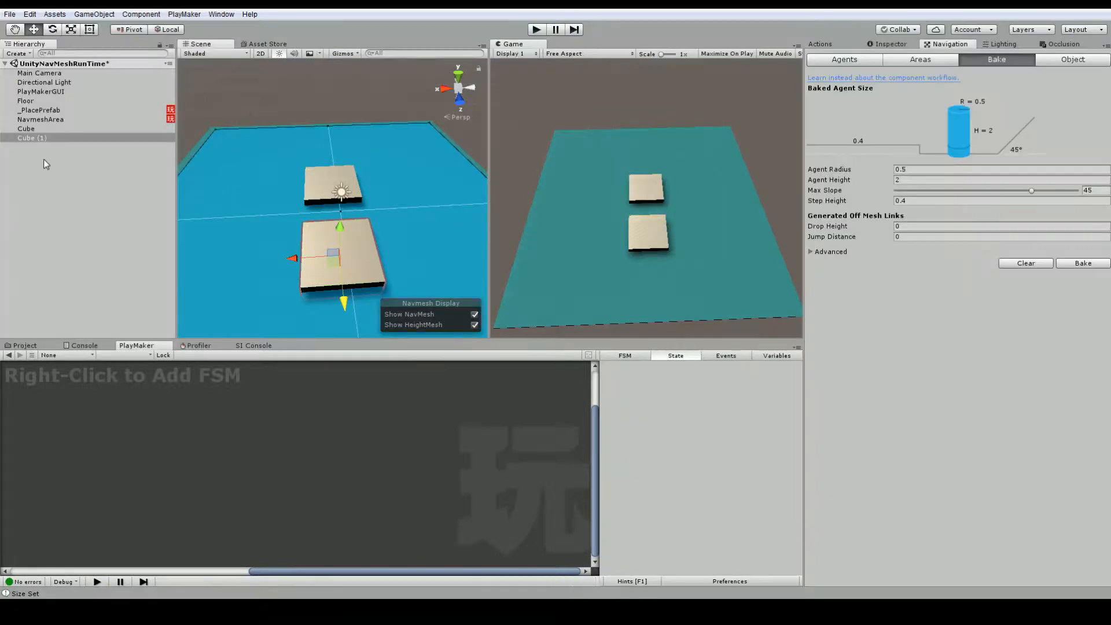
Step: Create an empty ClickToAddNavMesh object with an FSM whose State 1 runs Get Mouse Button Down (Right)
right_click(31, 138)
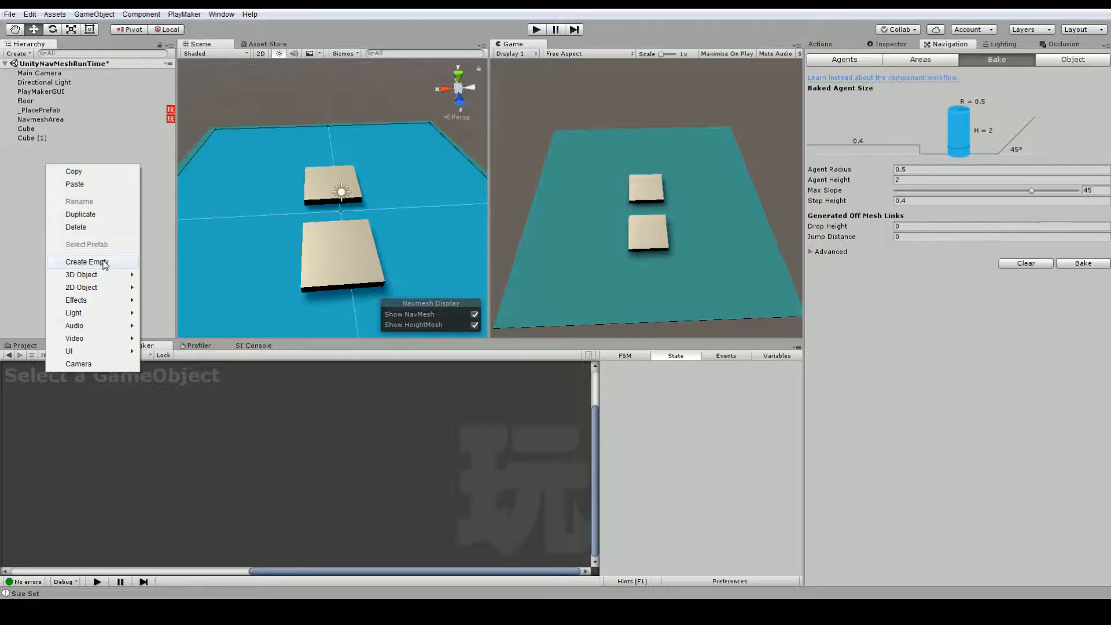
click(86, 262)
text(ClickToAddNavMesh)
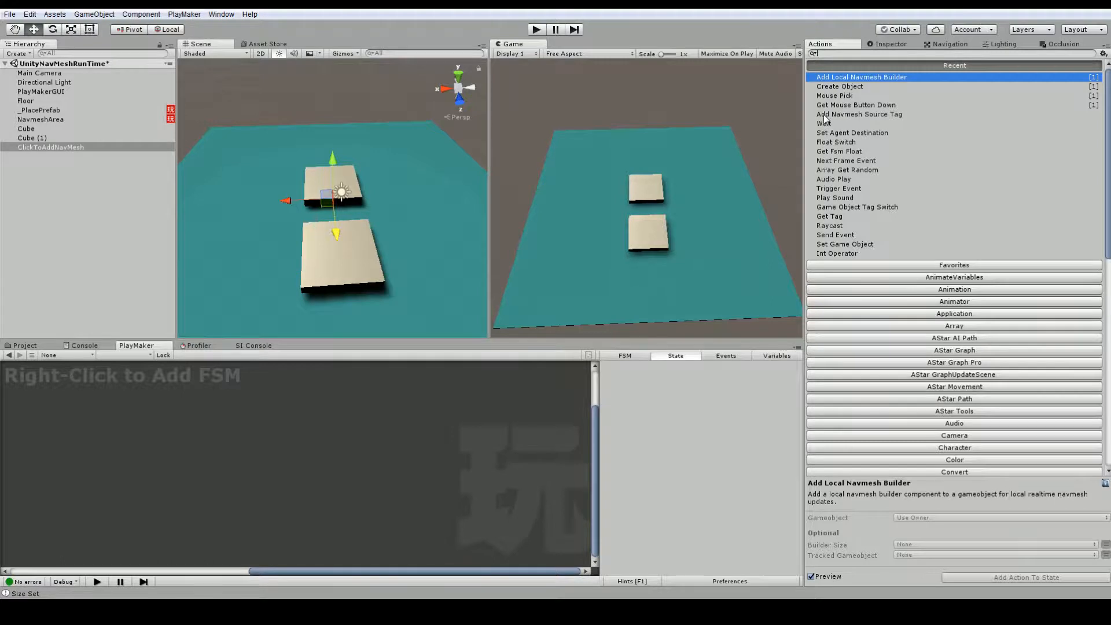
click(859, 114)
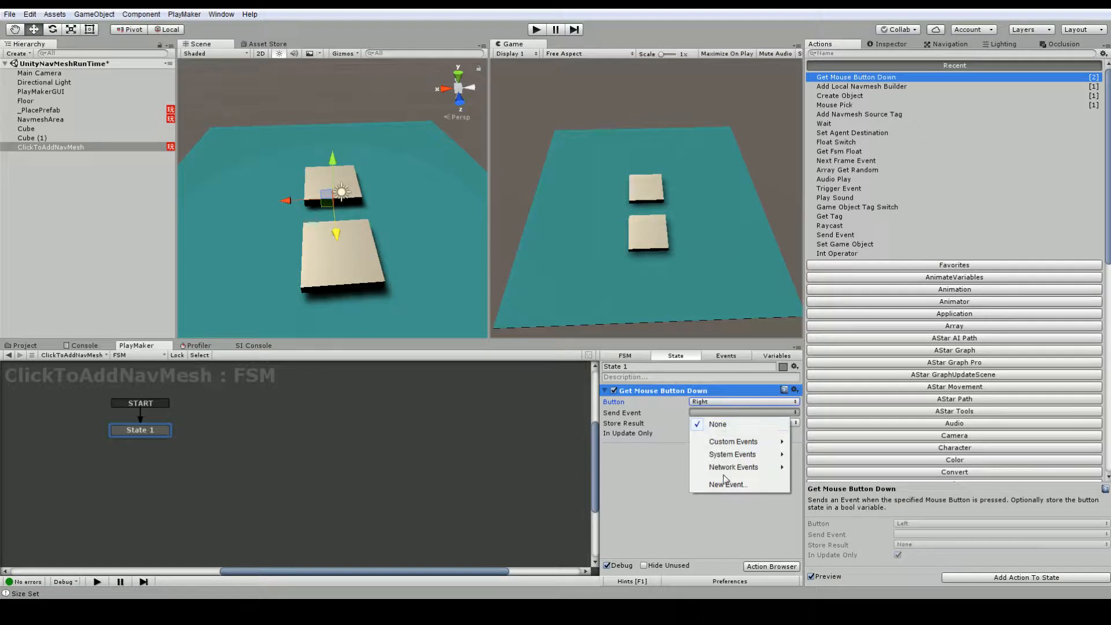
Step: Create a new 'rightMouse' event sent by the first state
click(728, 484)
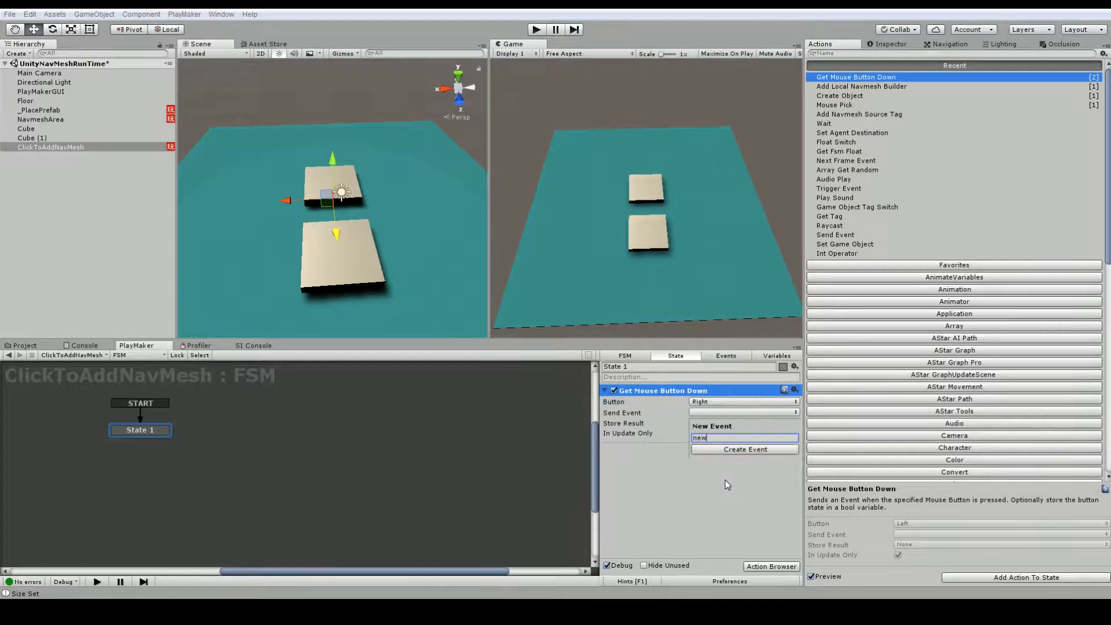
text(right)
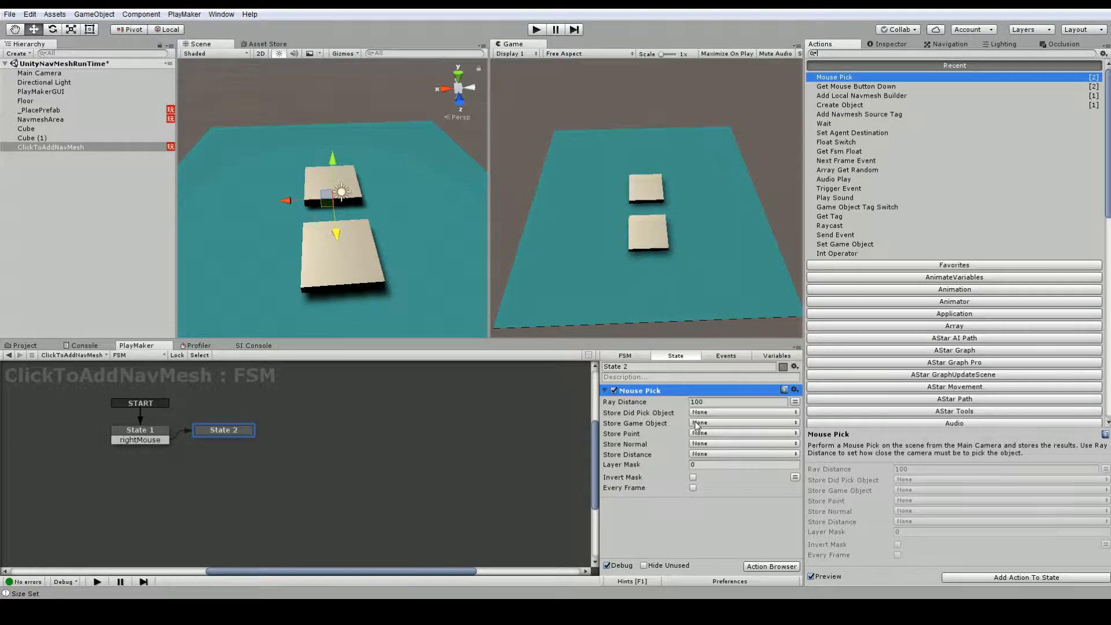
Step: Store State 2's Mouse Pick result in a new clickedObj variable and give State 2 a FINISHED transition
click(741, 422)
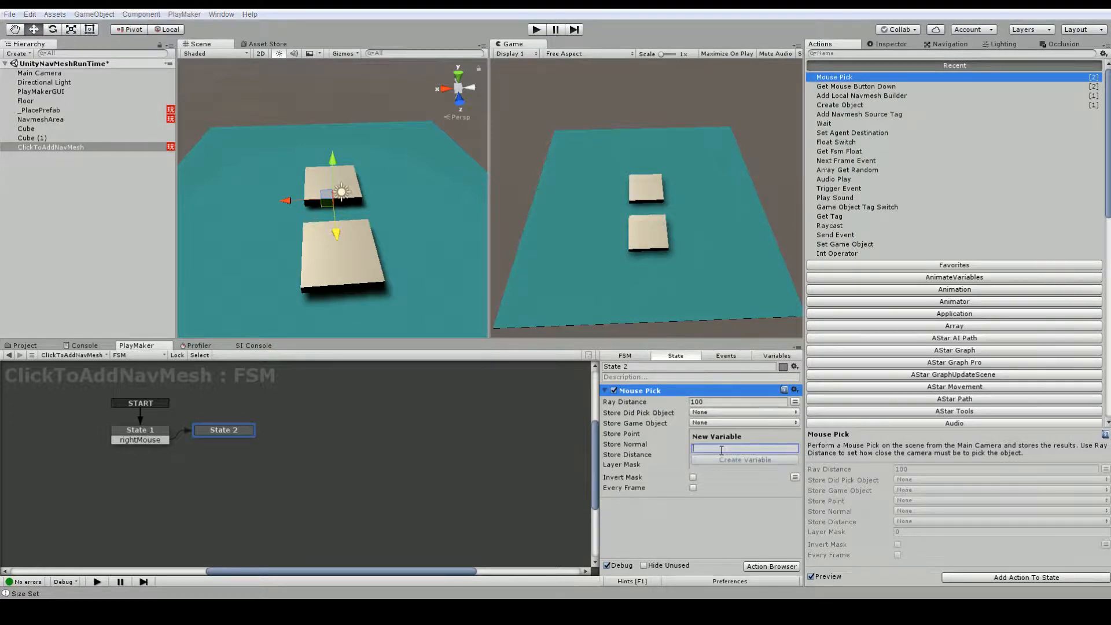
text(clickedObj)
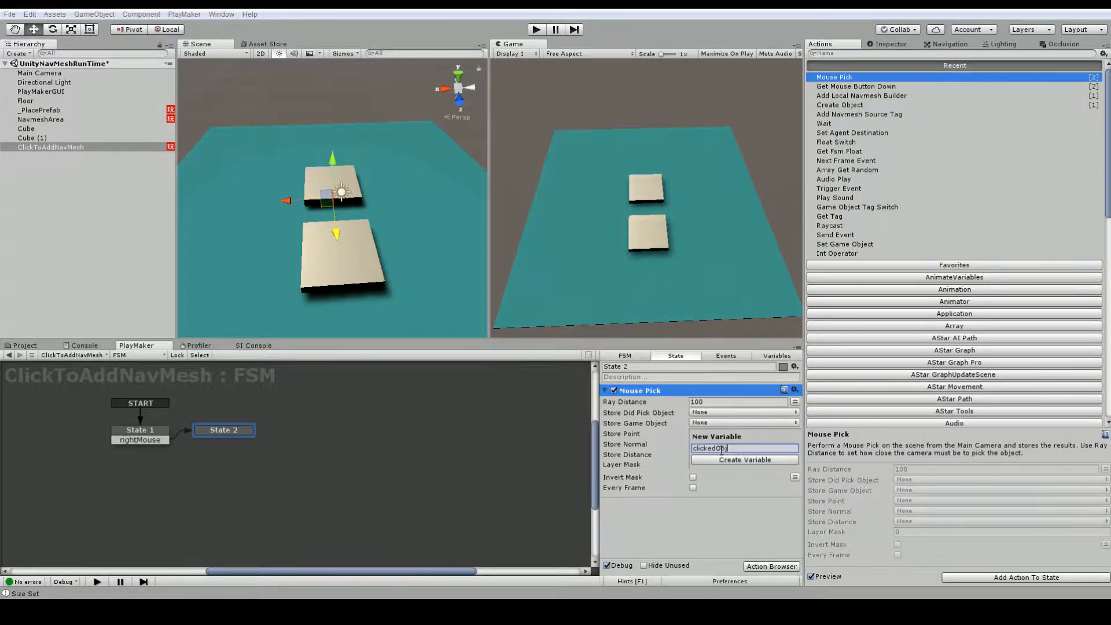
click(745, 459)
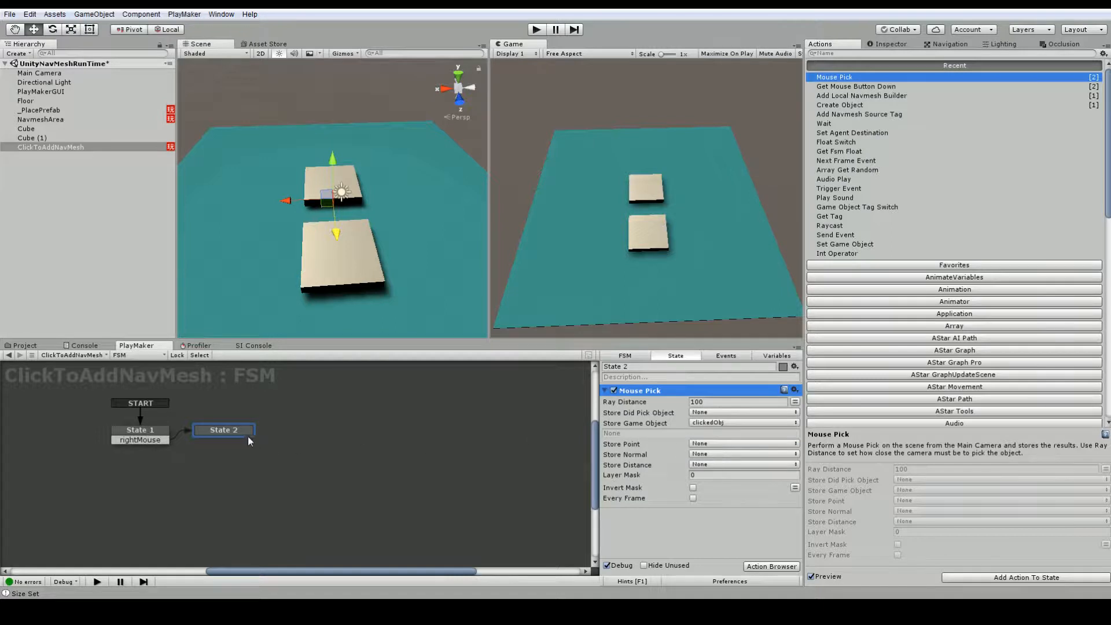
right_click(224, 429)
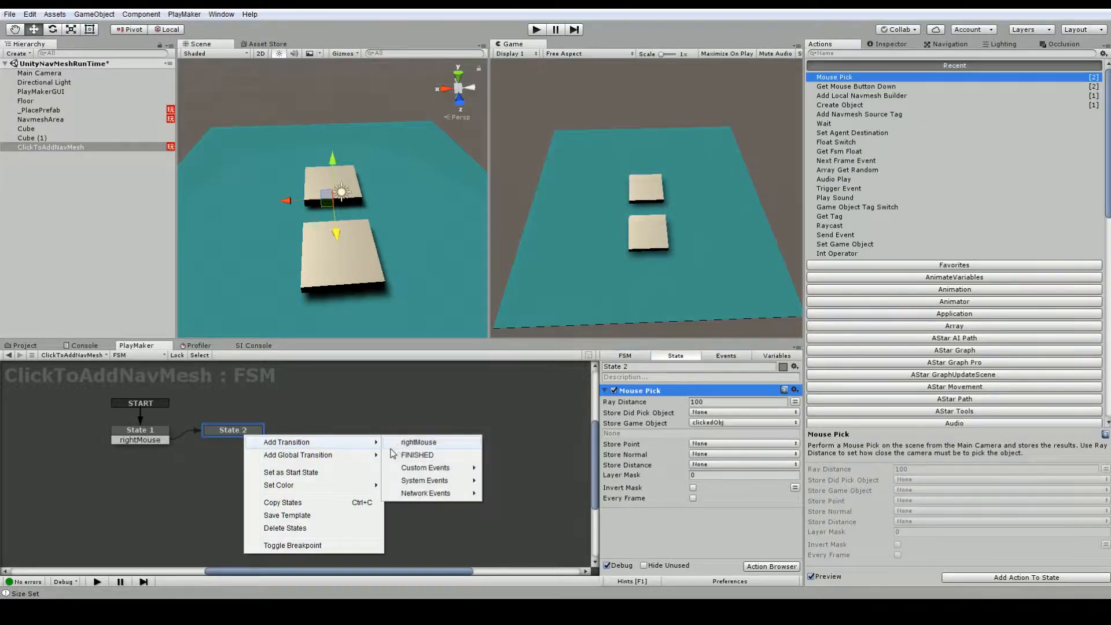
click(418, 454)
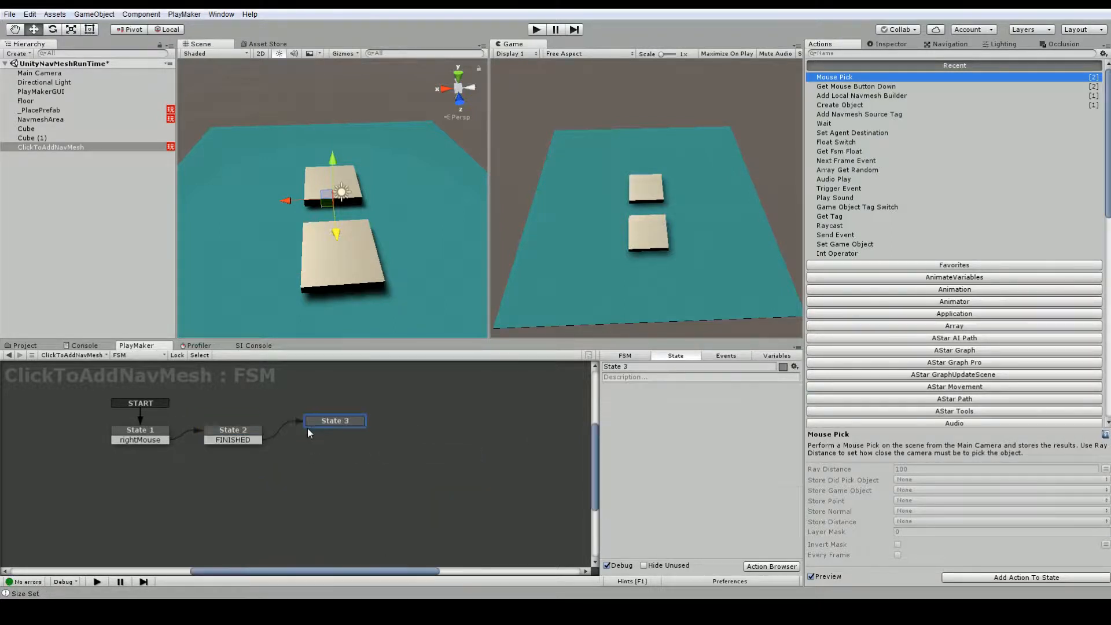
Step: Link FINISHED to State 3, make its Add Navmesh Source Tag target clickedObj, and add a FINISHED transition
drag(335, 420, 316, 430)
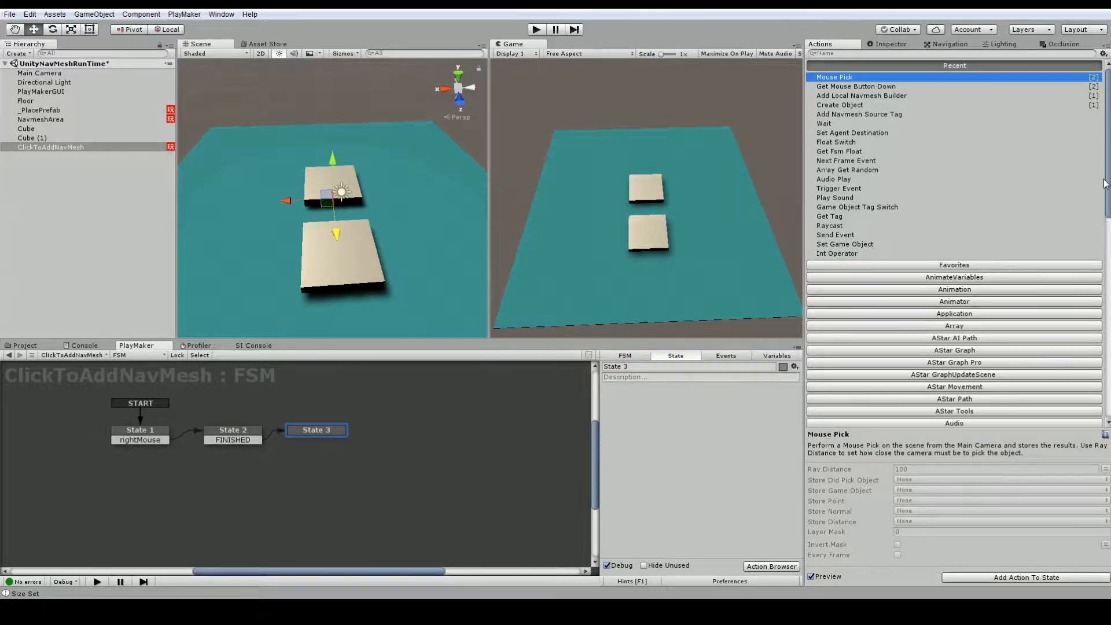
mouse_move(823, 124)
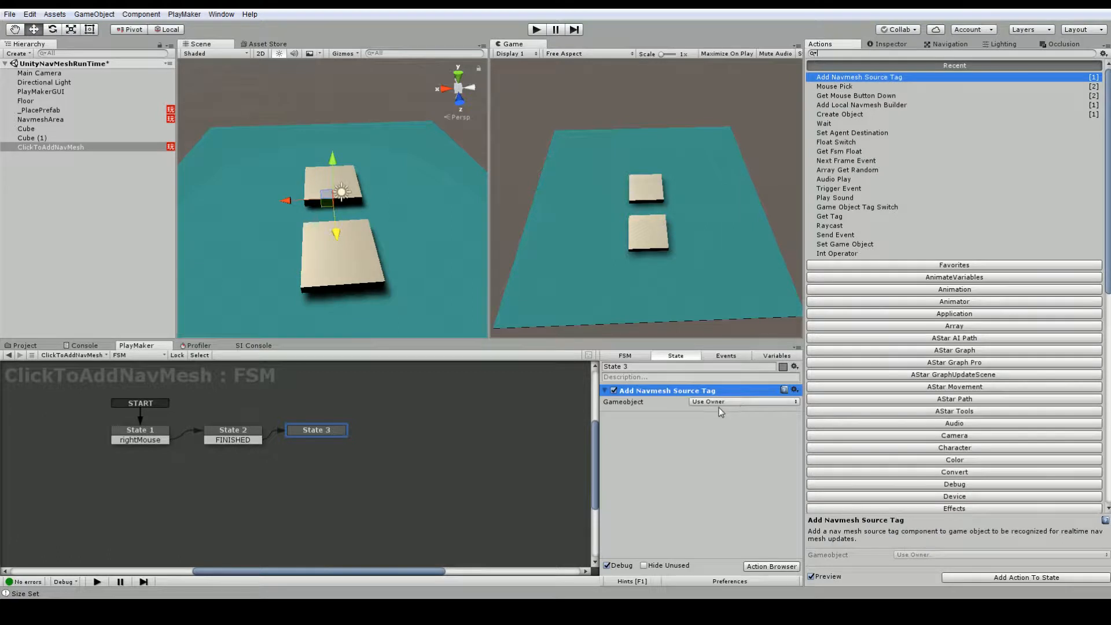
click(742, 401)
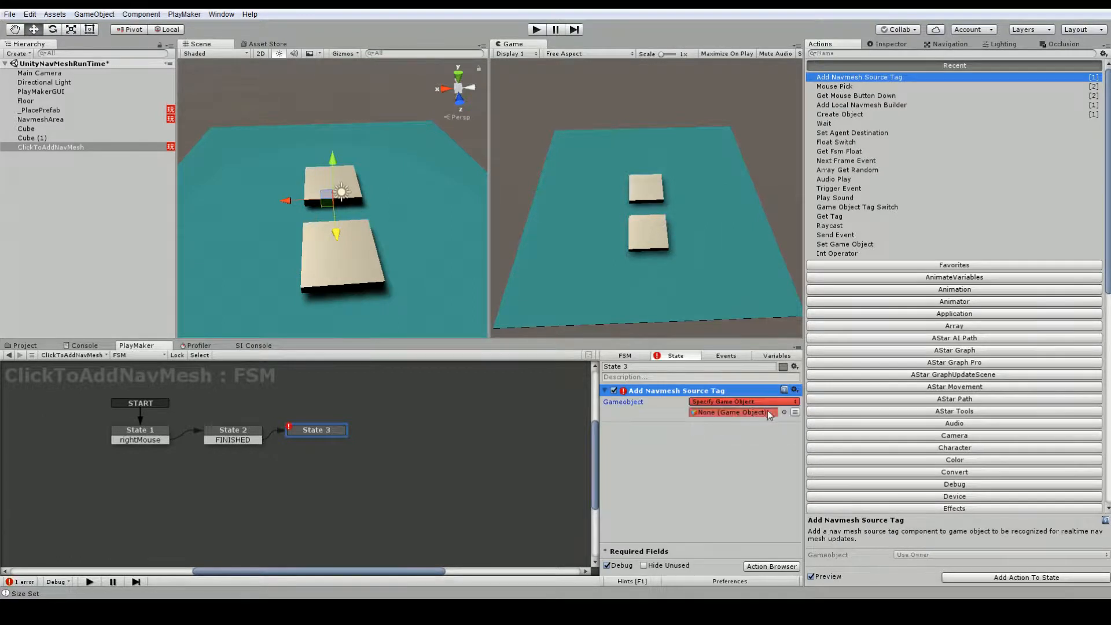
click(738, 412)
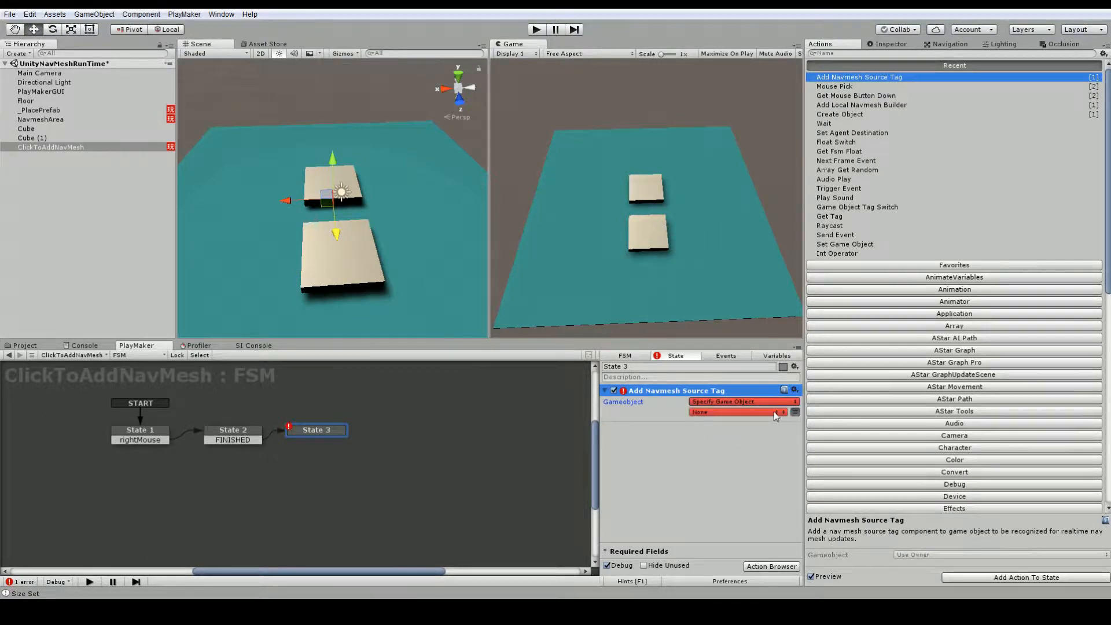
click(737, 412)
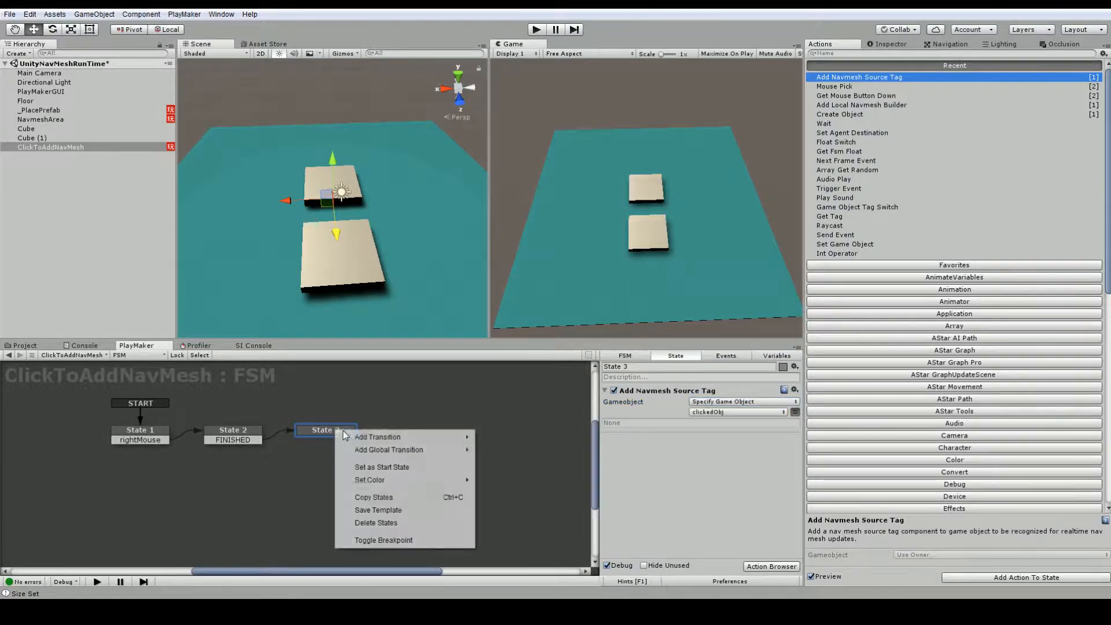
click(377, 436)
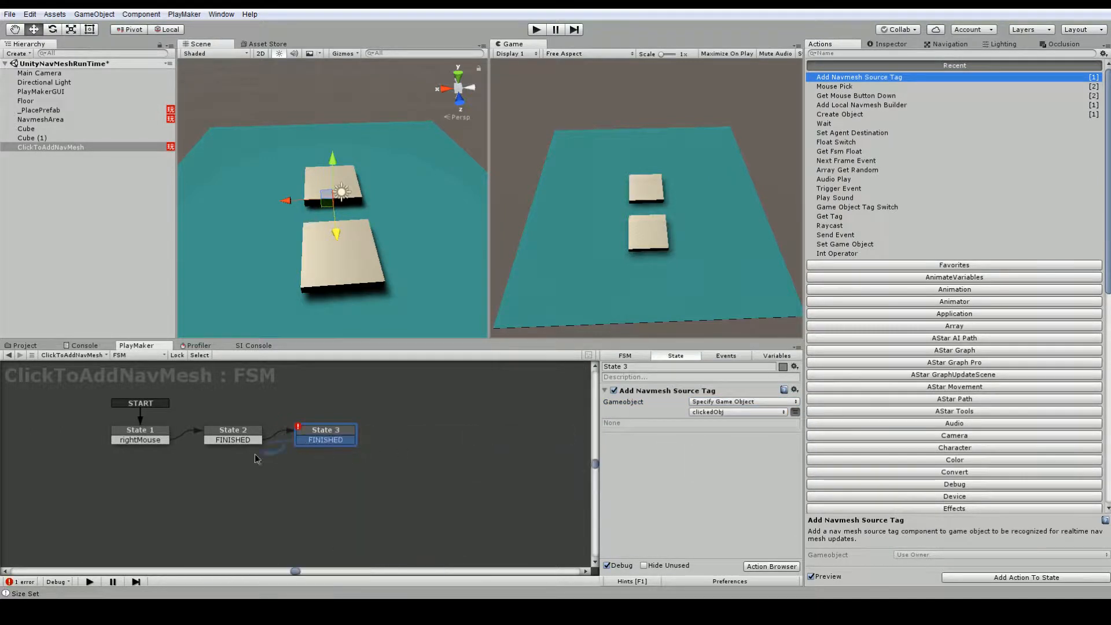
Step: Rename the first state to Mouse
click(141, 431)
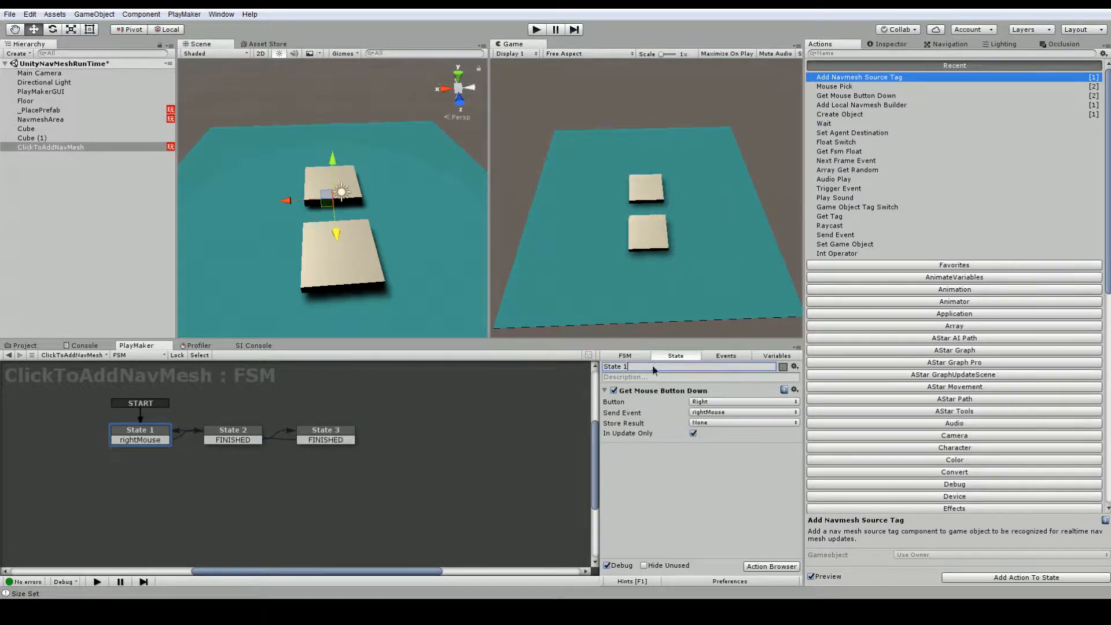
text(Mouse)
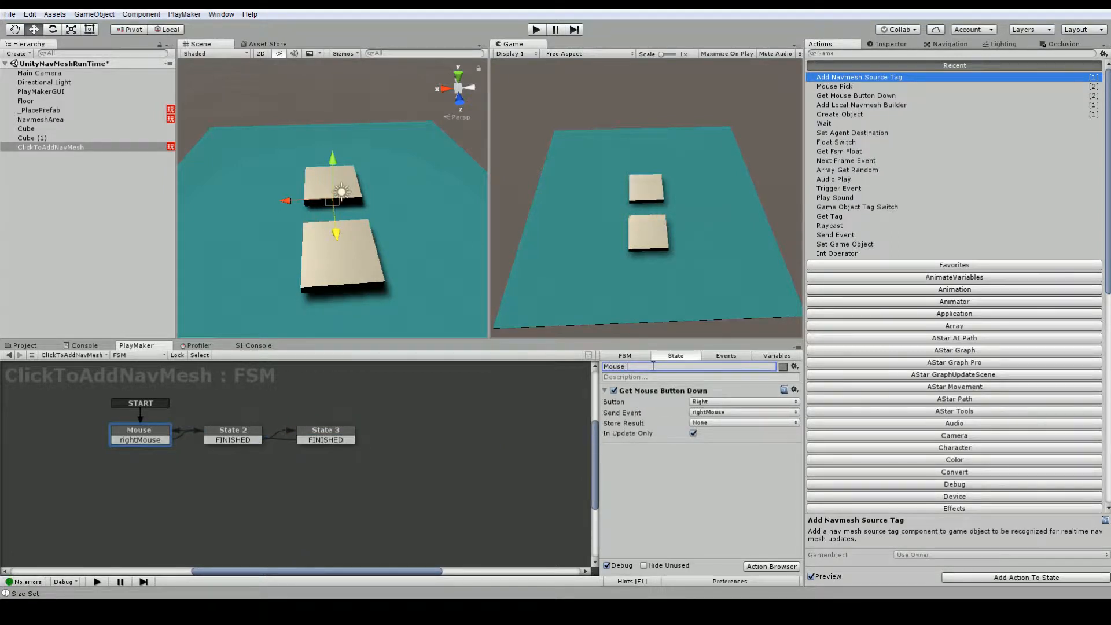
click(233, 433)
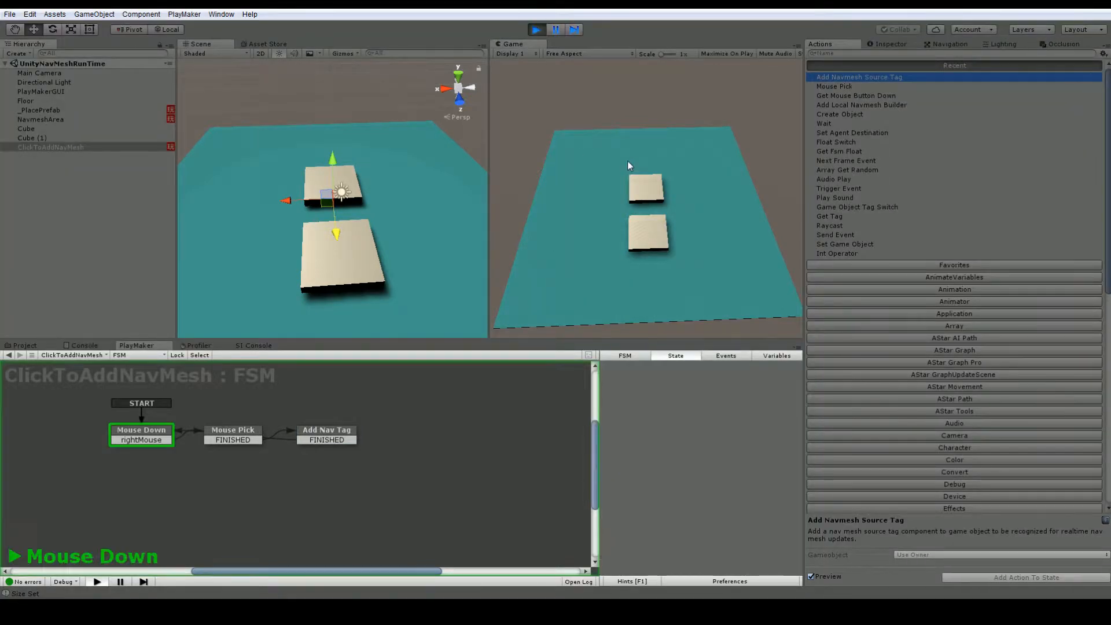
Step: Watch the Mouse Down state run, then select Cube (1) to confirm its Nav Mesh Source Tag
click(141, 435)
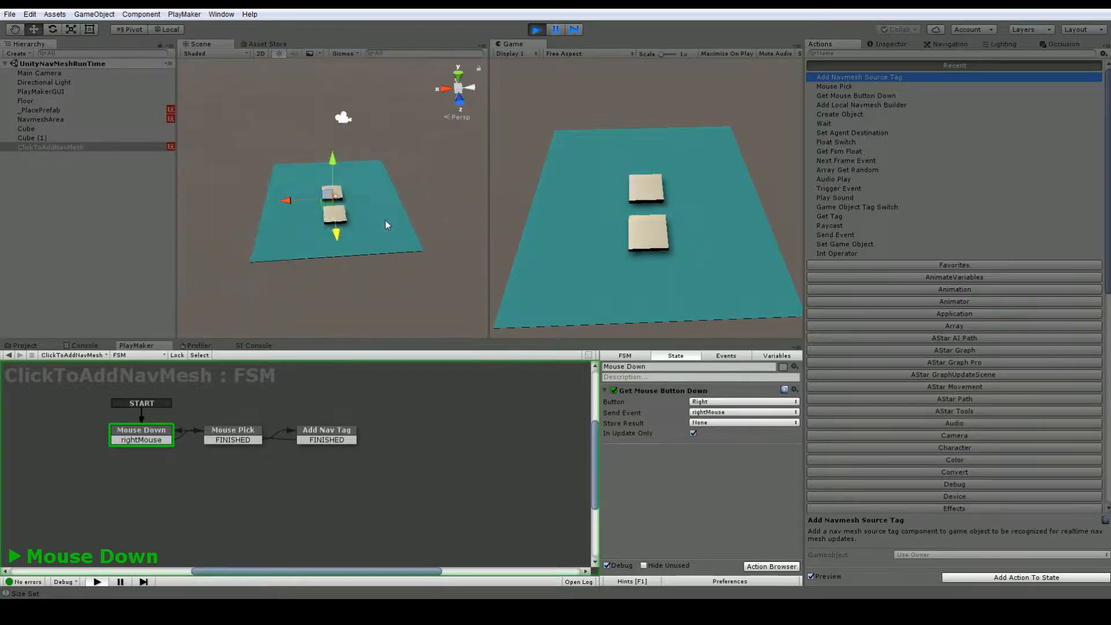
click(41, 120)
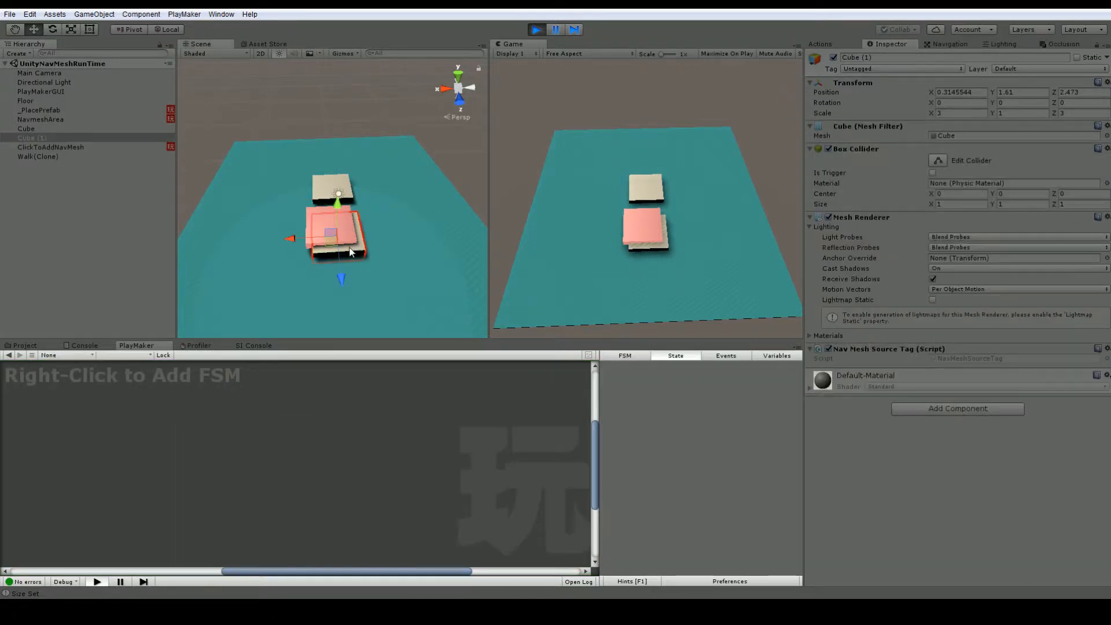
mouse_move(841, 358)
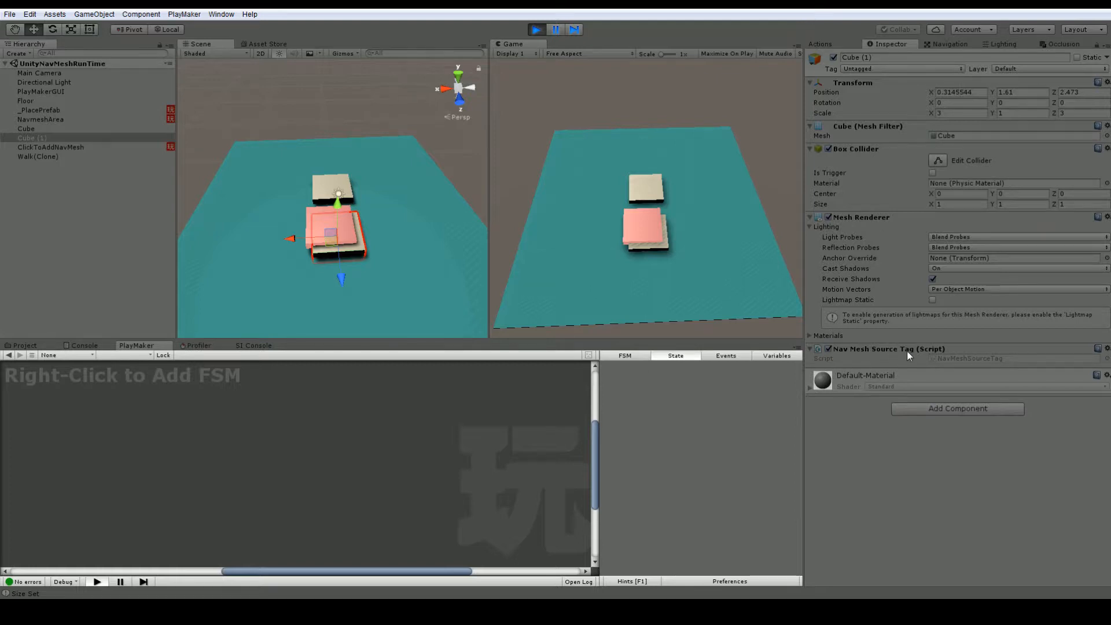
mouse_move(469, 266)
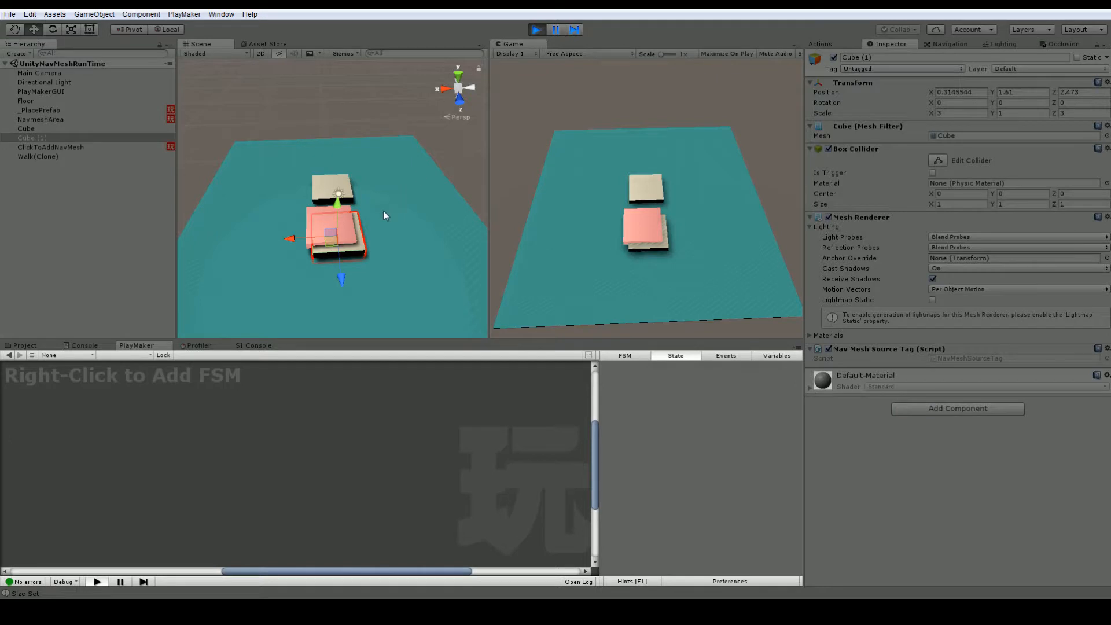
mouse_move(602, 198)
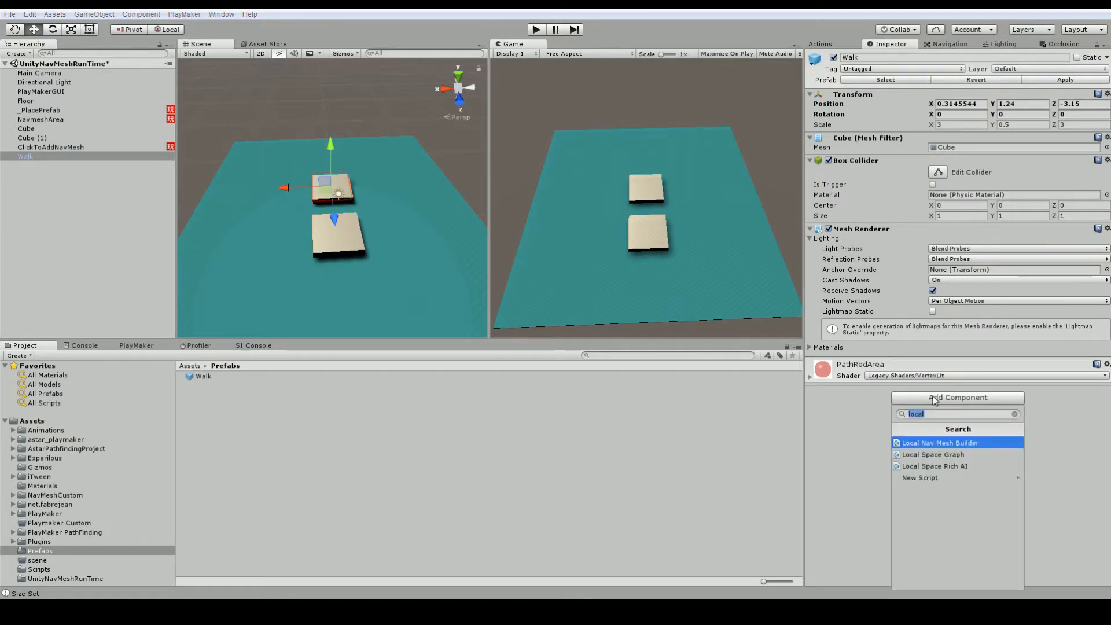
Step: Add a Nav Mesh Source Tag component to the Walk prefab via the 'navmesh tag' search
text(navmesh t)
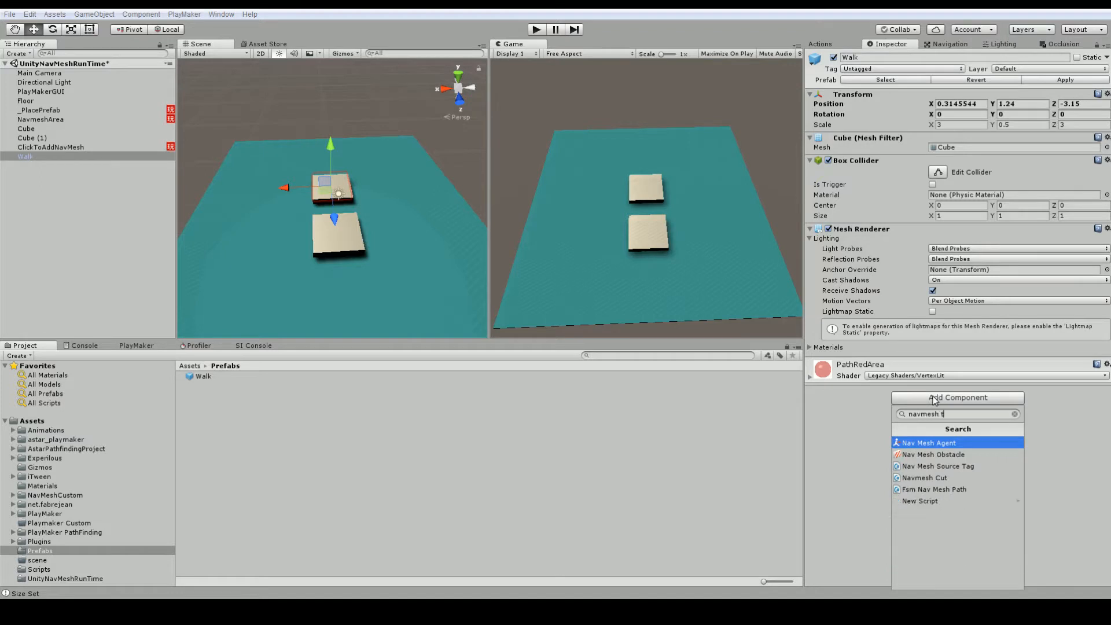
text(ag)
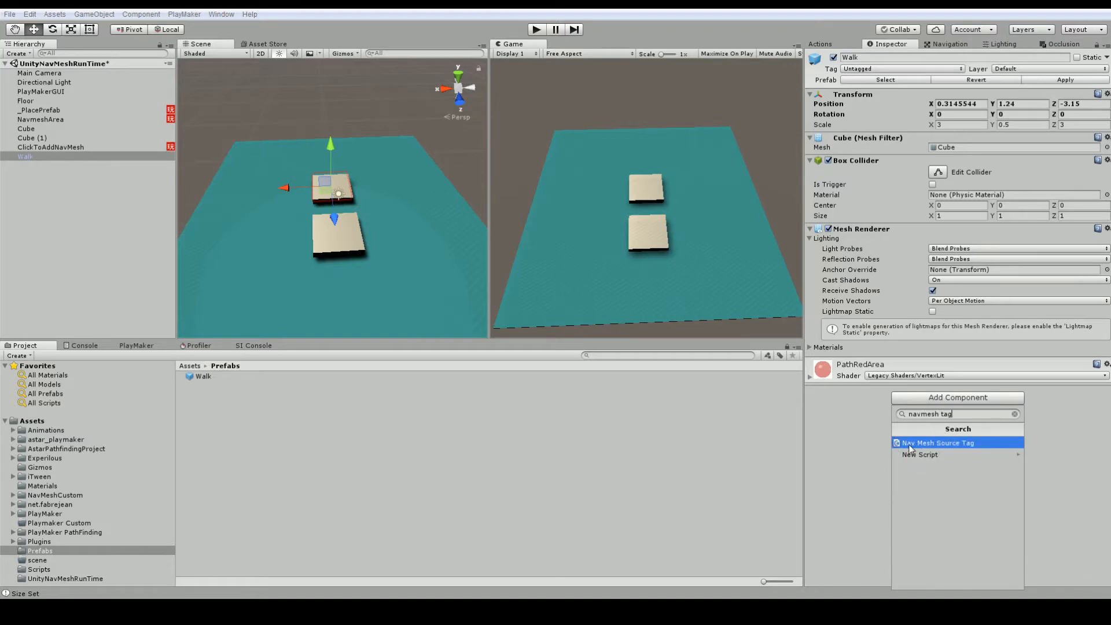
click(936, 443)
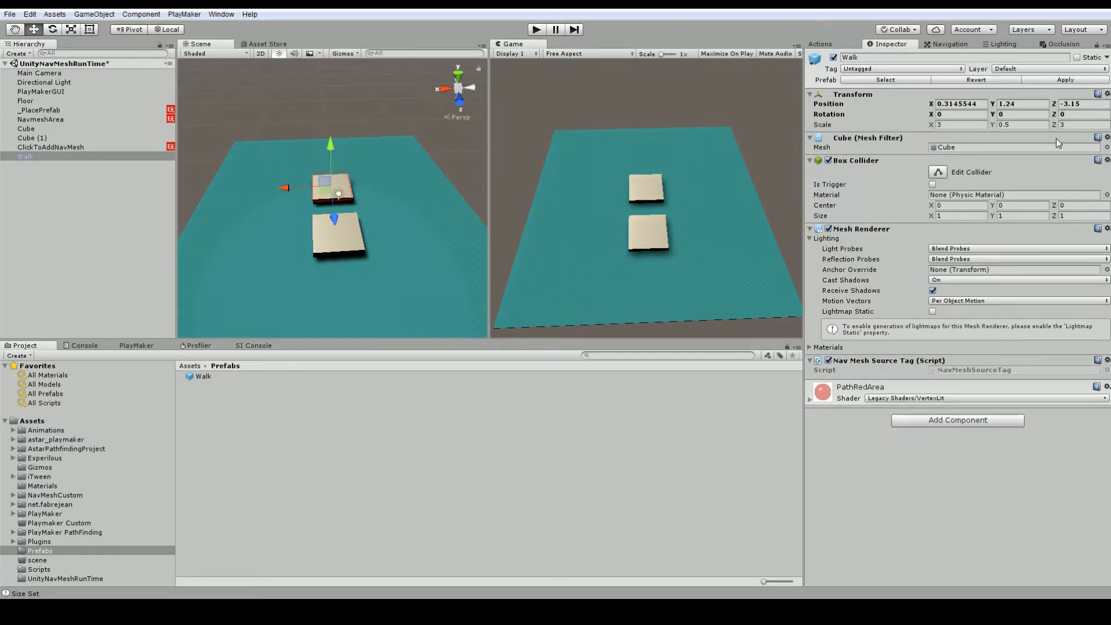